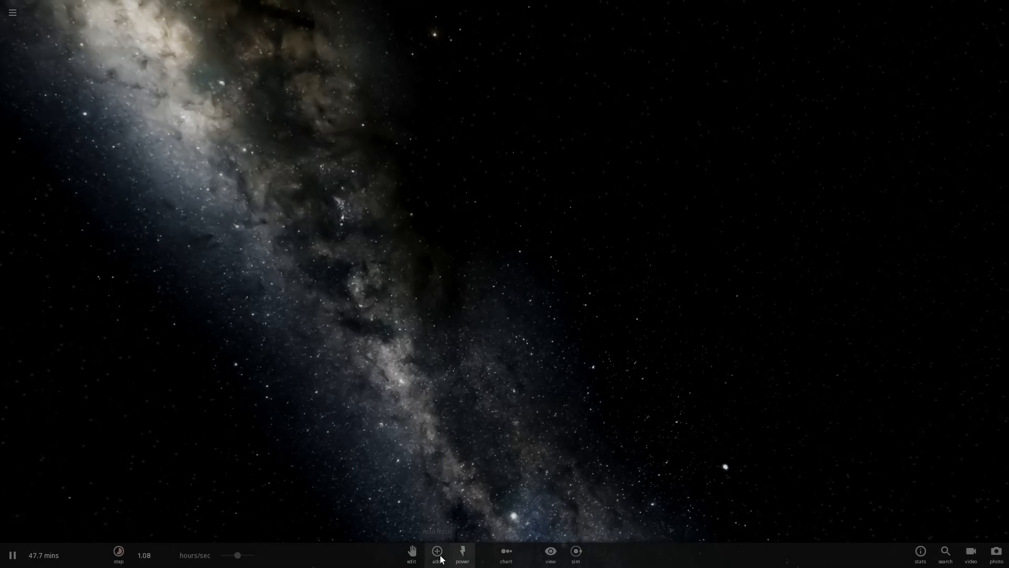
# Step: Load the existing solar system simulation and place a new planet in orbit around the Sun
pyautogui.click(436, 552)
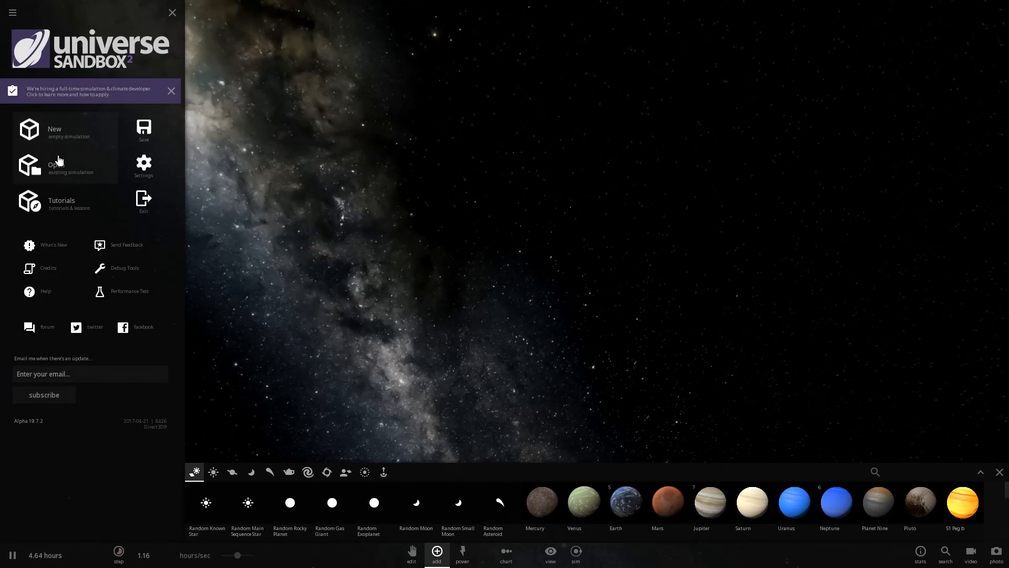
pyautogui.click(61, 165)
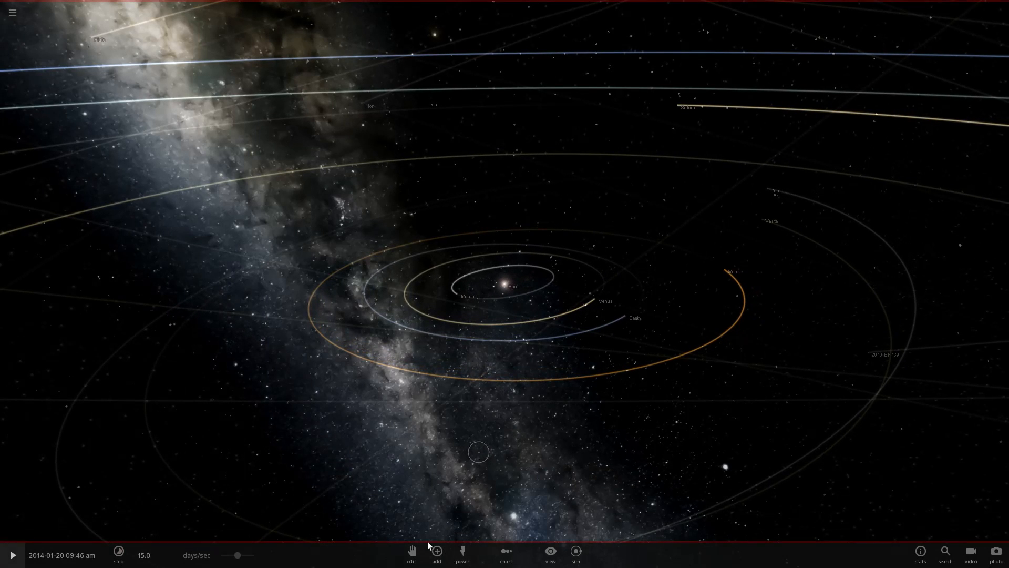
pyautogui.click(435, 554)
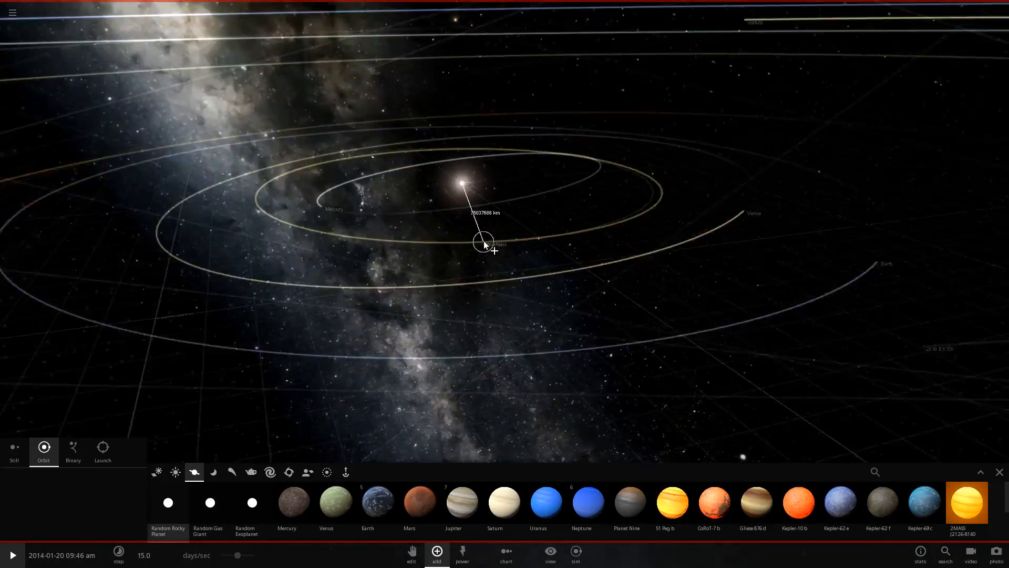
pyautogui.click(14, 451)
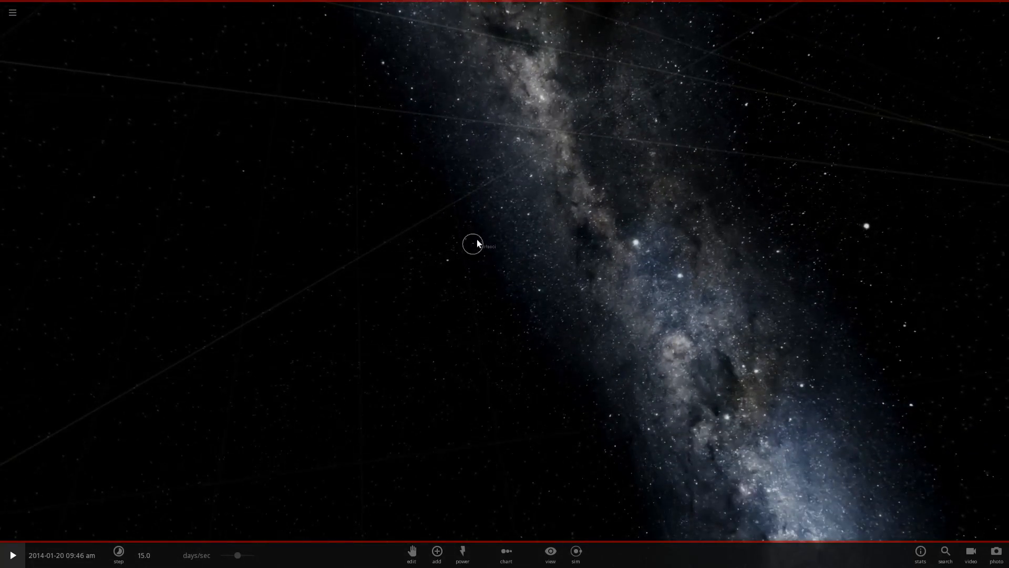
# Step: Set the new planet's Water to 0 in its Materials composition
pyautogui.click(472, 243)
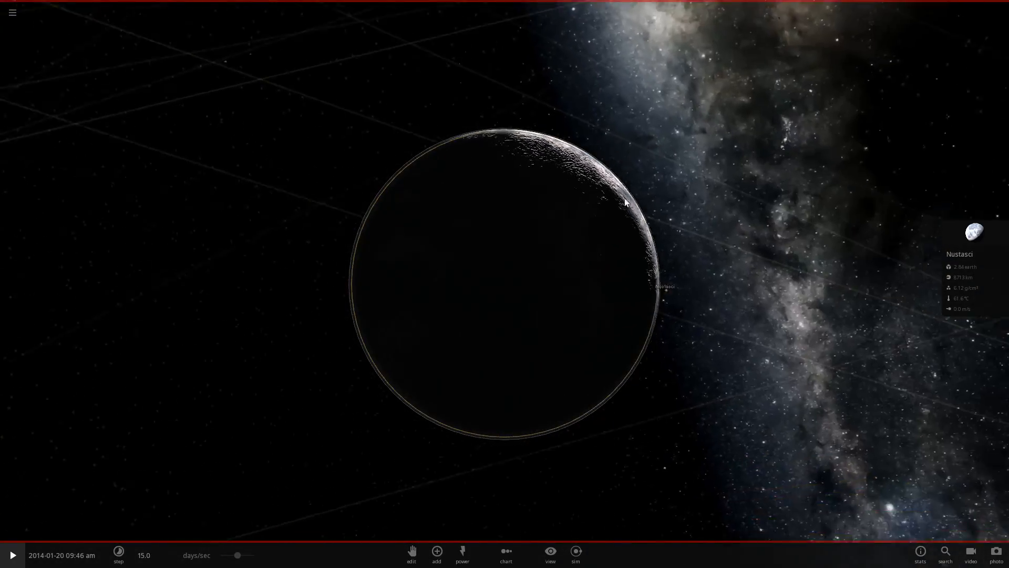
pyautogui.click(436, 555)
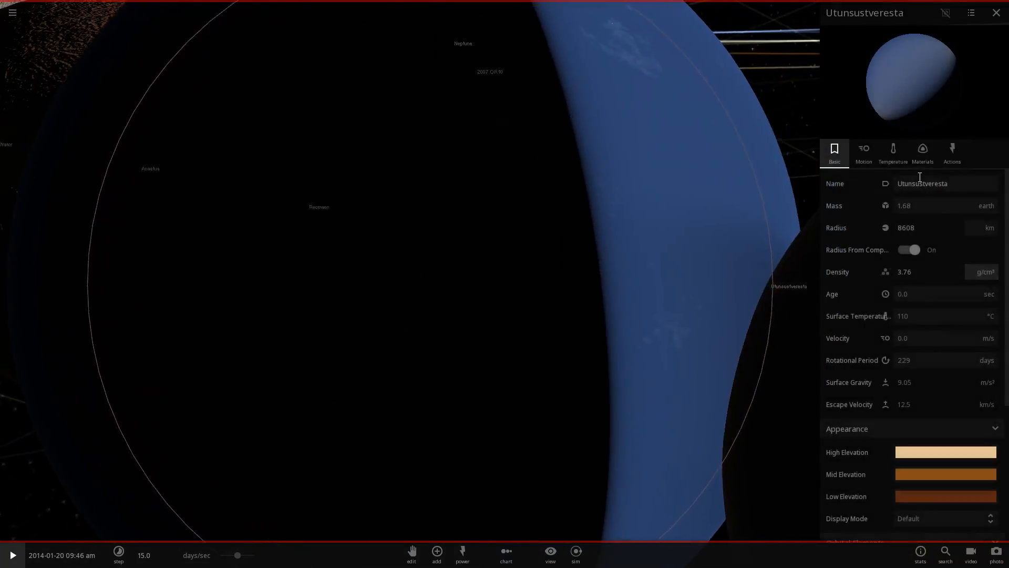
pyautogui.click(921, 151)
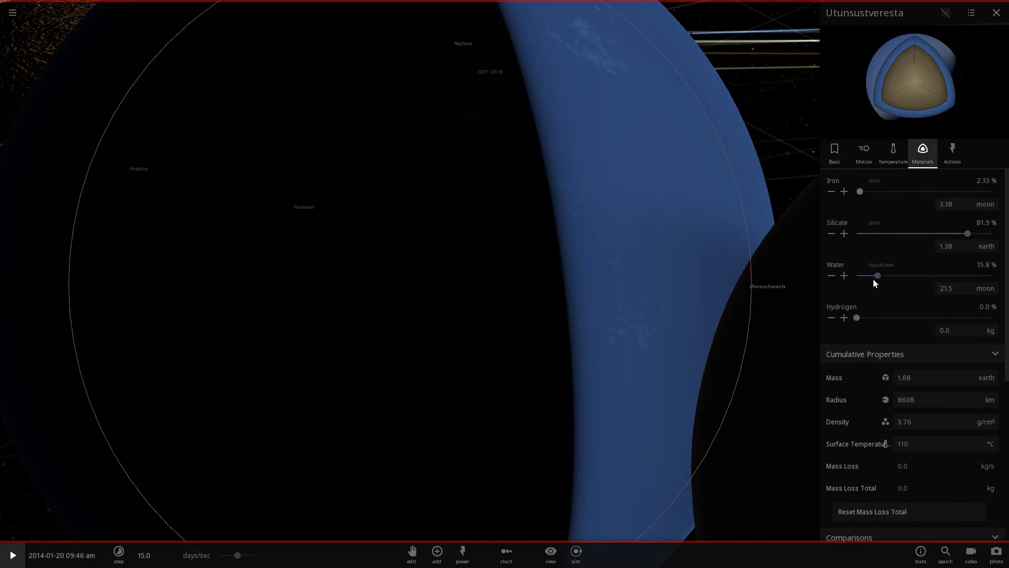
pyautogui.moveTo(877, 275); pyautogui.dragTo(858, 276)
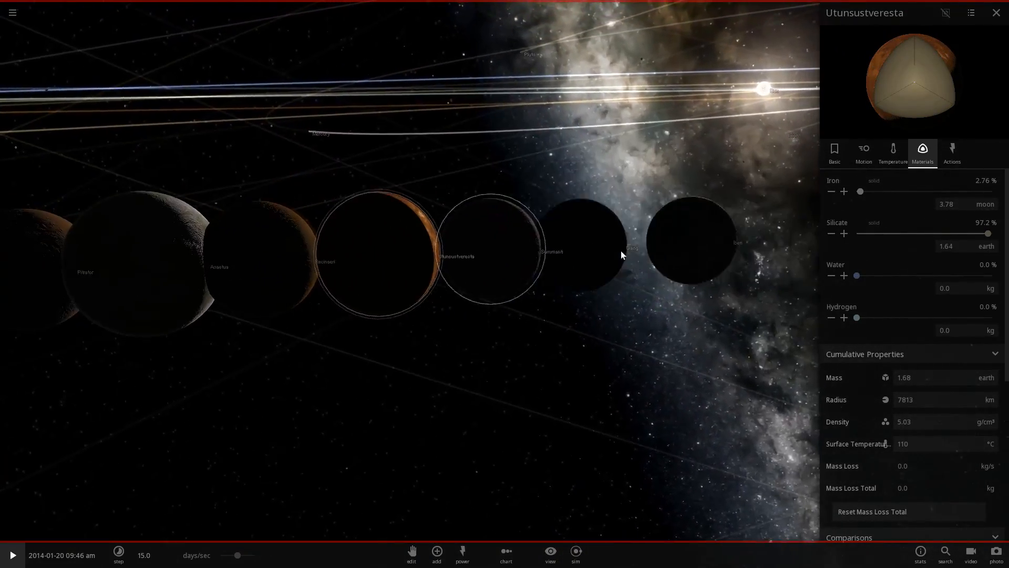
# Step: Add a Random Rocky Planet beside the others in the row
pyautogui.click(437, 552)
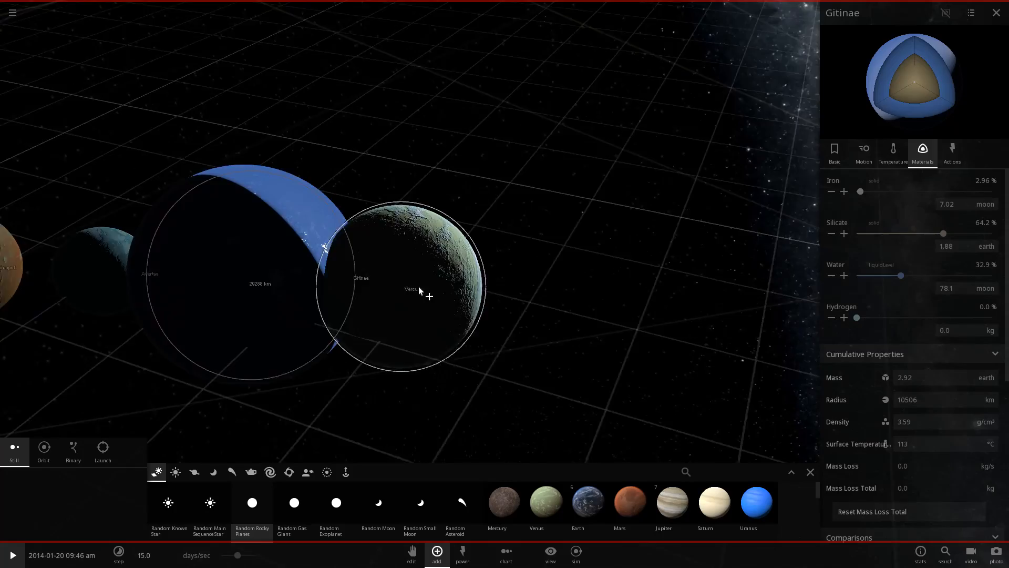
pyautogui.moveTo(418, 291); pyautogui.dragTo(527, 297)
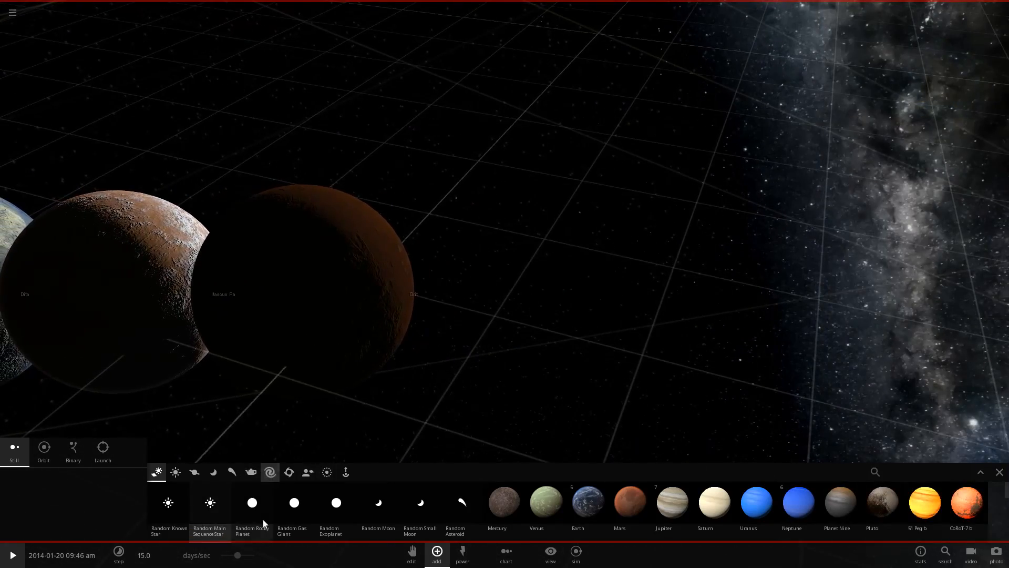
pyautogui.click(251, 513)
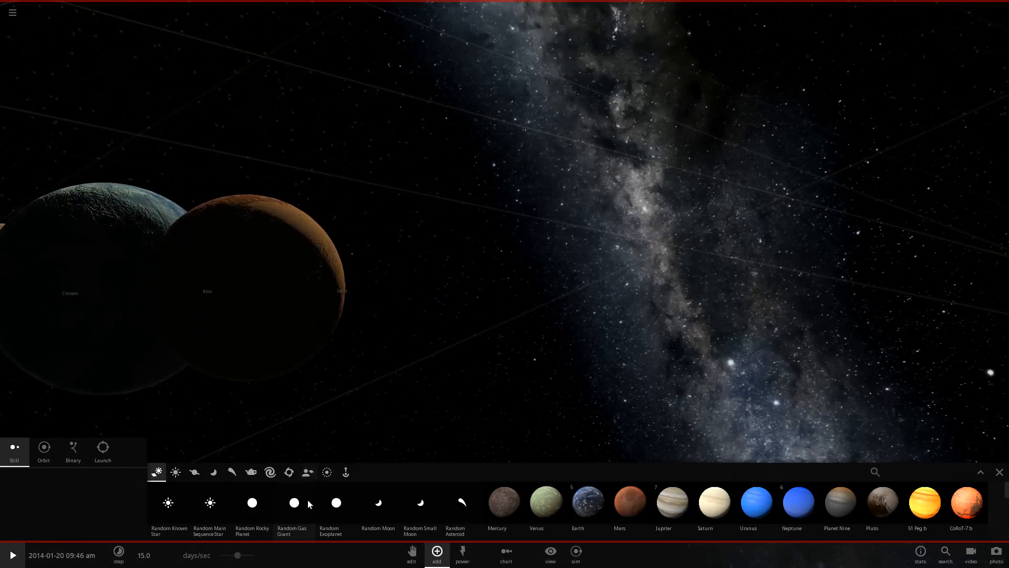
# Step: Select the planet Quellont, whose night side shows city lights, and view its properties
pyautogui.click(252, 506)
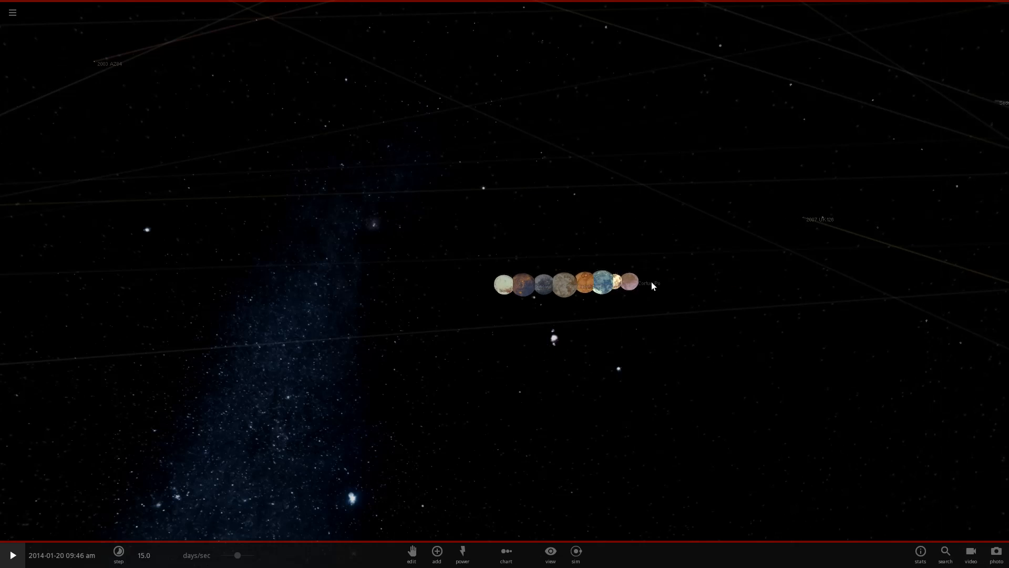
pyautogui.click(631, 281)
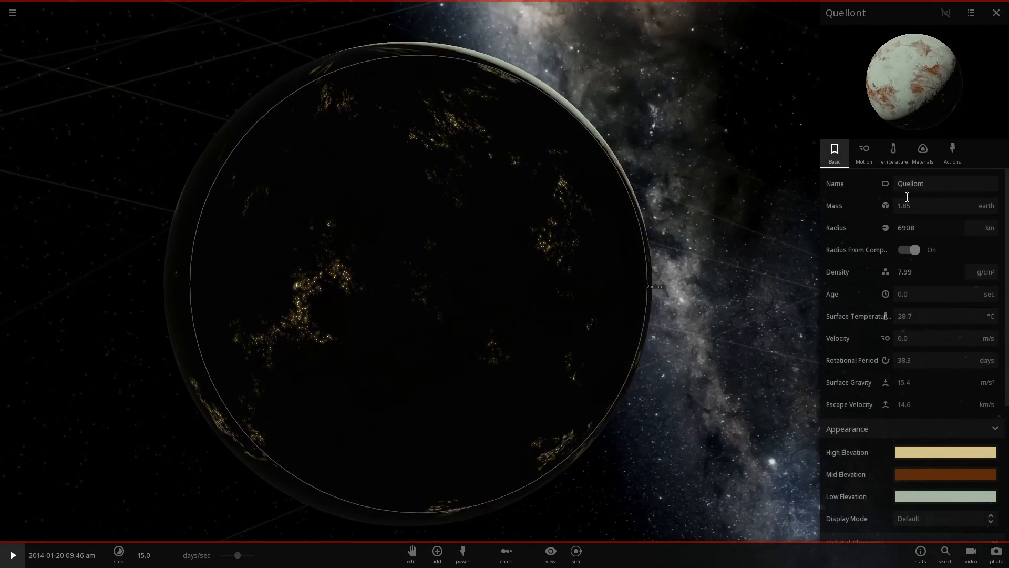
# Step: Rename Quellont to AAAA and save it as a reusable object via the Actions panel
pyautogui.write('AAAA')
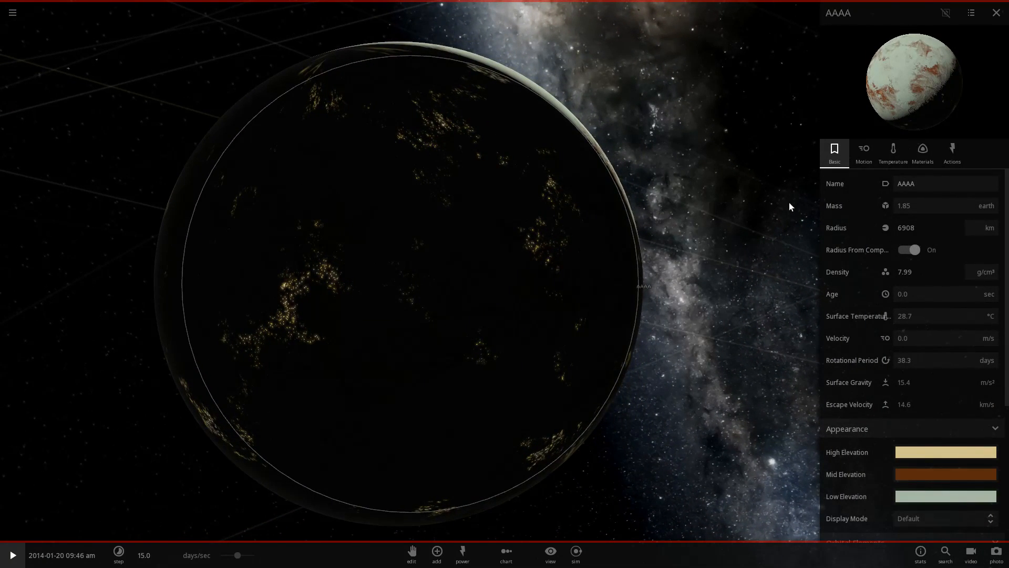
pyautogui.click(997, 13)
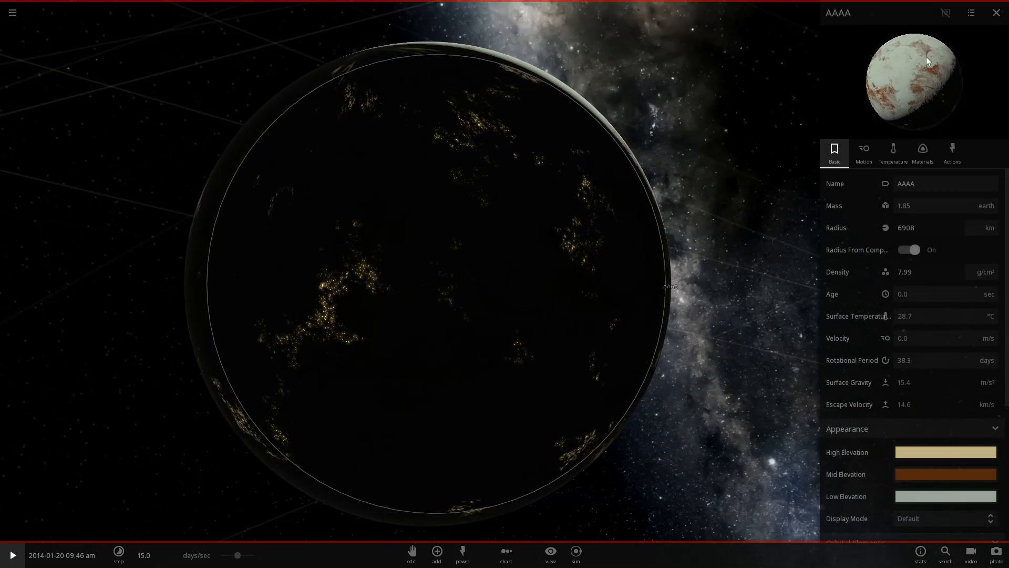
pyautogui.click(951, 153)
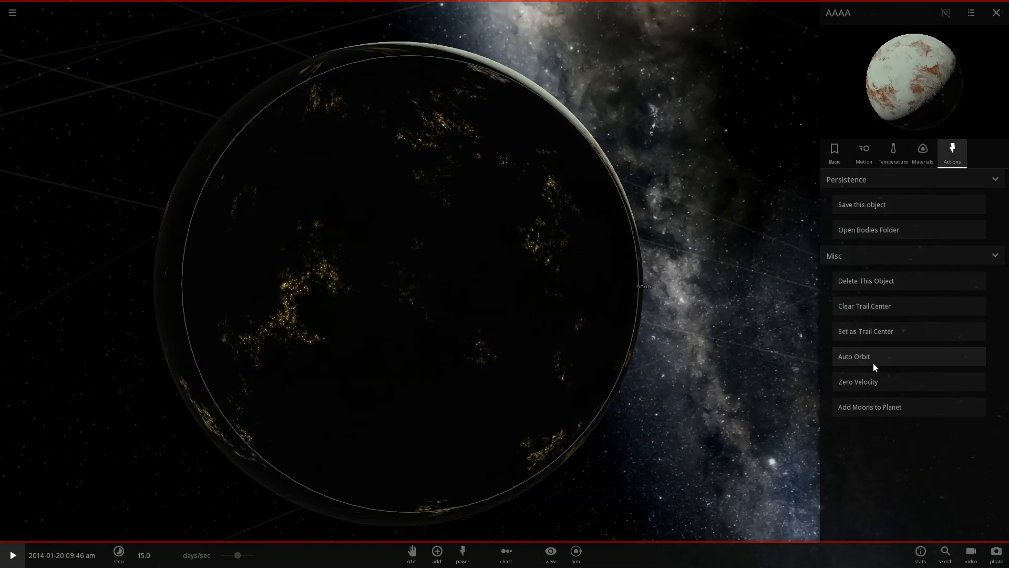
pyautogui.click(860, 204)
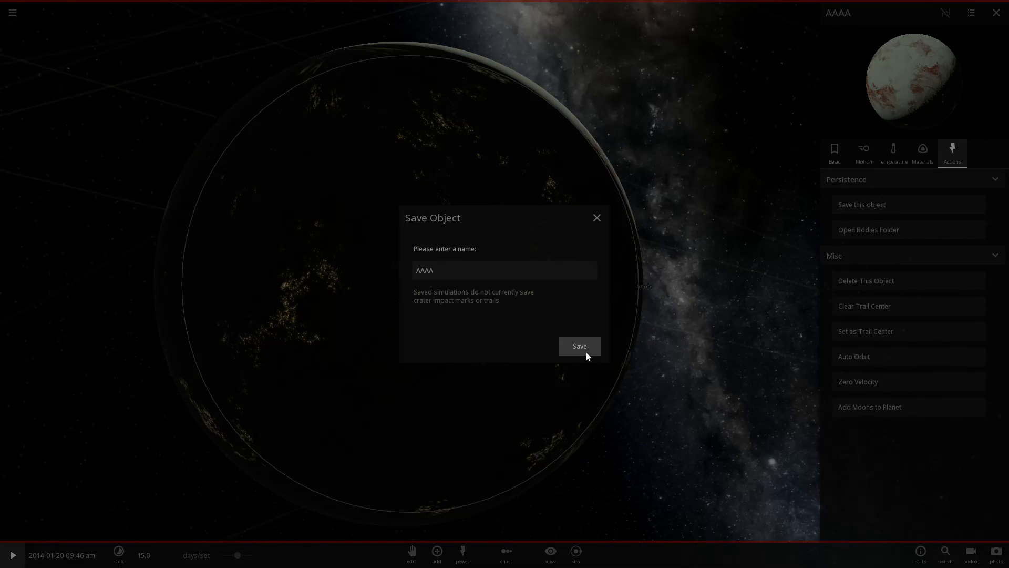
pyautogui.click(578, 346)
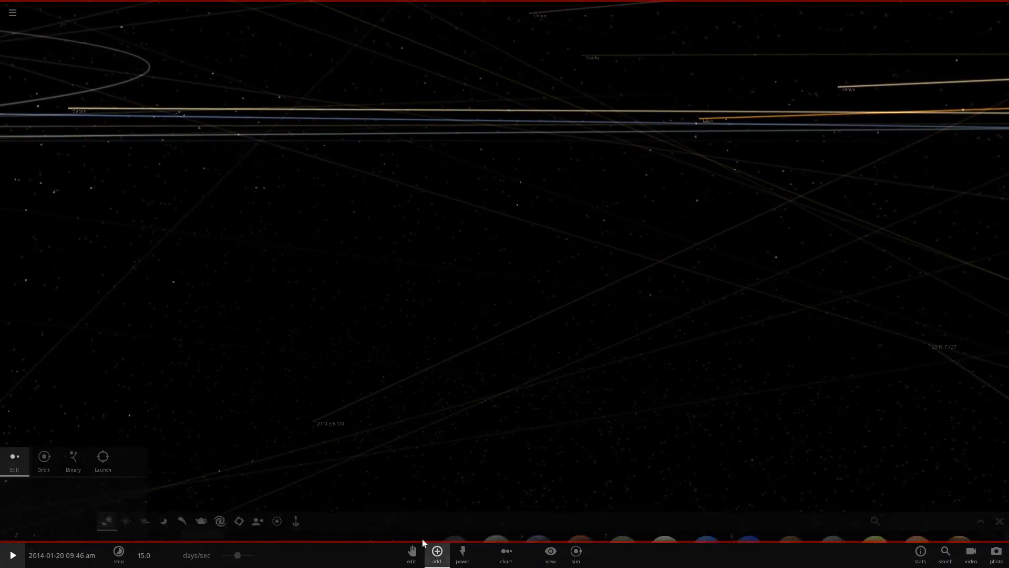
# Step: Place a new planet, rename it Lights and review its Materials and Basic properties
pyautogui.click(436, 554)
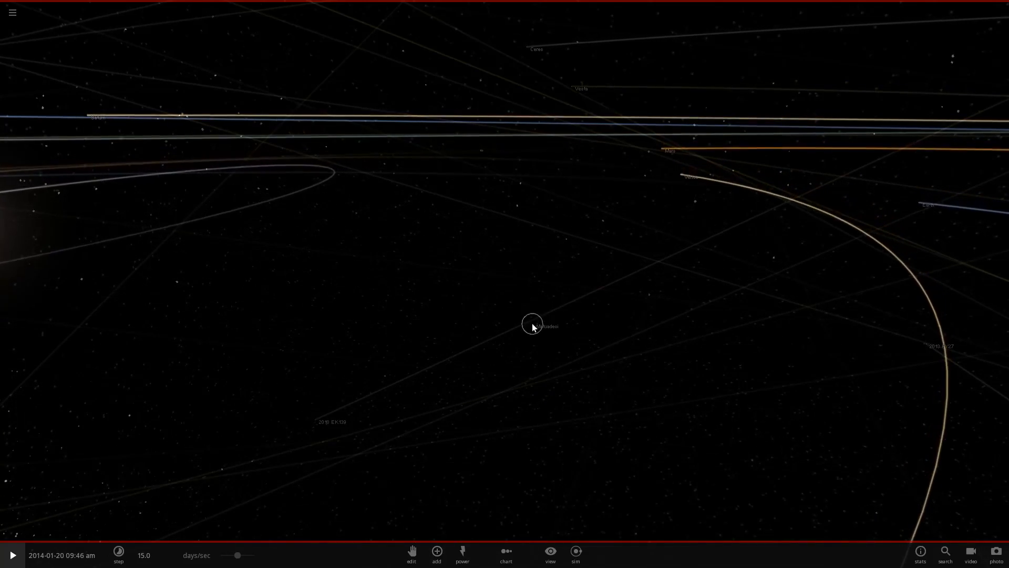
pyautogui.click(531, 324)
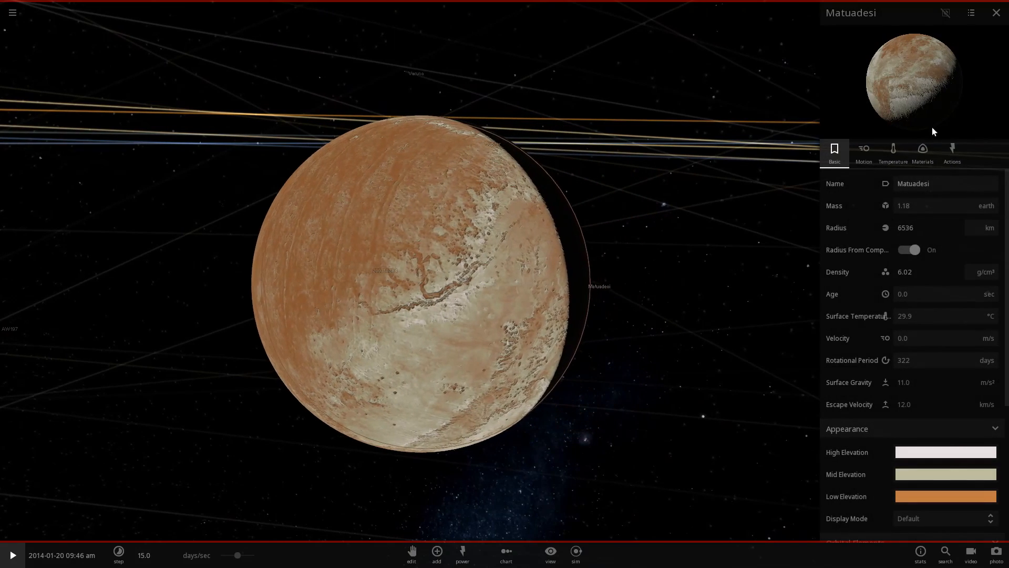
pyautogui.write('Lights')
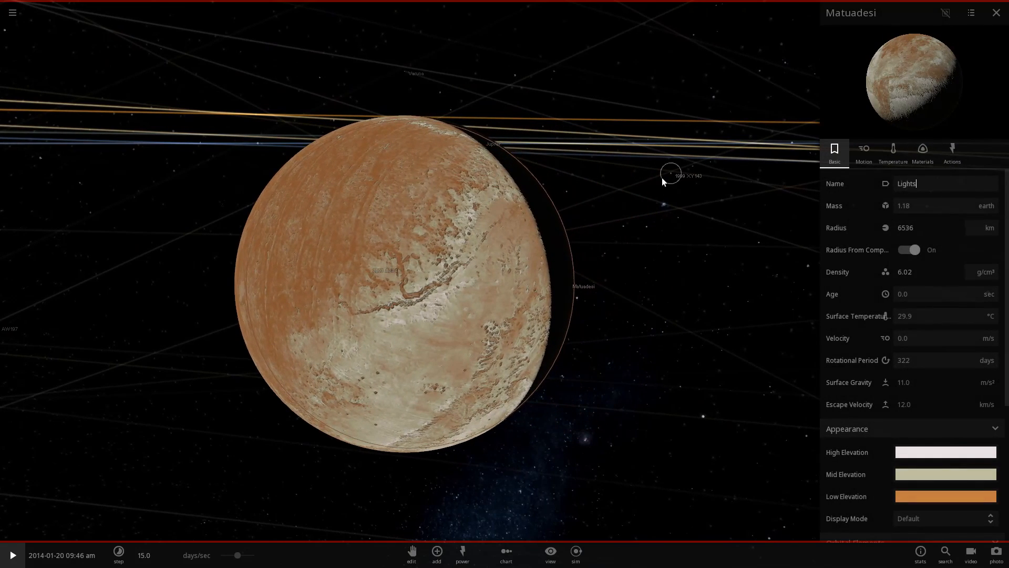
pyautogui.click(894, 152)
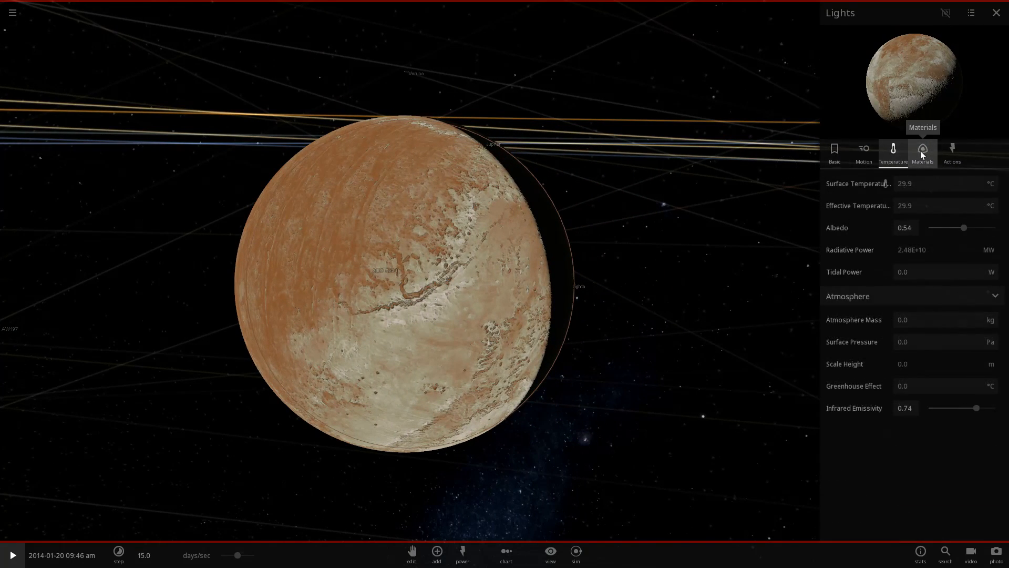
pyautogui.click(922, 153)
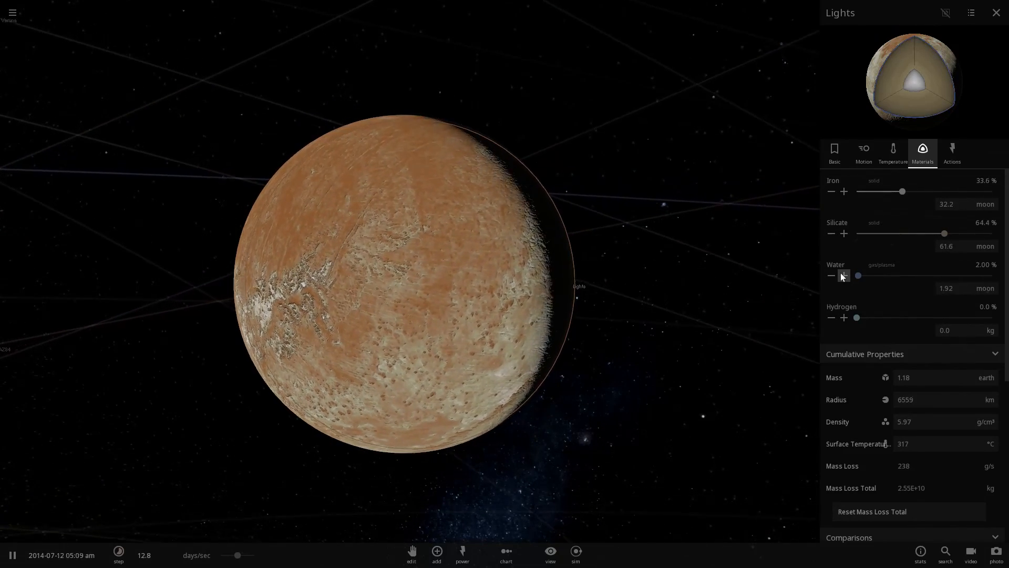
pyautogui.click(833, 153)
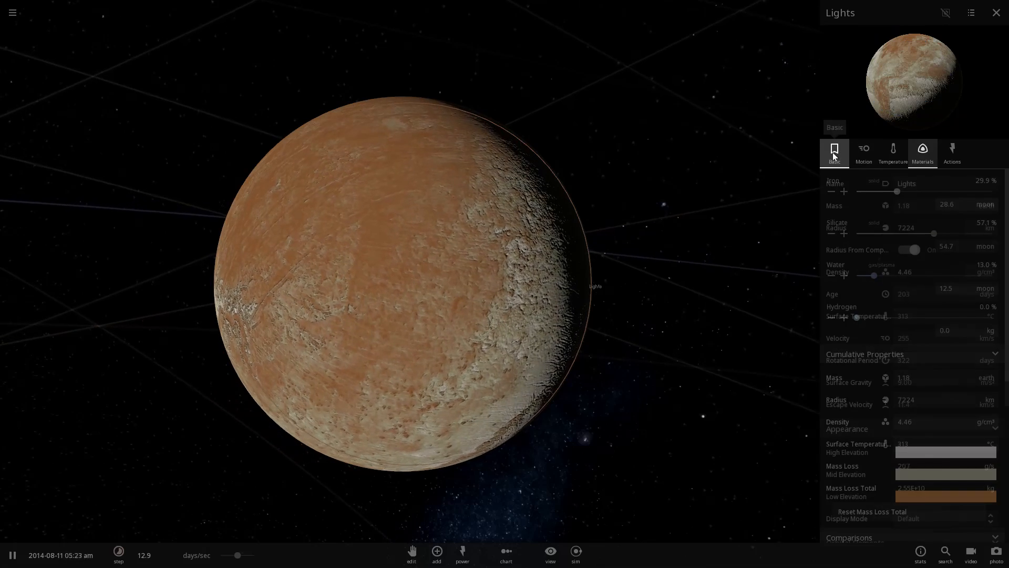
pyautogui.click(834, 152)
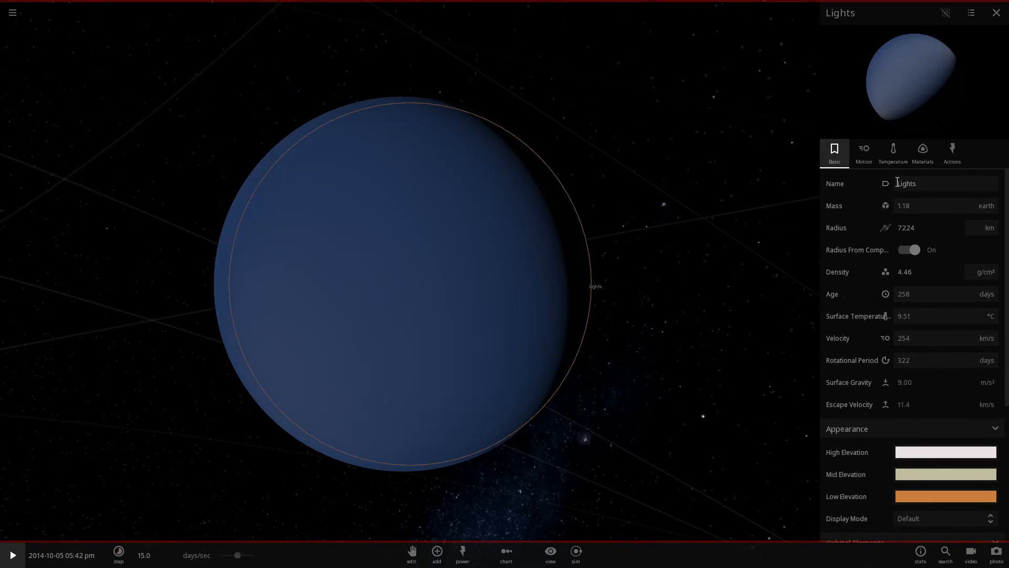
# Step: Raise Lights' Water amount slightly so oceans appear, then pause the simulation
pyautogui.click(894, 151)
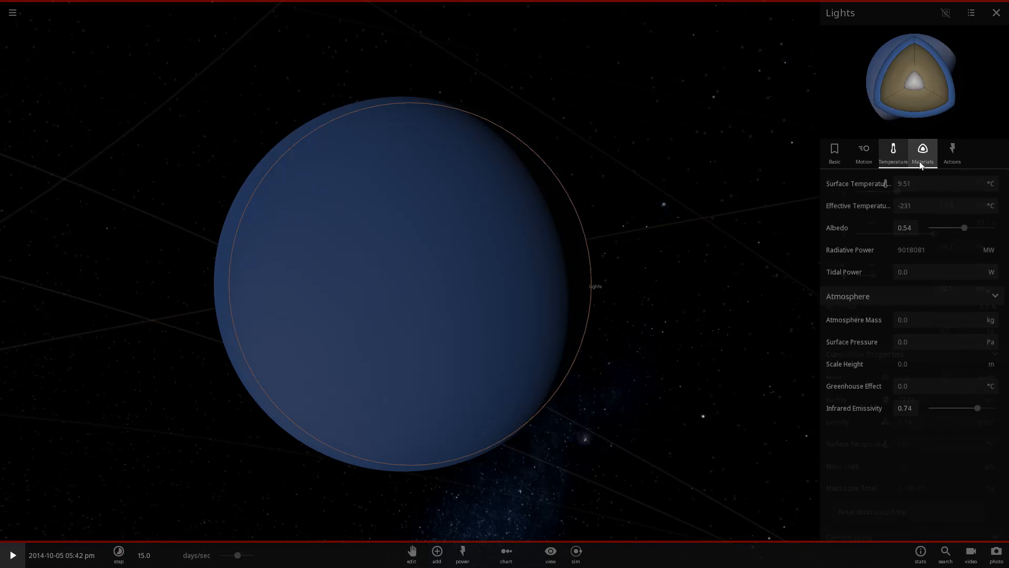
pyautogui.click(922, 151)
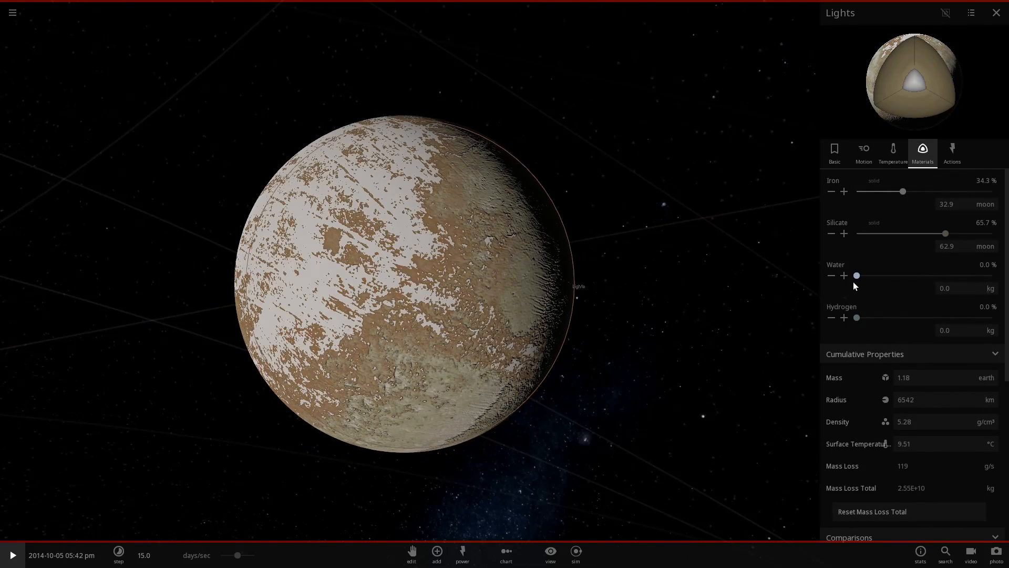
pyautogui.click(844, 276)
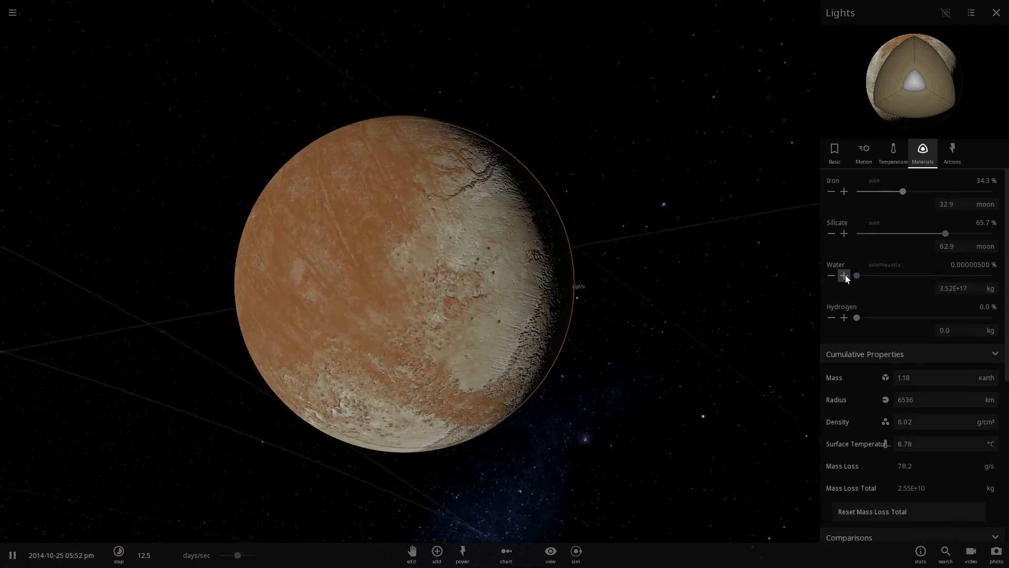
pyautogui.click(844, 275)
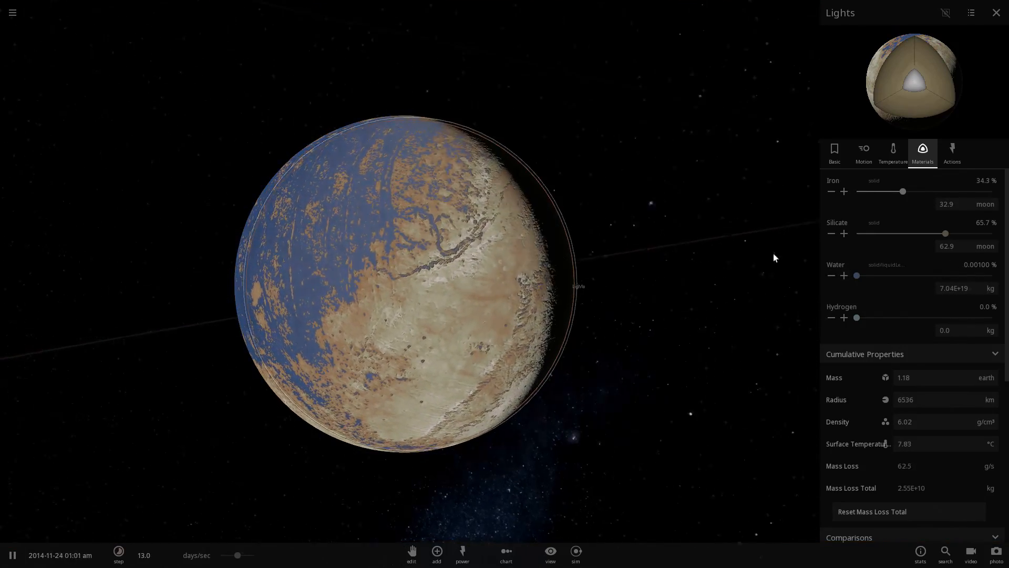
pyautogui.click(11, 555)
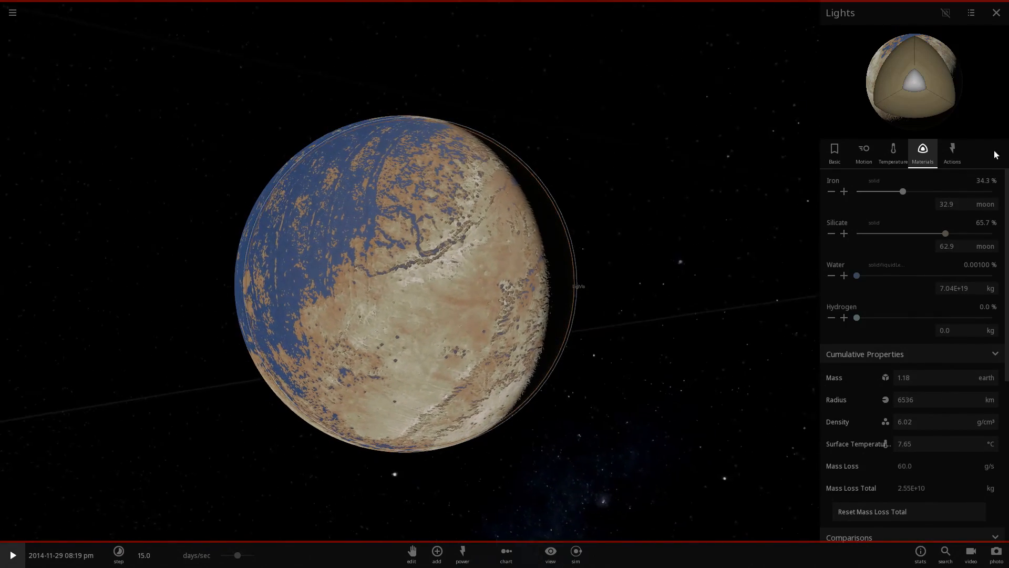
pyautogui.click(833, 152)
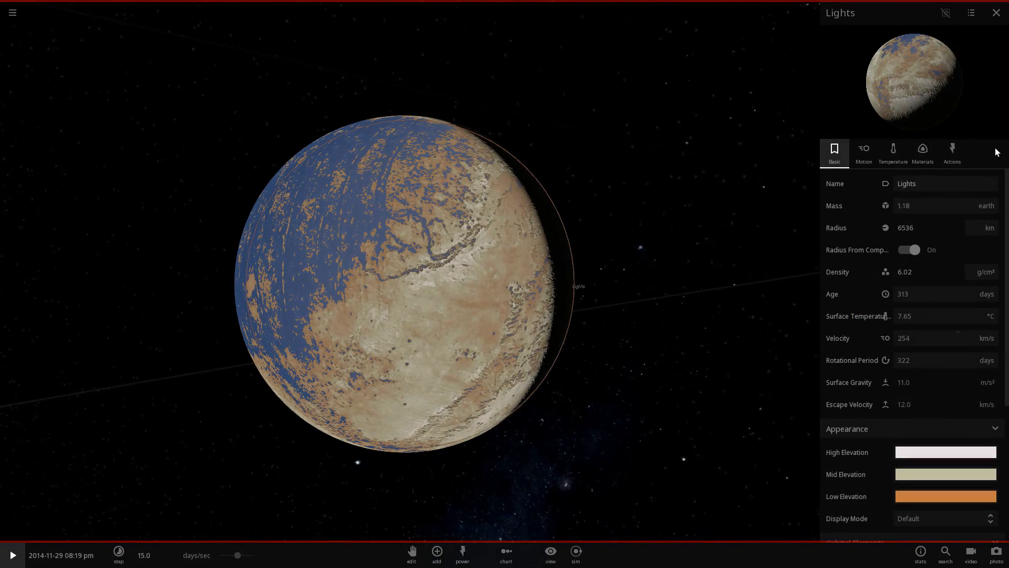
pyautogui.click(952, 152)
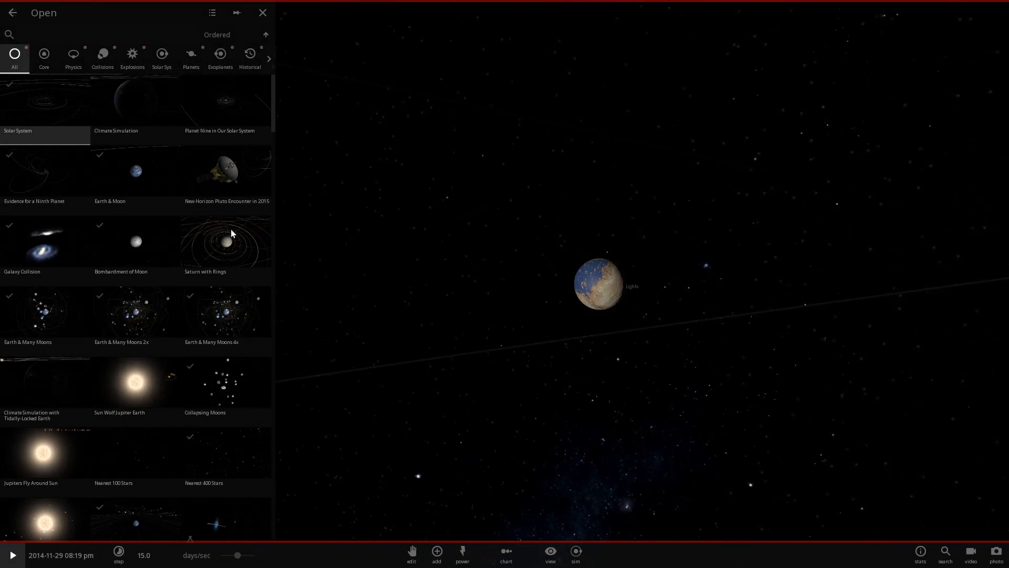
# Step: Close the Open simulations panel to return to the main menu
pyautogui.click(13, 13)
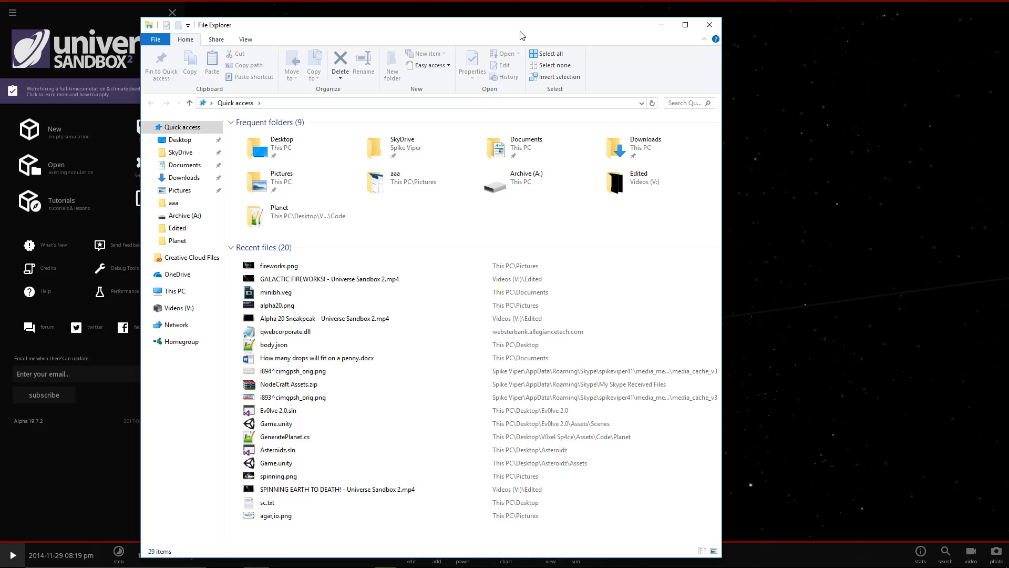
pyautogui.moveTo(535, 5)
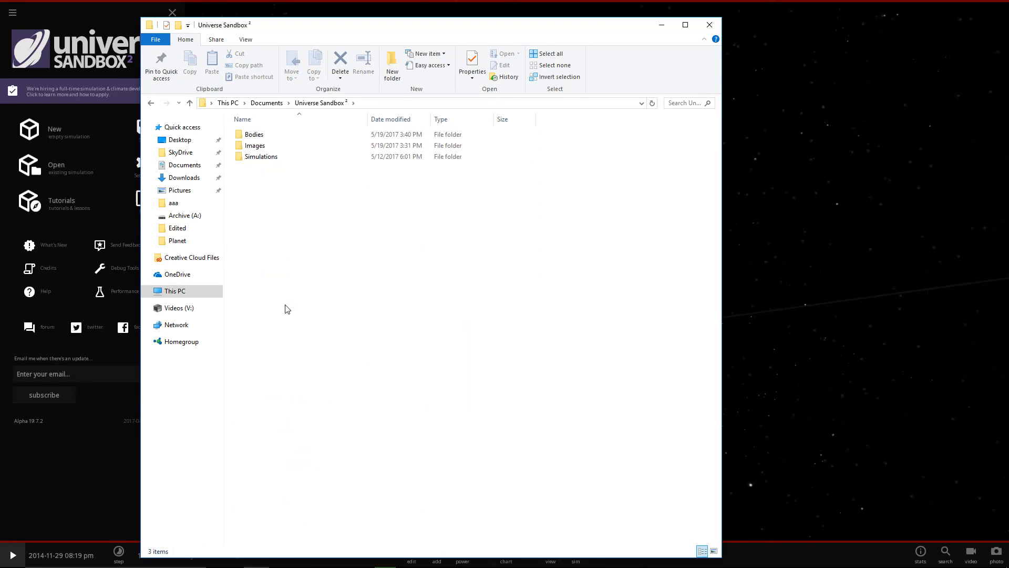
# Step: Open the Bodies folder inside Documents' Universe Sandbox² folder
pyautogui.click(254, 134)
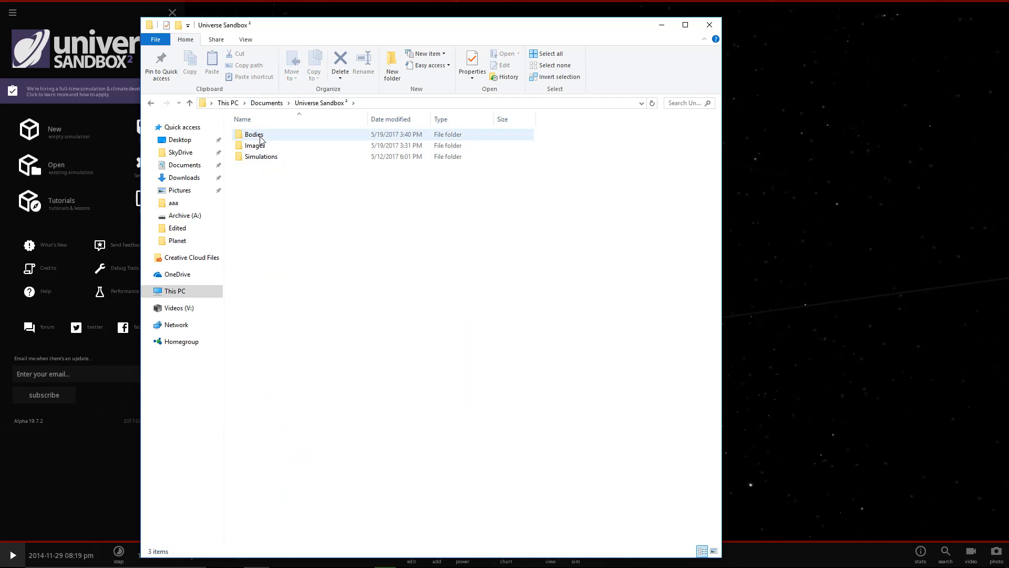
pyautogui.doubleClick(253, 133)
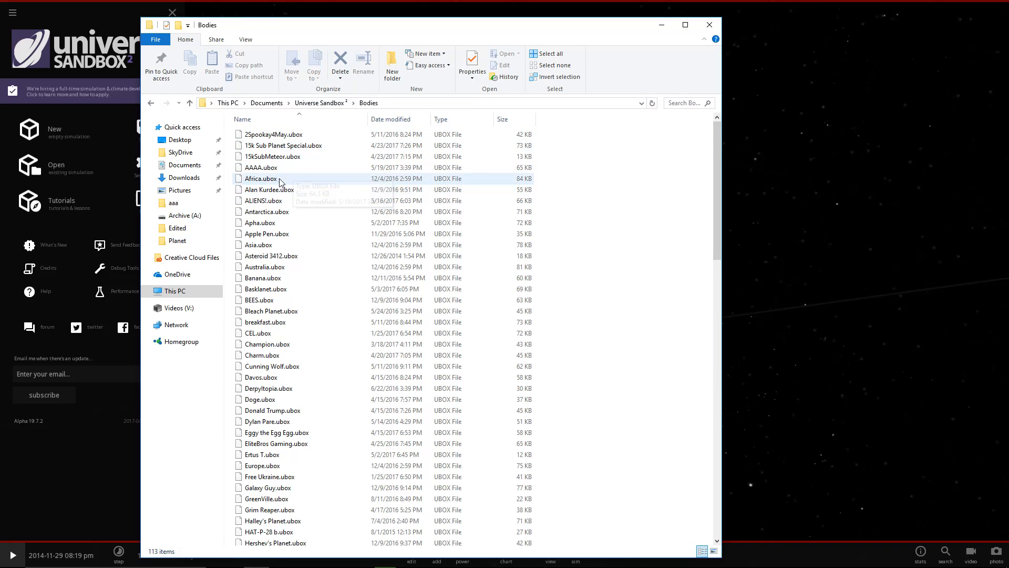
pyautogui.rightClick(260, 167)
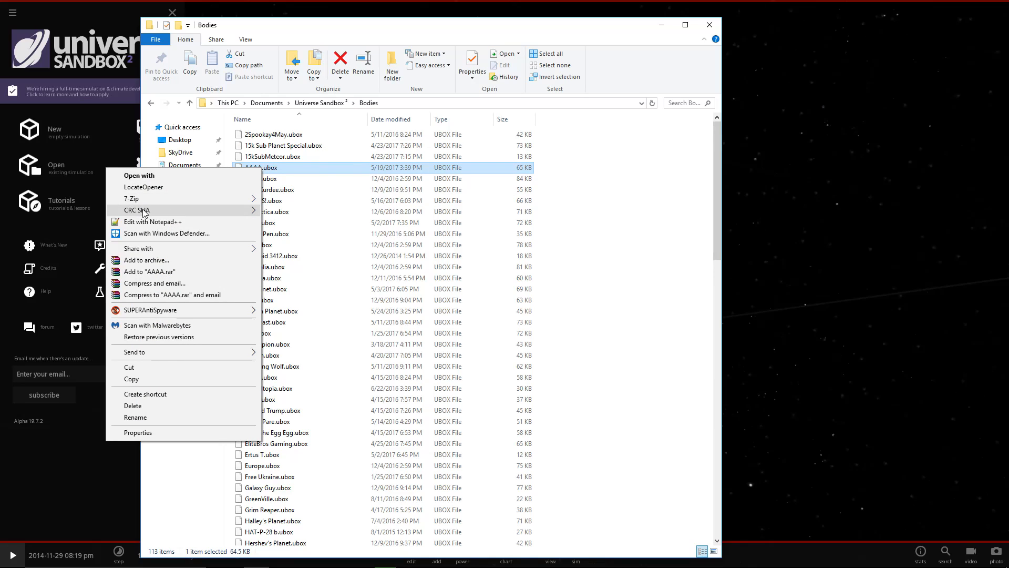
pyautogui.moveTo(158, 197)
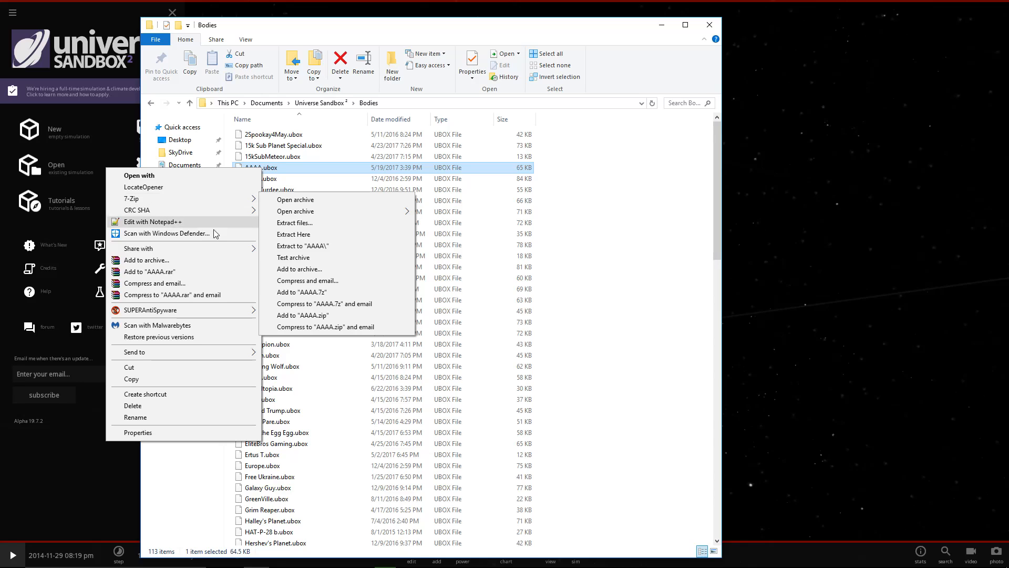
pyautogui.click(296, 198)
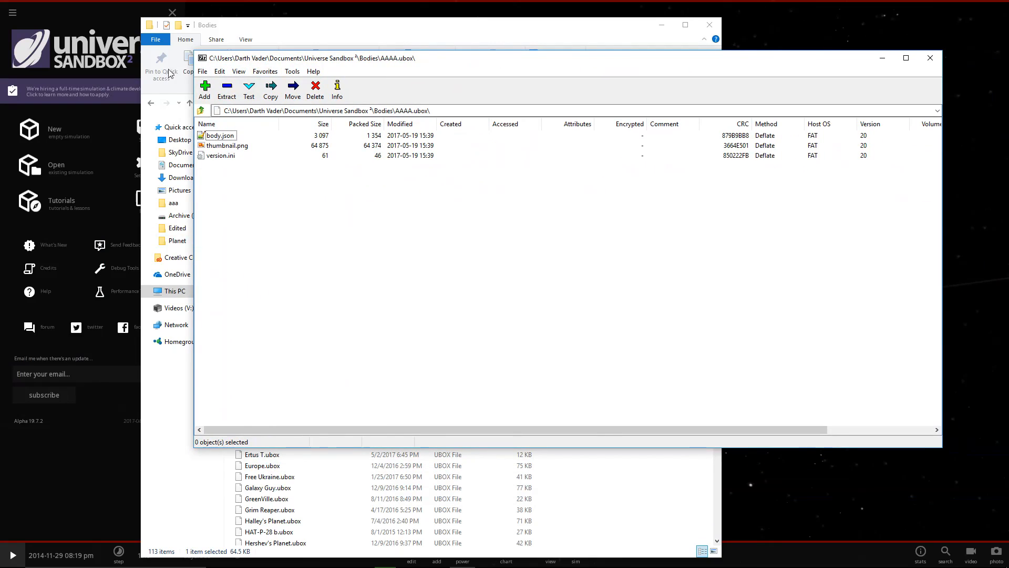
pyautogui.moveTo(231, 156)
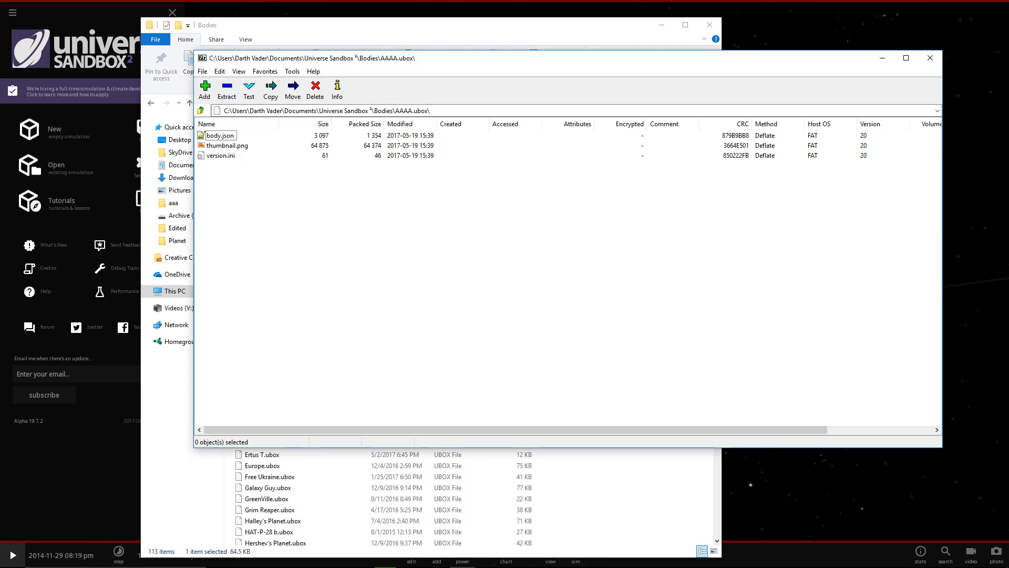
pyautogui.click(221, 135)
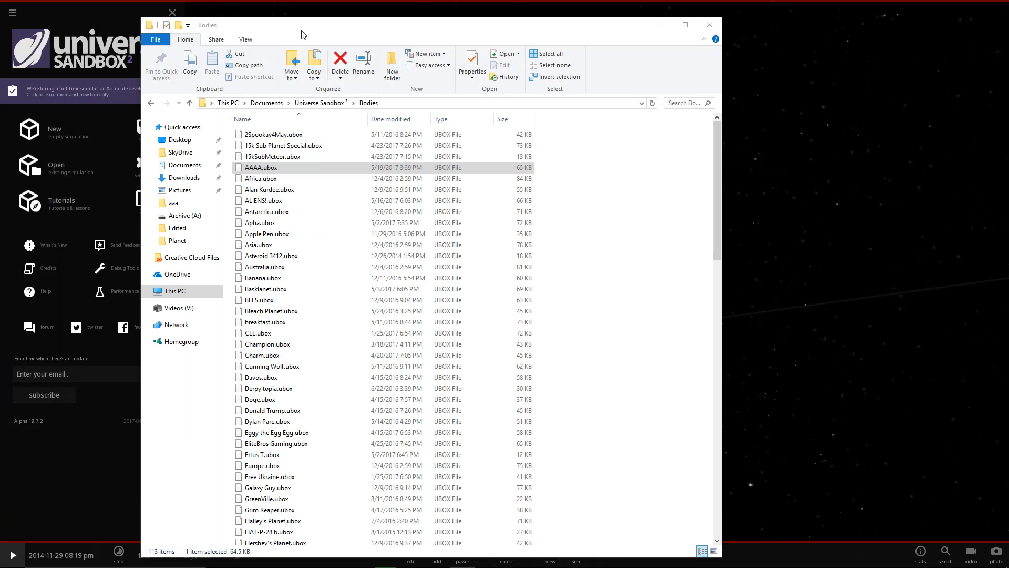
# Step: Minimize Universe Sandbox, dock Explorer to the right half and open AAAA.ubox in 7-Zip
pyautogui.click(709, 24)
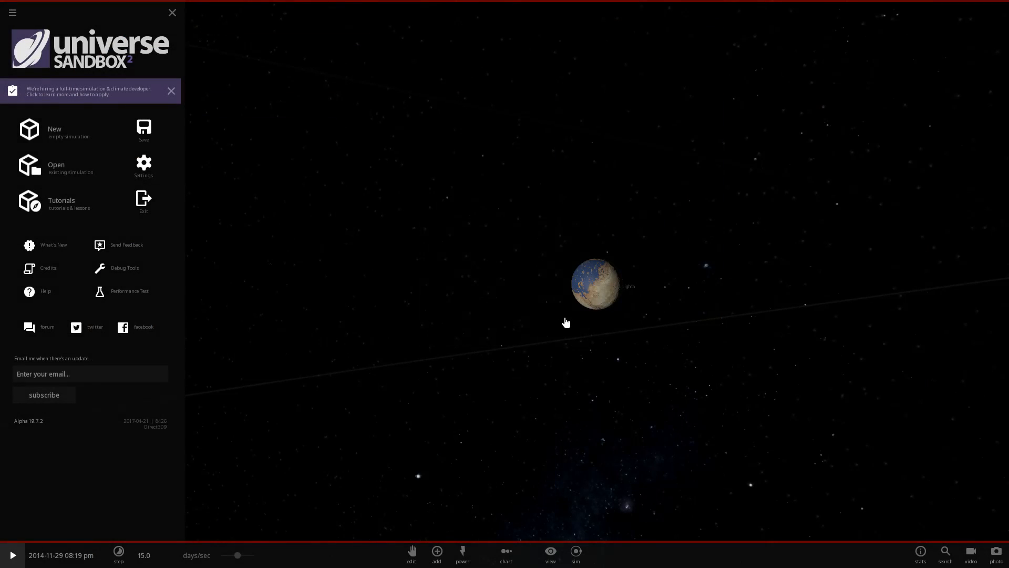
pyautogui.click(172, 13)
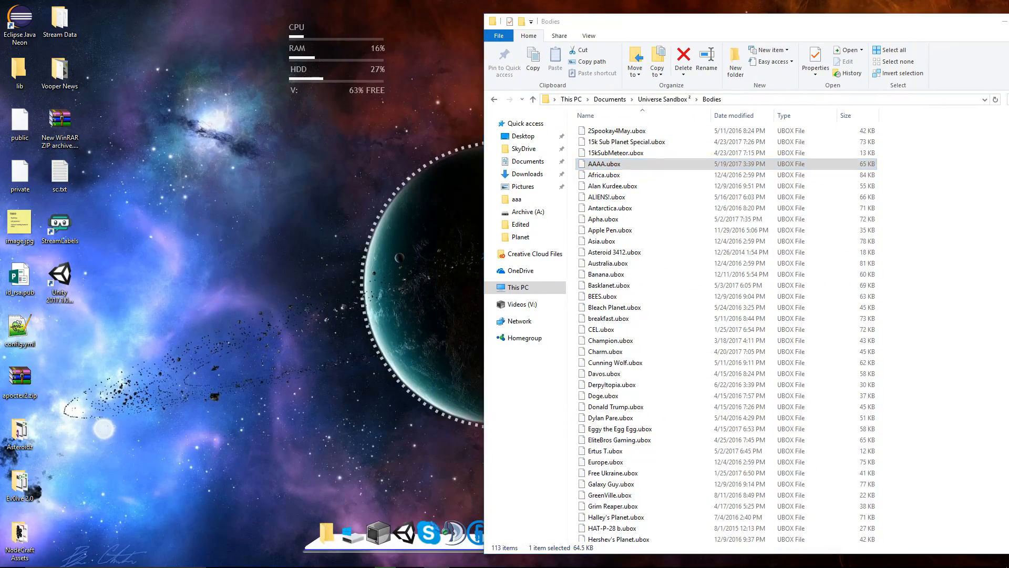
pyautogui.doubleClick(604, 164)
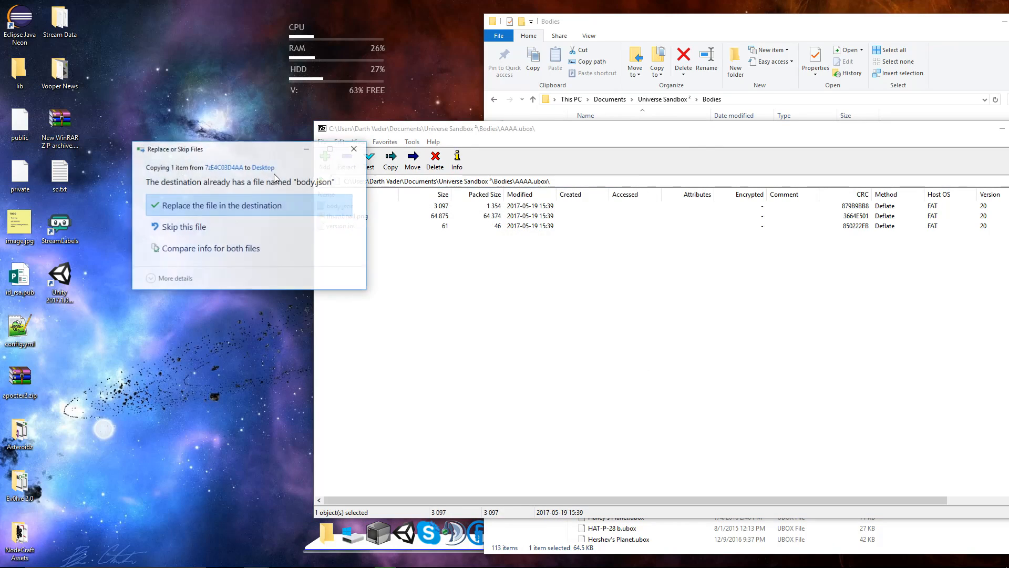
# Step: Extract body.json to the Desktop, replacing the existing copy
pyautogui.click(219, 205)
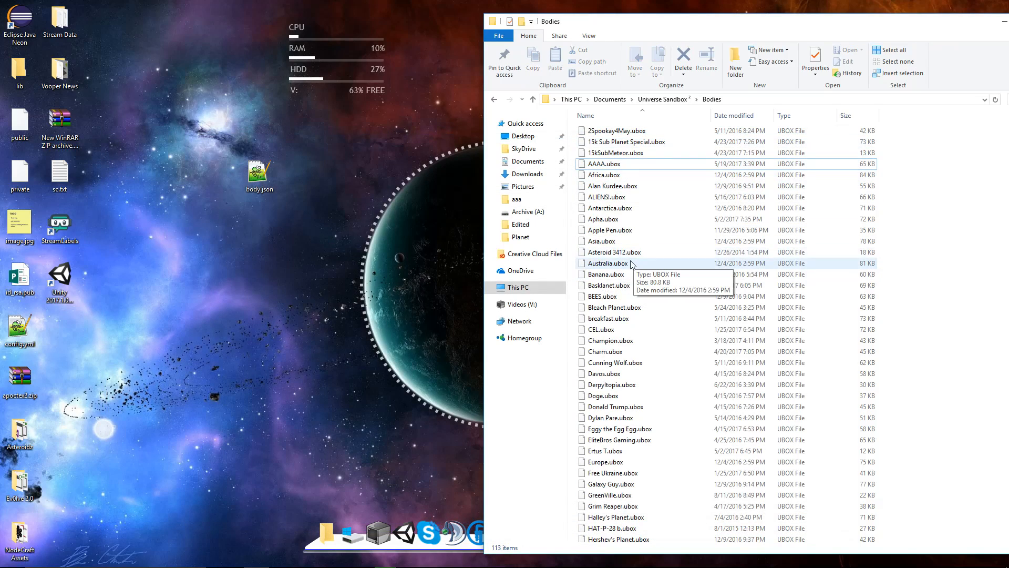
# Step: Rename the desktop body.json to Source.json and select Lights.ubox in the Bodies folder
pyautogui.scroll(-3)
pyautogui.write('Soul')
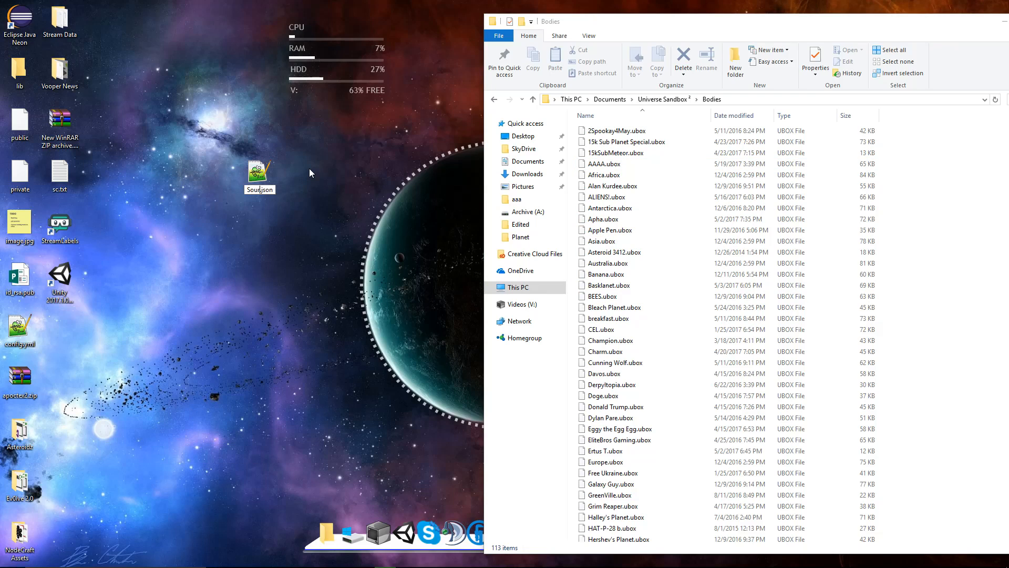
pyautogui.click(259, 172)
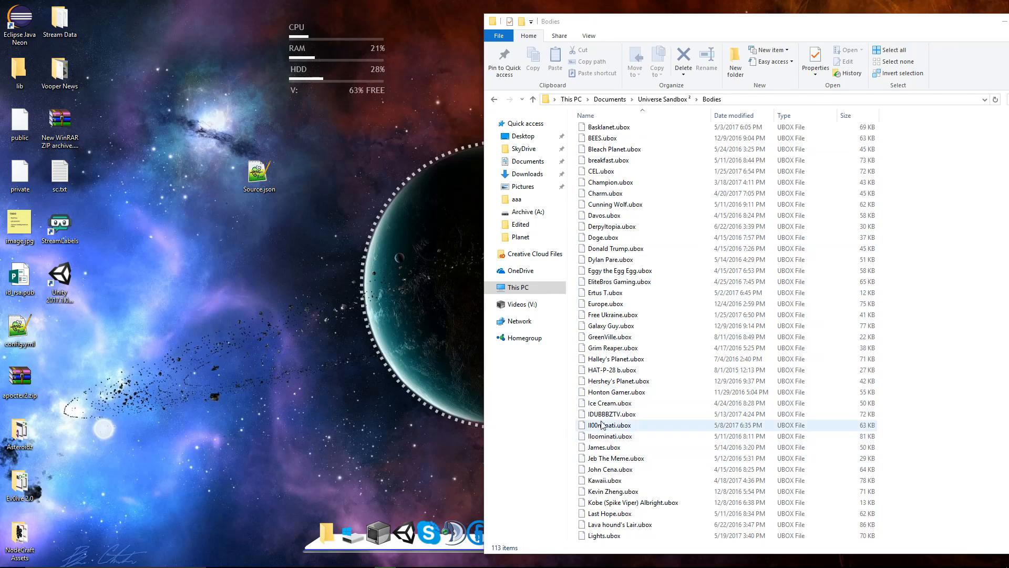
pyautogui.click(605, 292)
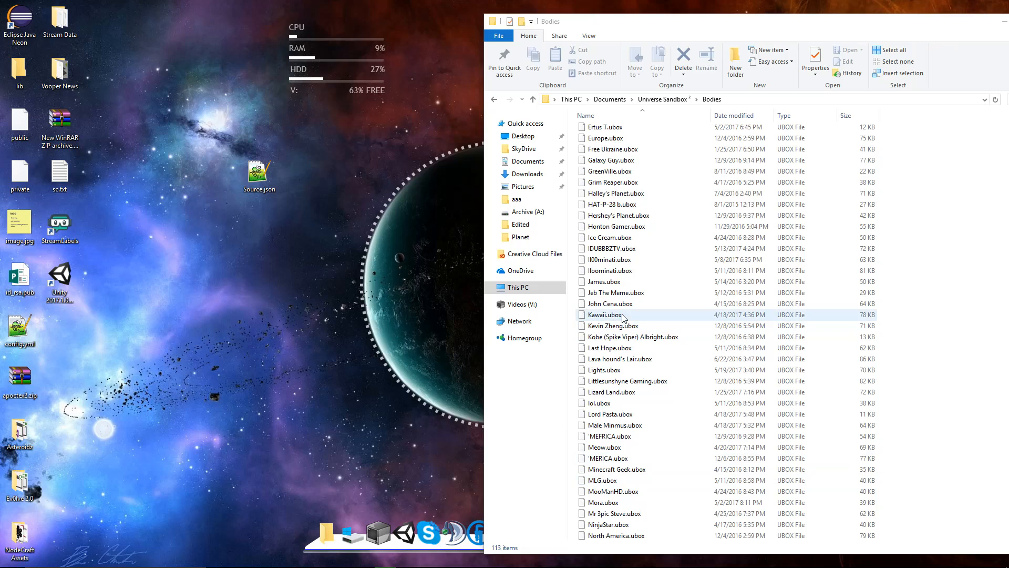
pyautogui.click(602, 369)
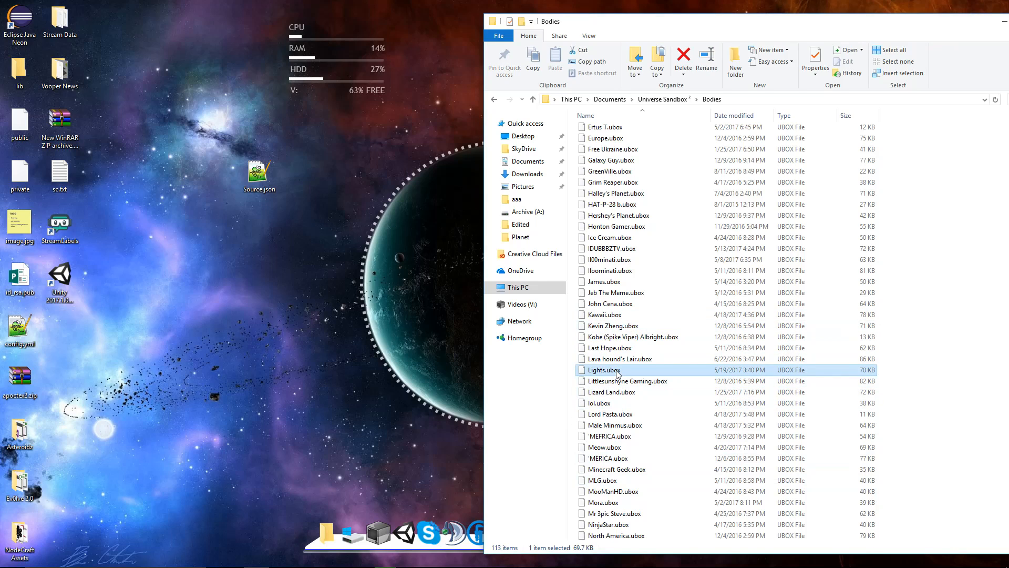
# Step: Extract body.json from the Lights.ubox archive to the Desktop beside Source.json
pyautogui.rightClick(602, 370)
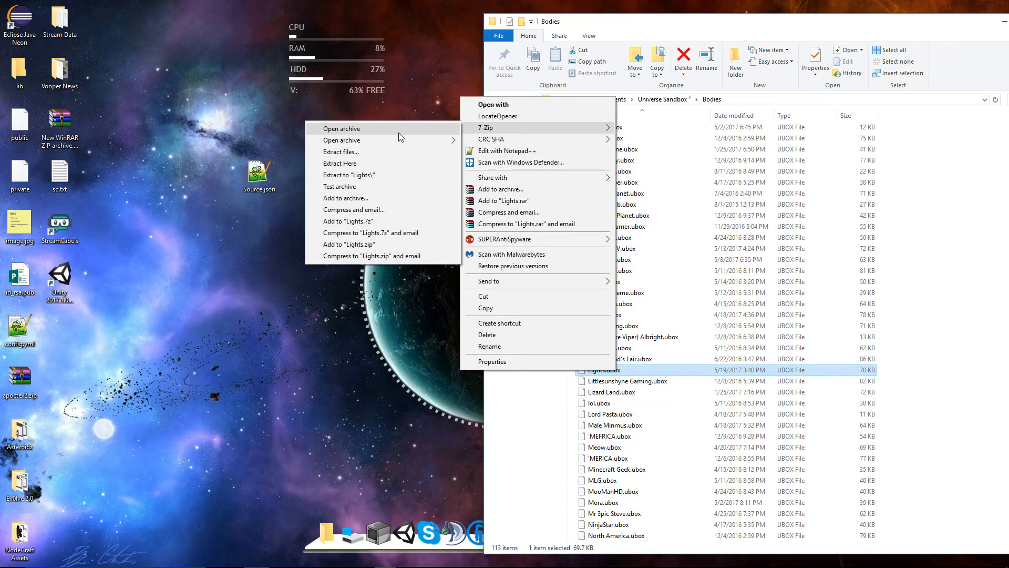
pyautogui.click(341, 128)
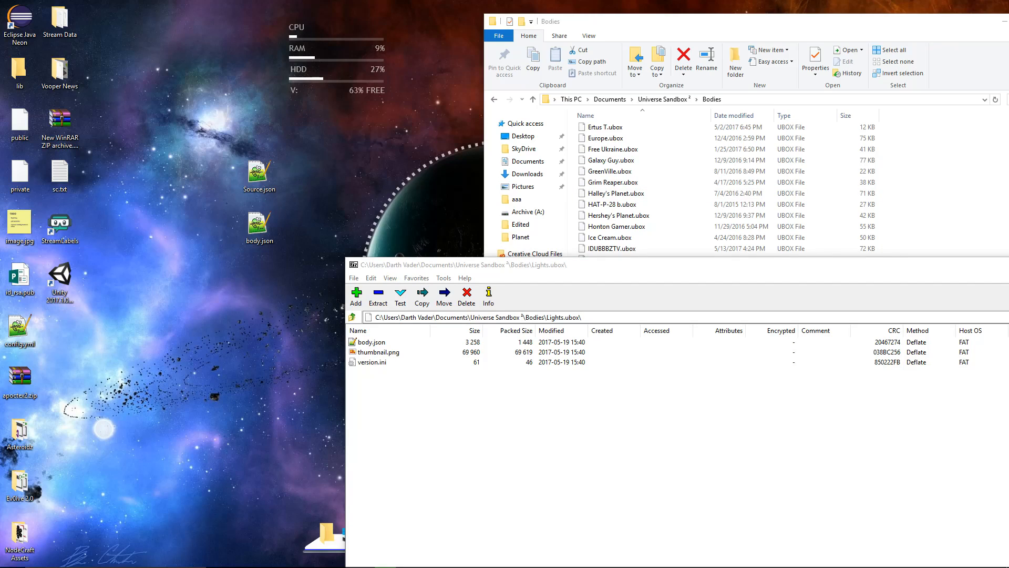
pyautogui.click(371, 342)
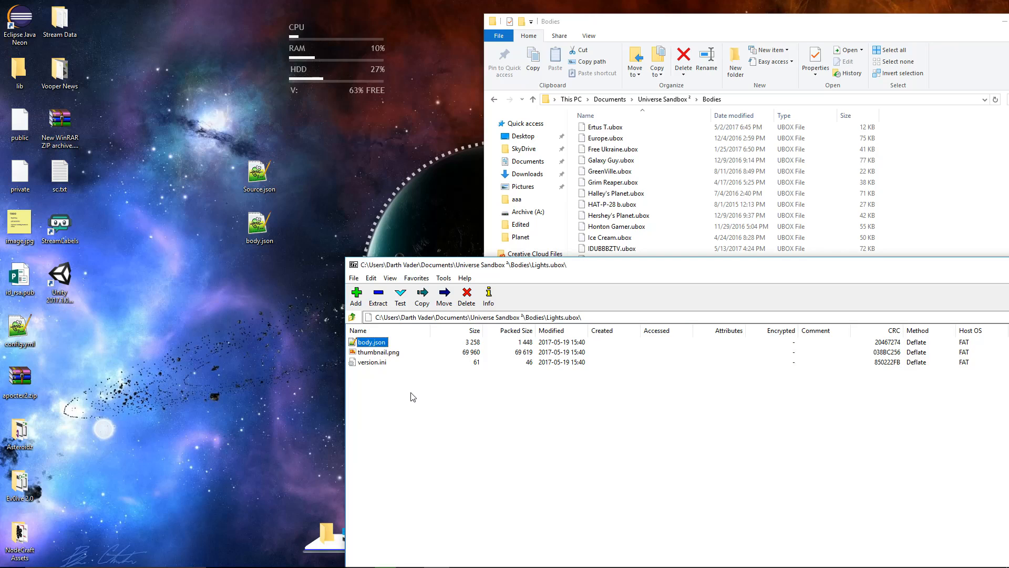
pyautogui.click(259, 225)
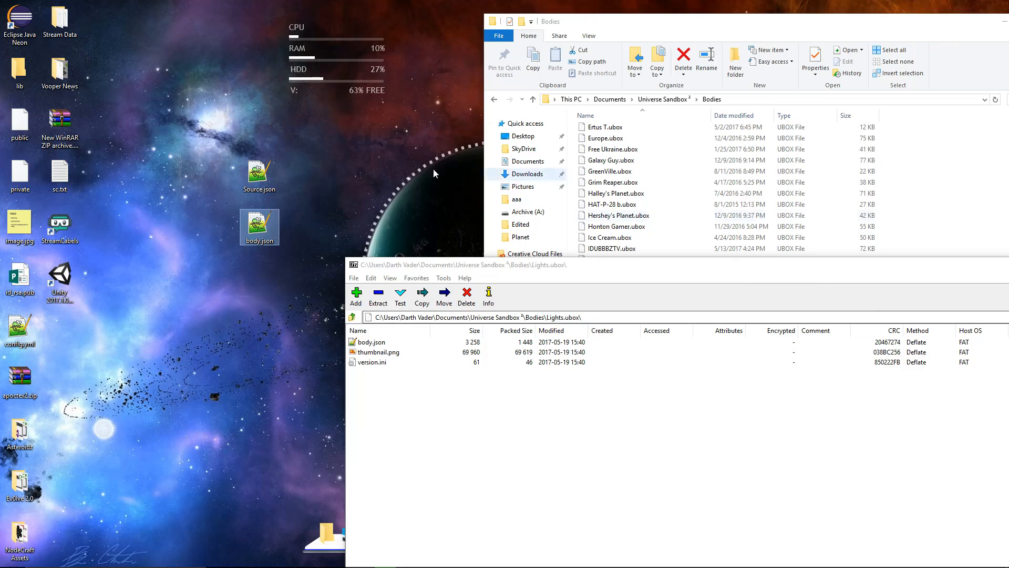
pyautogui.click(260, 174)
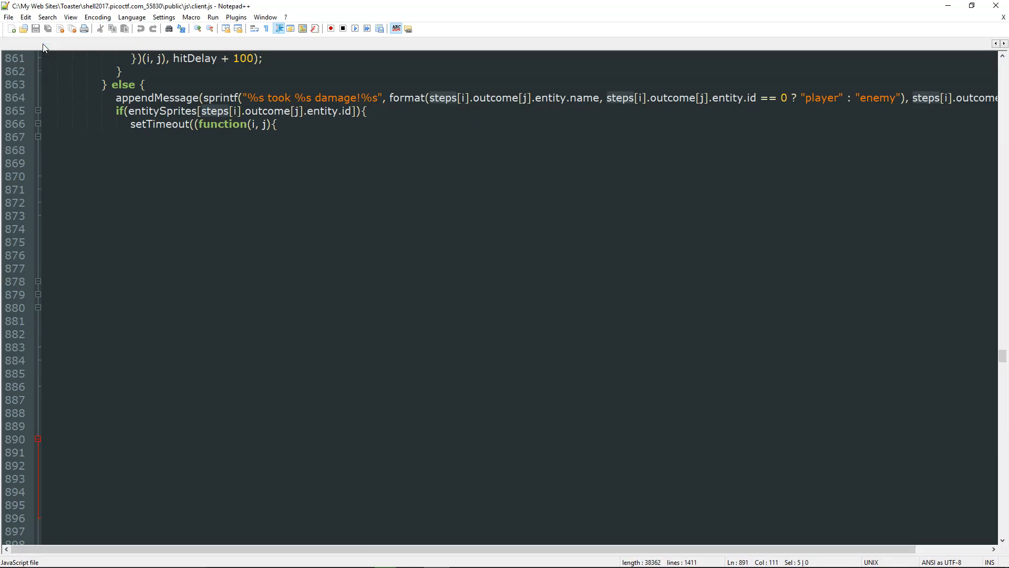
# Step: Close the leftover client.js, Hearts of Iron save, settings.yml and groups.yml files
pyautogui.click(24, 44)
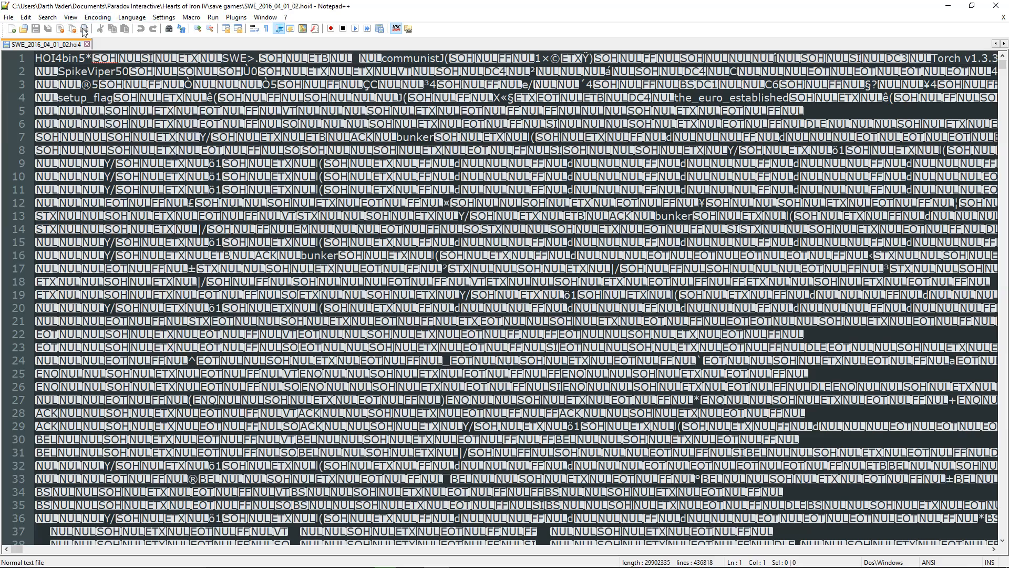
pyautogui.click(24, 44)
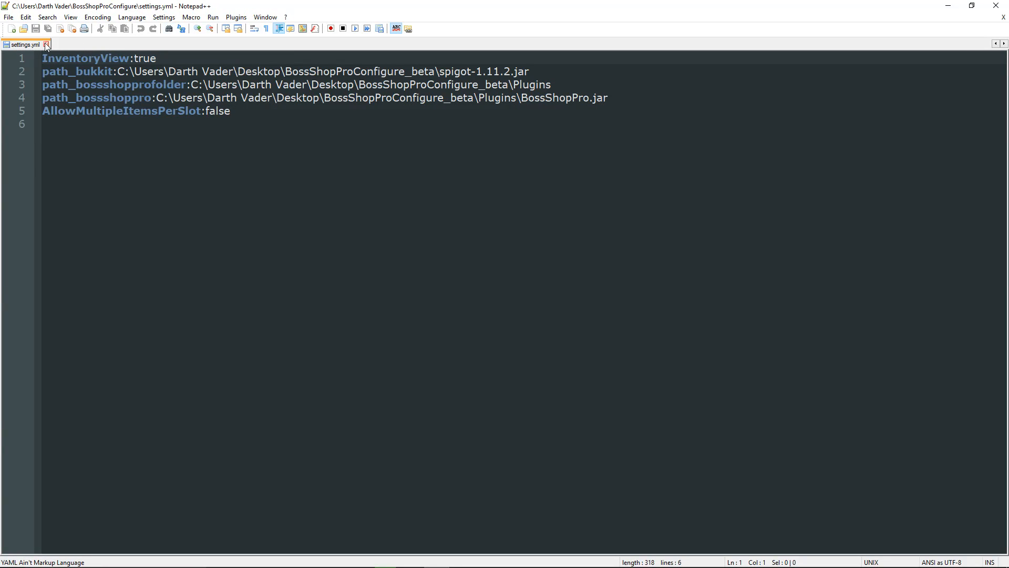
pyautogui.click(22, 44)
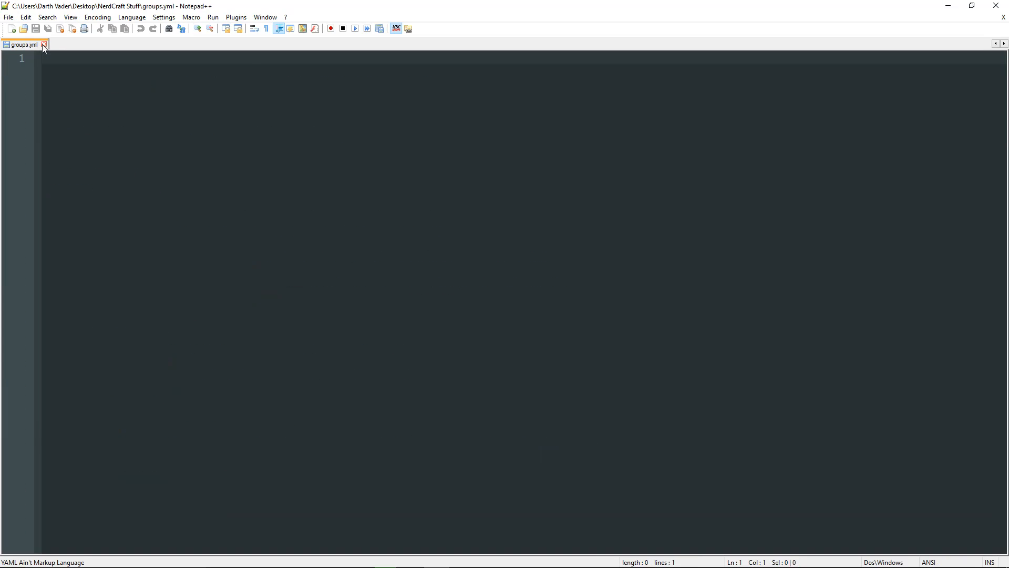
pyautogui.click(44, 44)
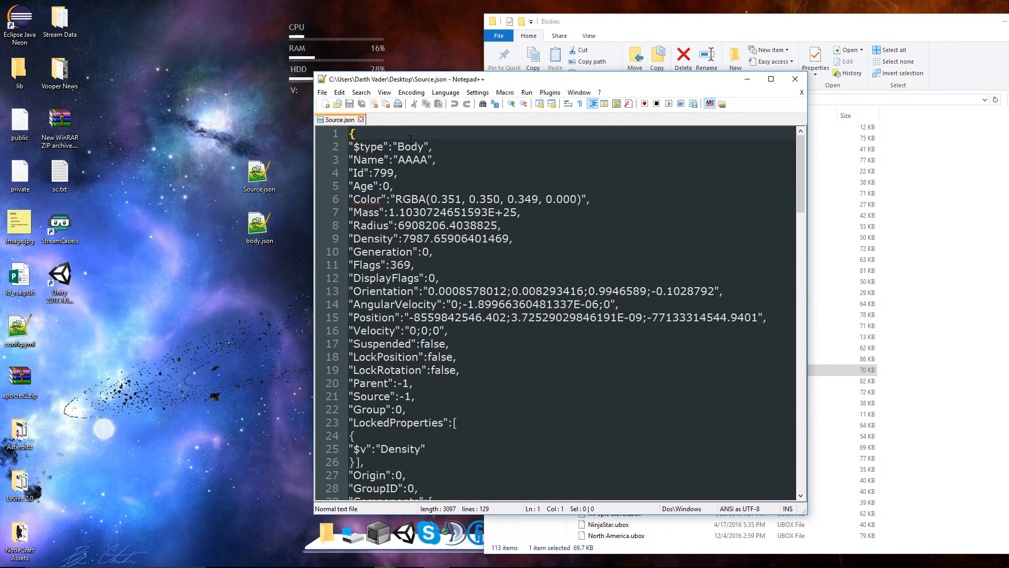
pyautogui.moveTo(325, 257)
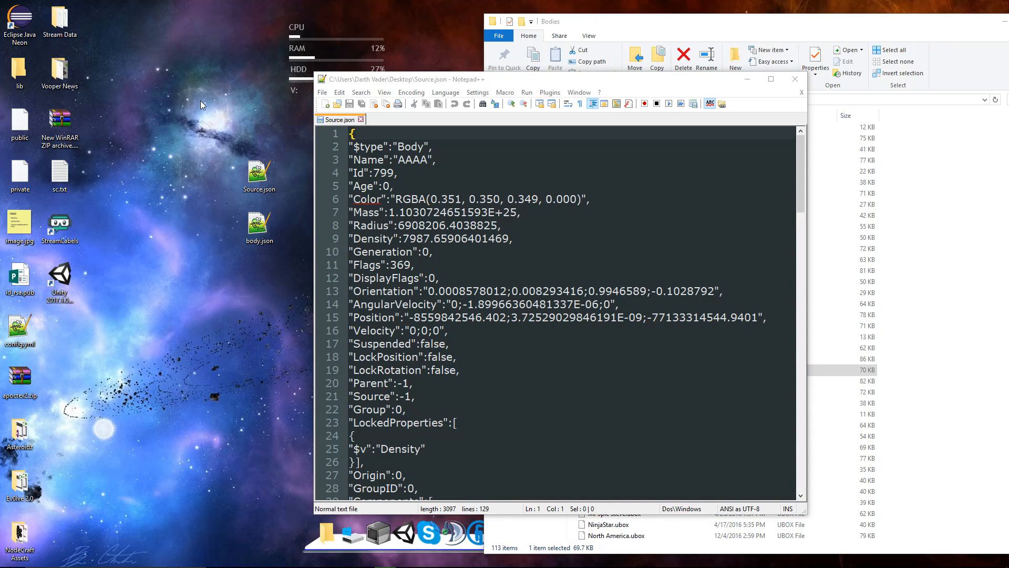
# Step: Load the Lights body.json into the maximized editor alongside AAAA's Source.json
pyautogui.click(259, 224)
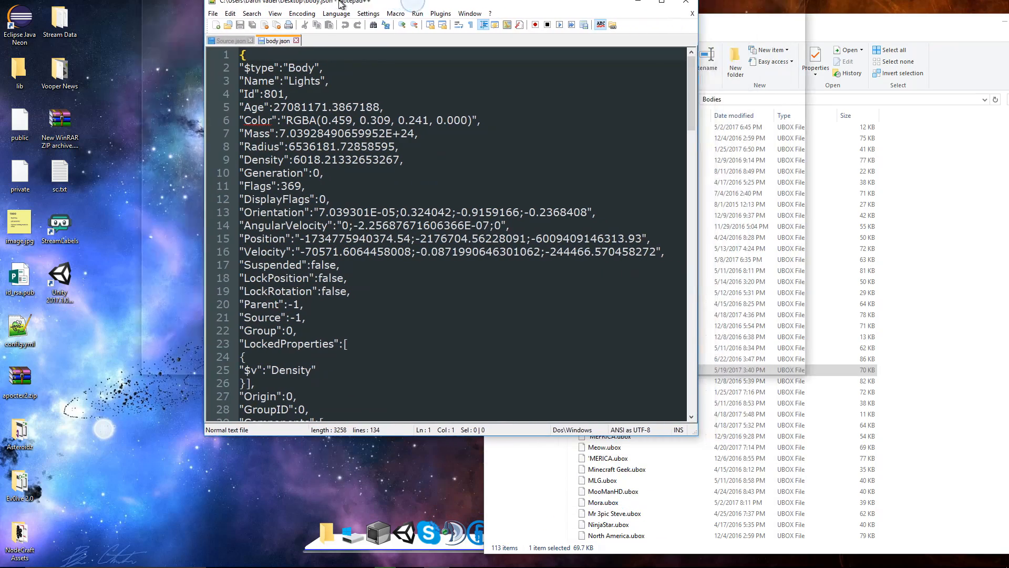
pyautogui.click(661, 1)
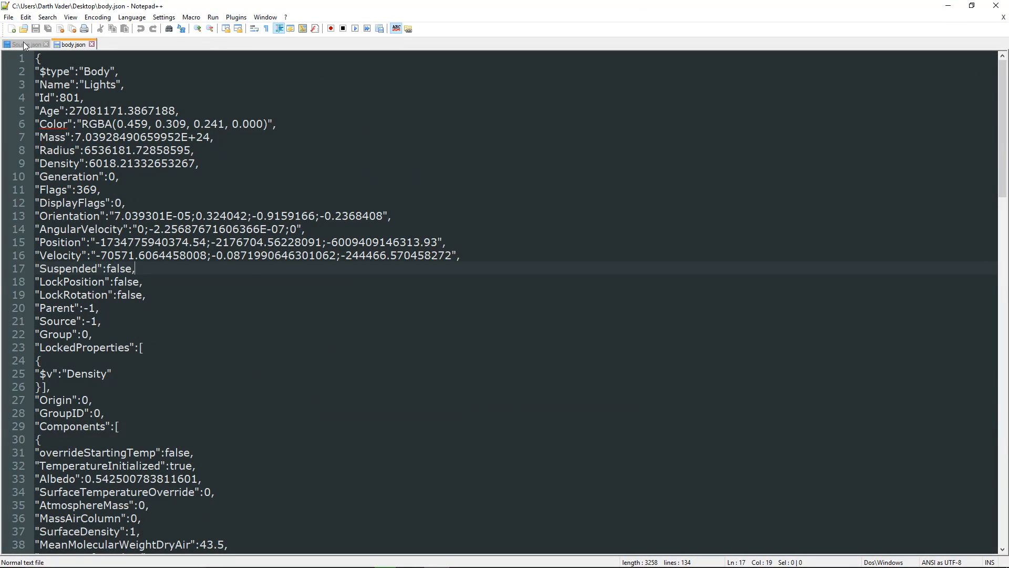
pyautogui.click(26, 44)
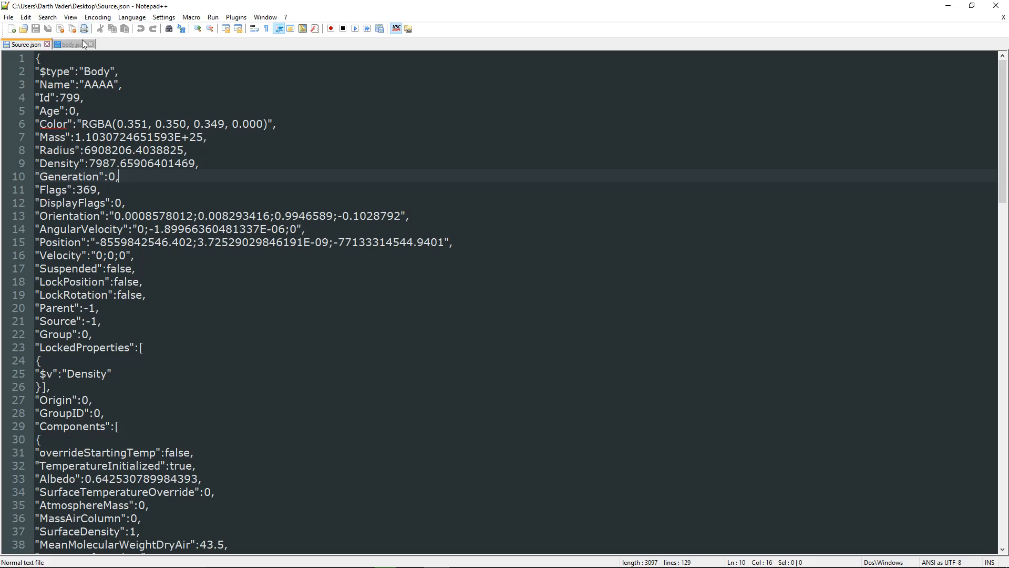
pyautogui.click(70, 44)
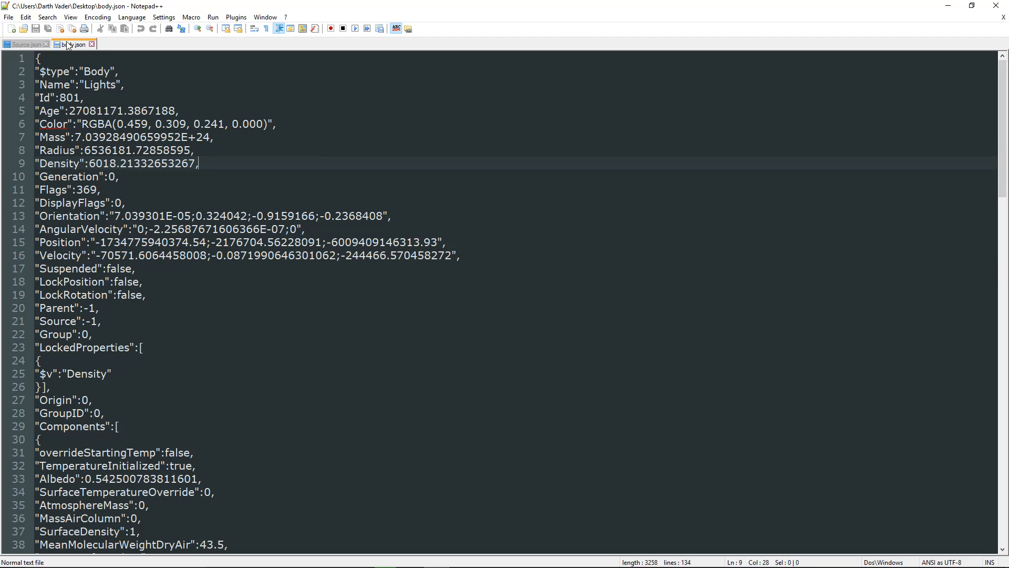
pyautogui.click(25, 44)
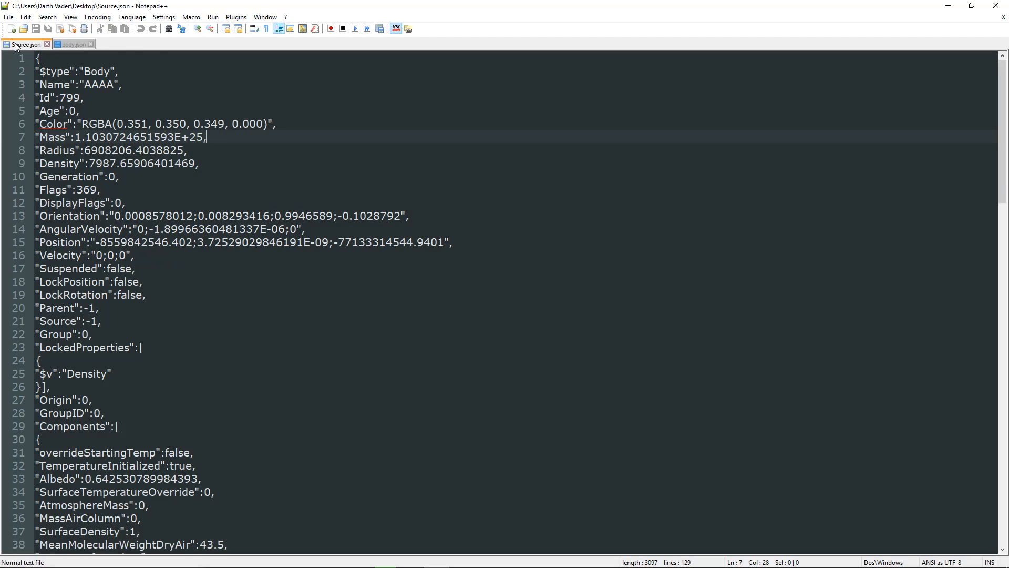
pyautogui.moveTo(71, 44)
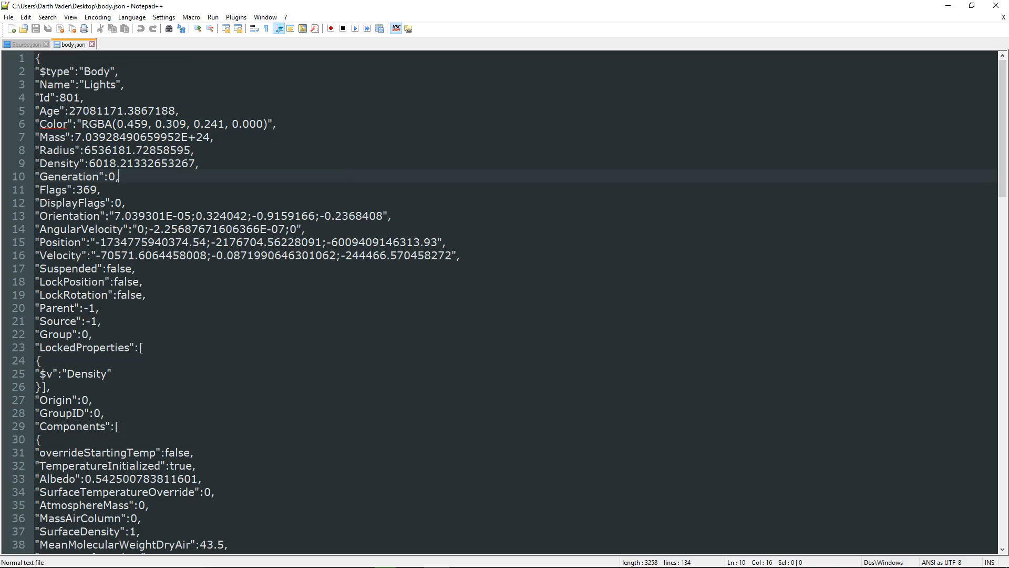
# Step: Compare Source.json and body.json property by property down to LightPower
pyautogui.click(25, 44)
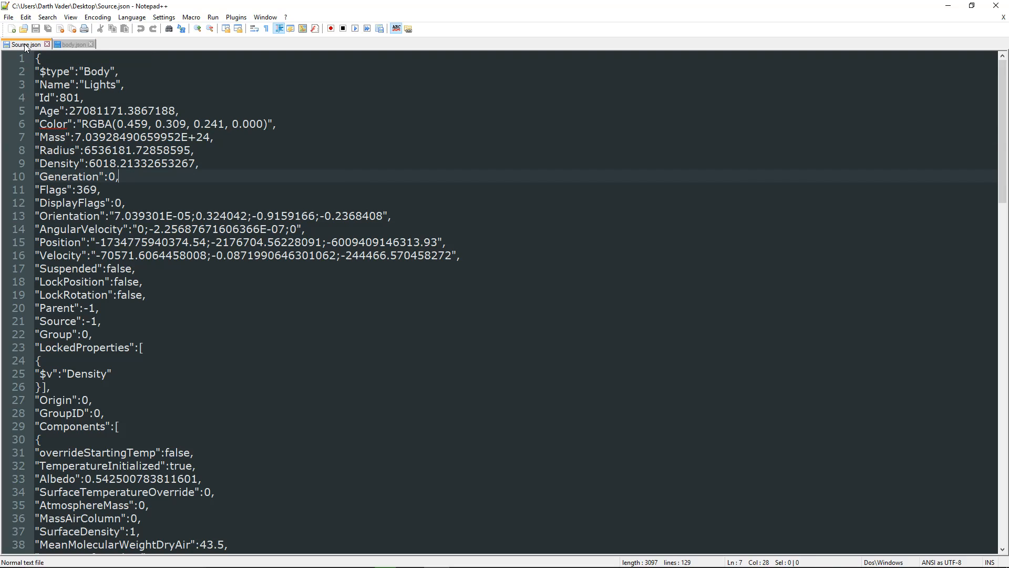
pyautogui.click(69, 44)
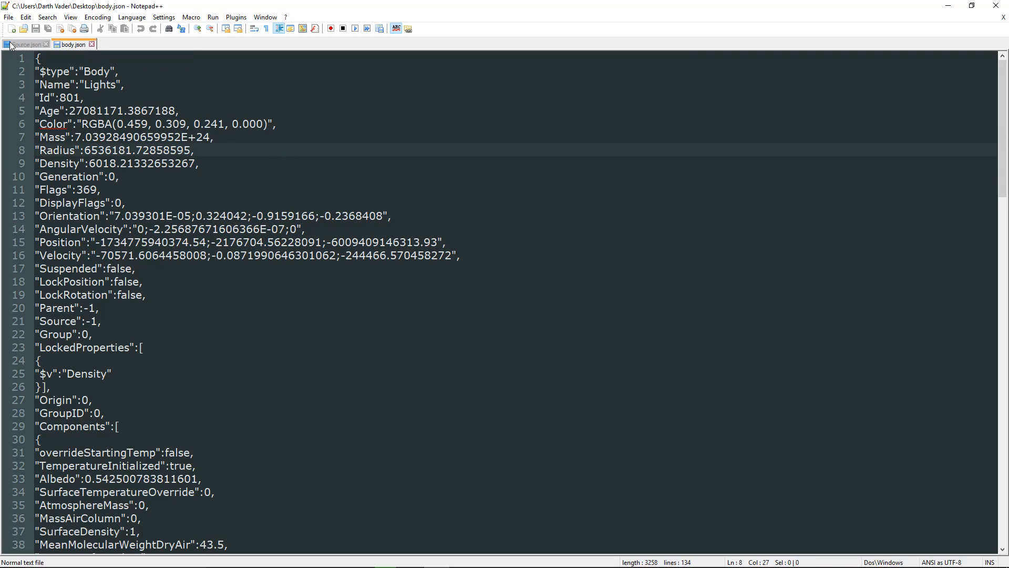
pyautogui.click(25, 44)
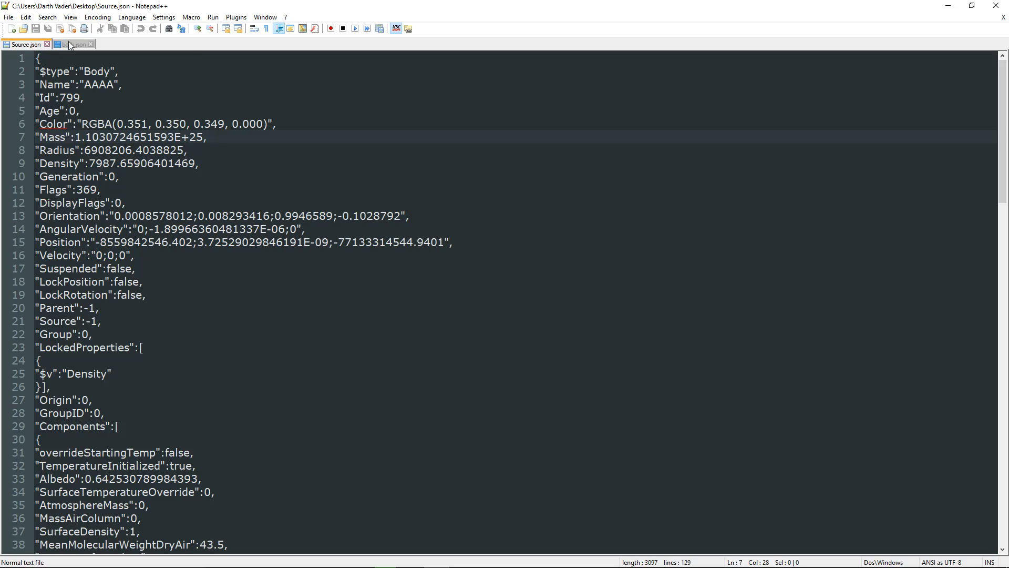
pyautogui.click(71, 44)
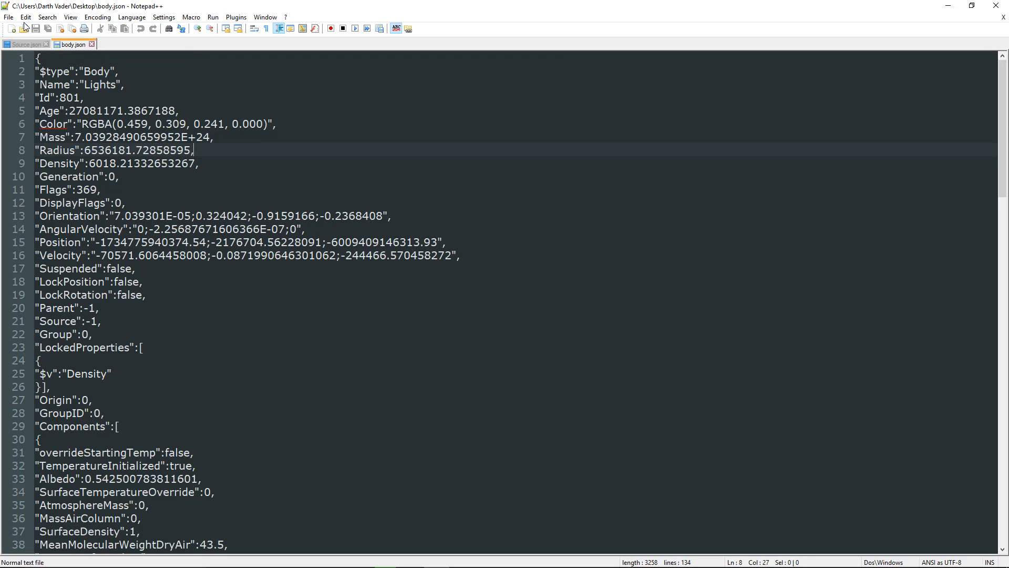
pyautogui.click(25, 44)
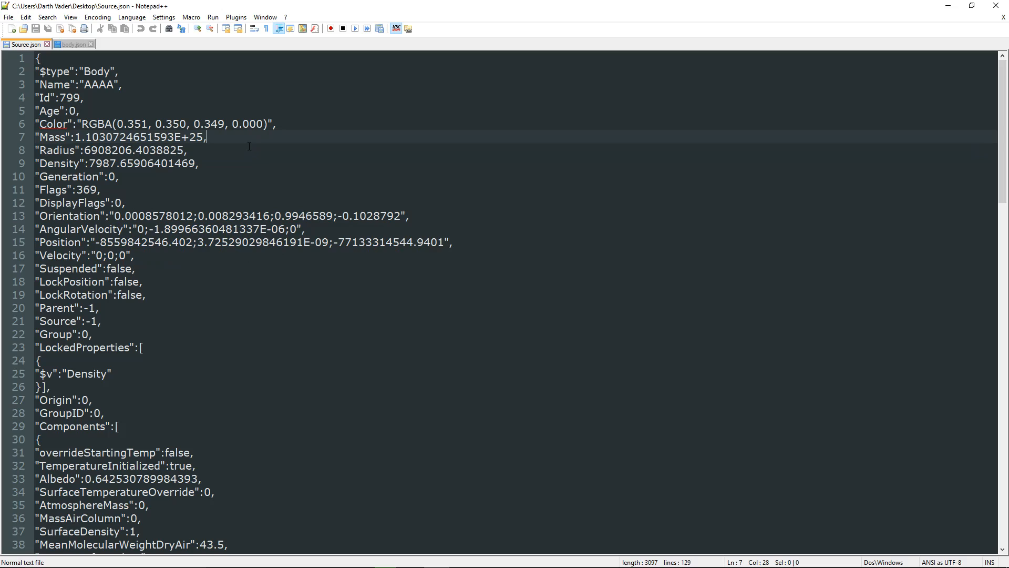
pyautogui.click(70, 44)
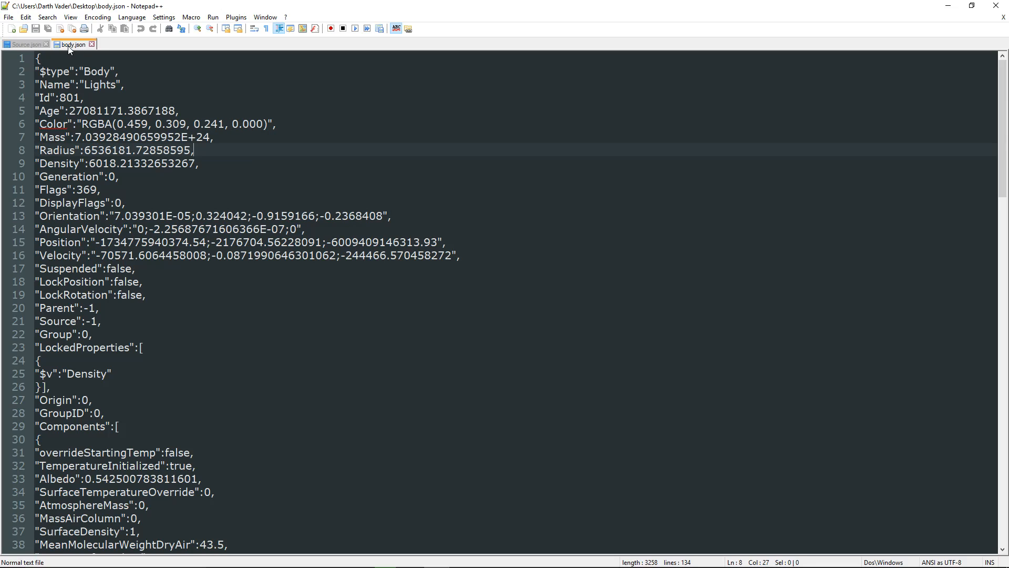
pyautogui.scroll(-3)
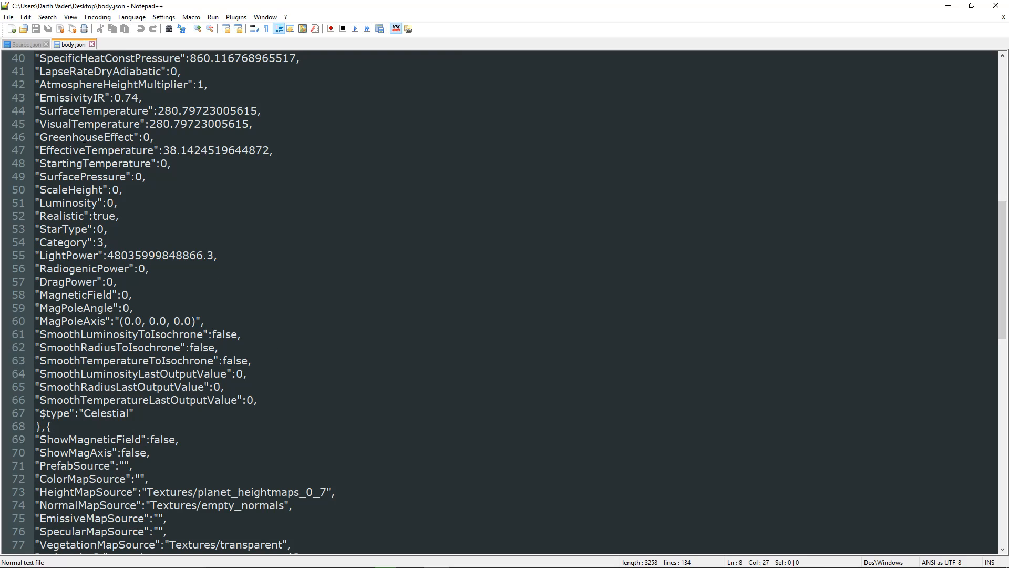
pyautogui.click(25, 45)
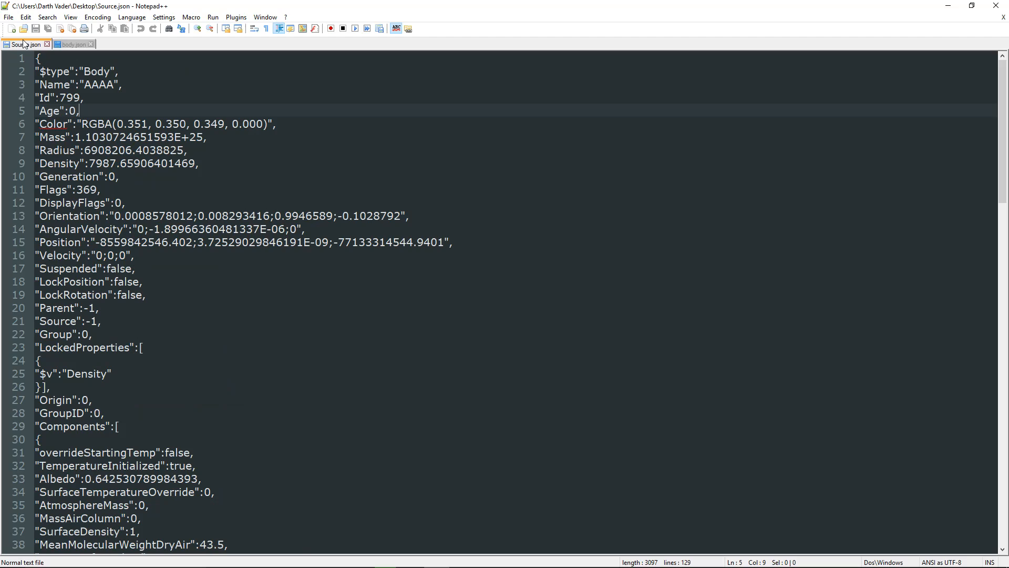
# Step: Copy AAAA's LightPower value 2.72346796077878E+17 from Source.json into body.json
pyautogui.scroll(-3)
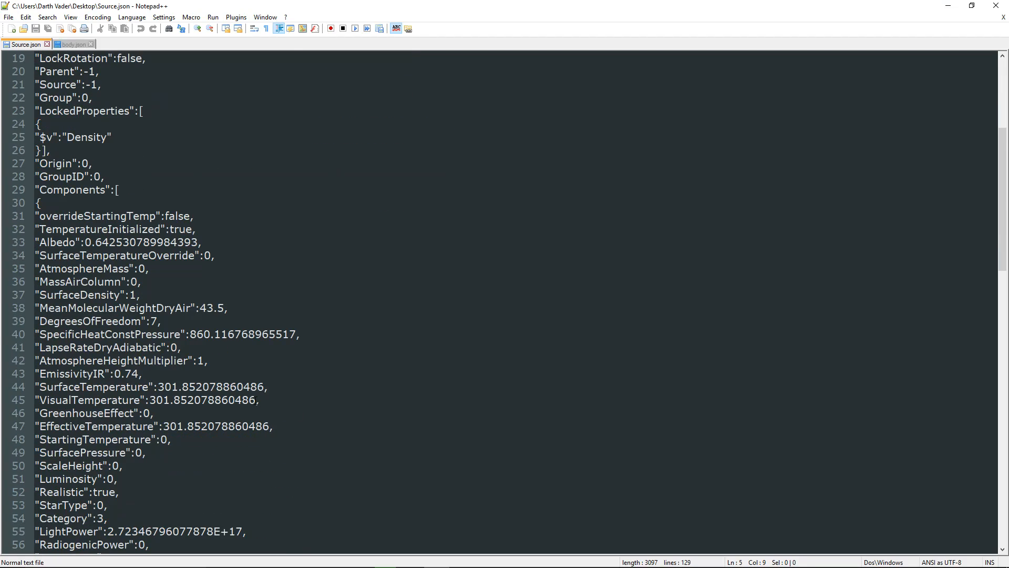
pyautogui.scroll(-3)
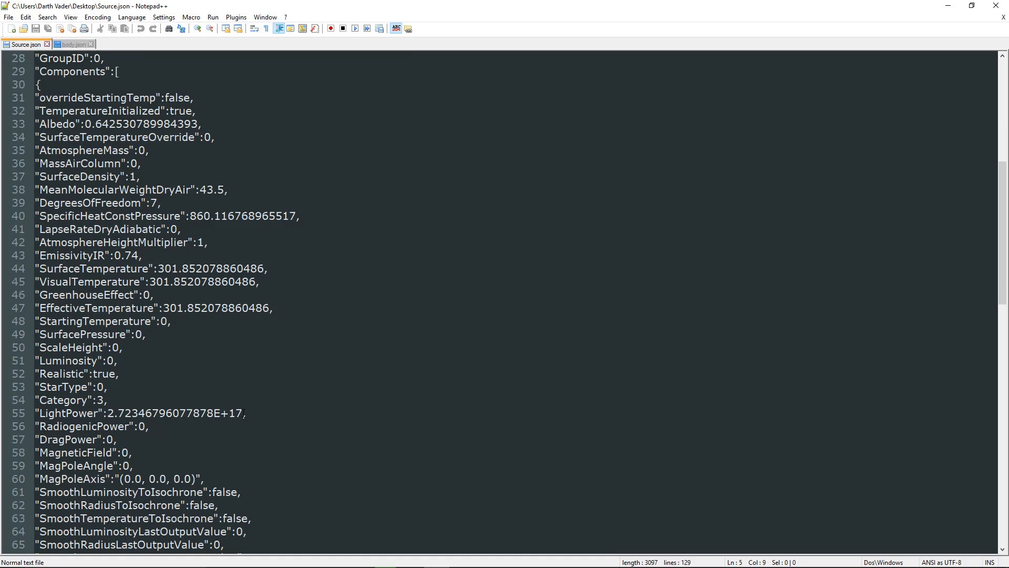
pyautogui.tripleClick(128, 412)
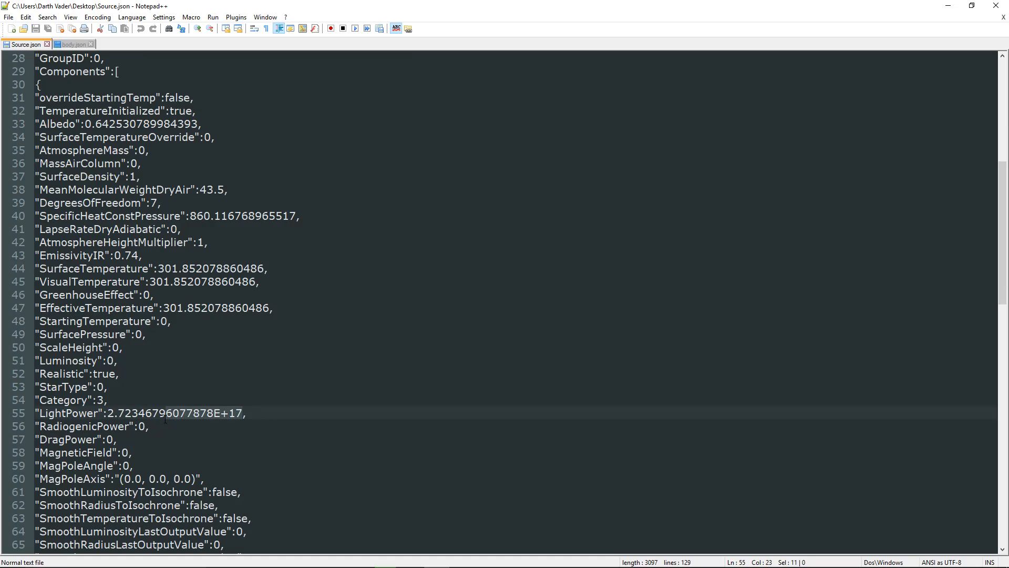
pyautogui.moveTo(109, 413); pyautogui.dragTo(165, 414)
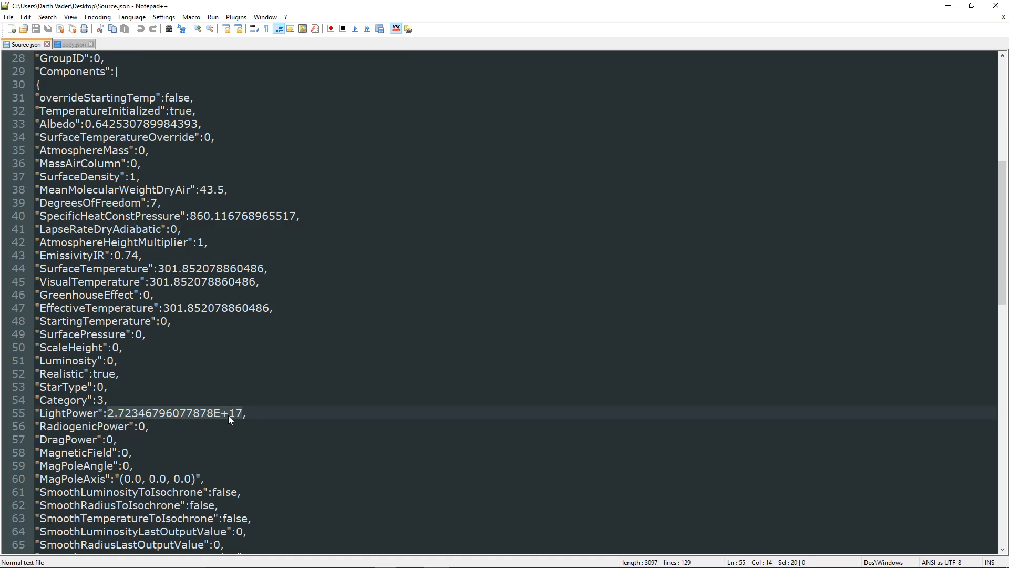
pyautogui.click(71, 44)
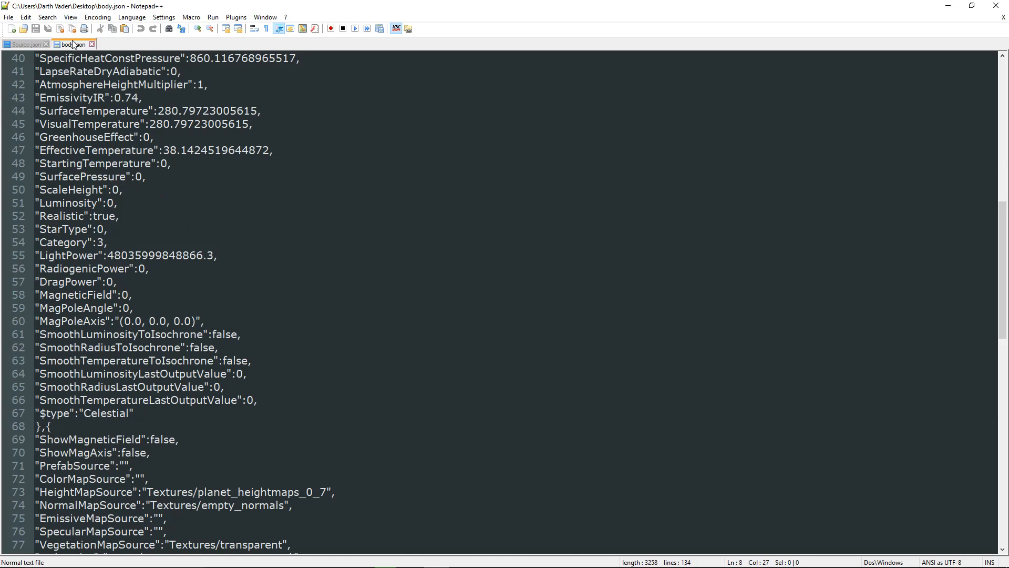
pyautogui.scroll(-3)
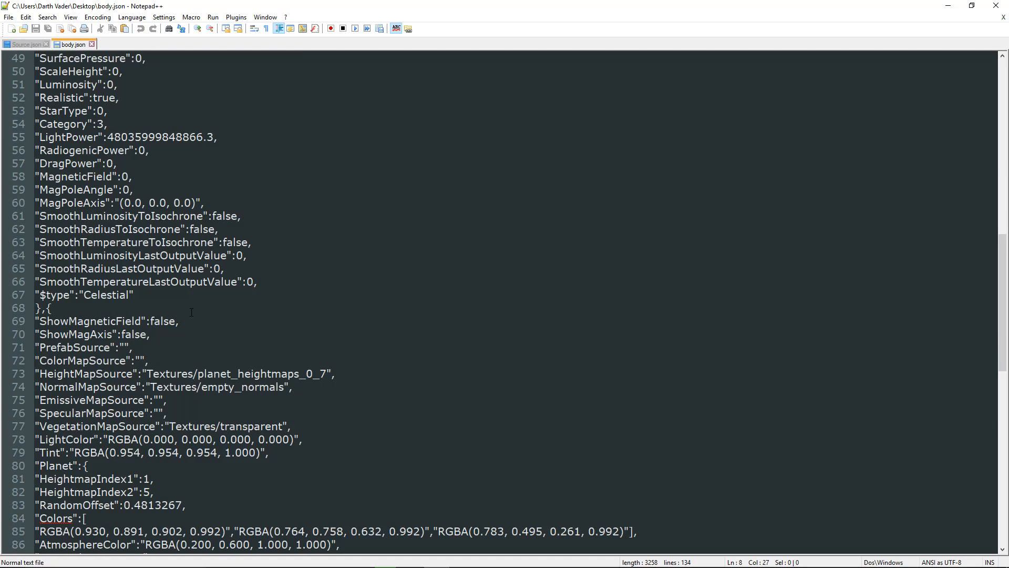
pyautogui.moveTo(221, 320)
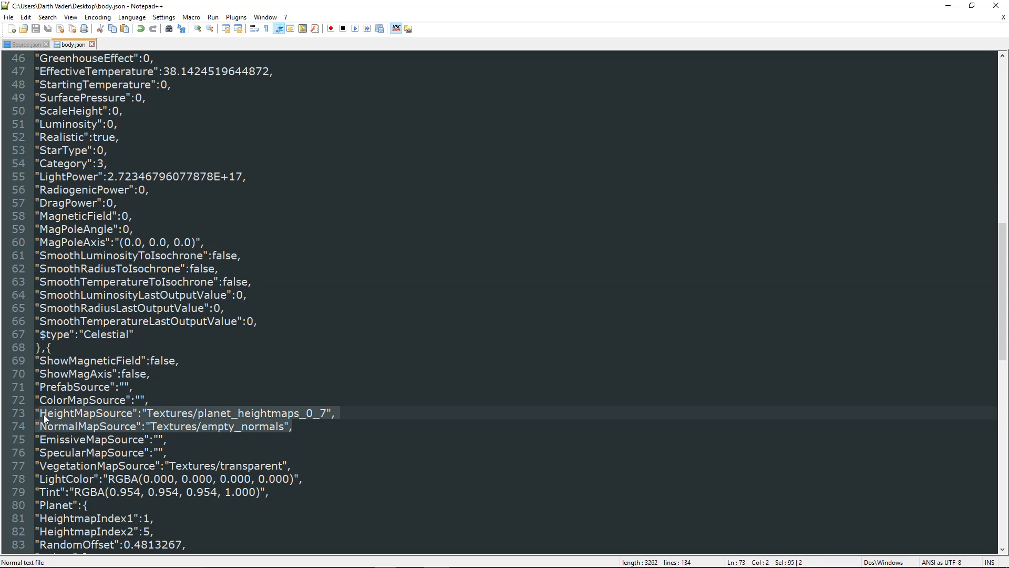
# Step: Copy the planet_cities emissive map path from Source.json into body.json and save
pyautogui.click(26, 44)
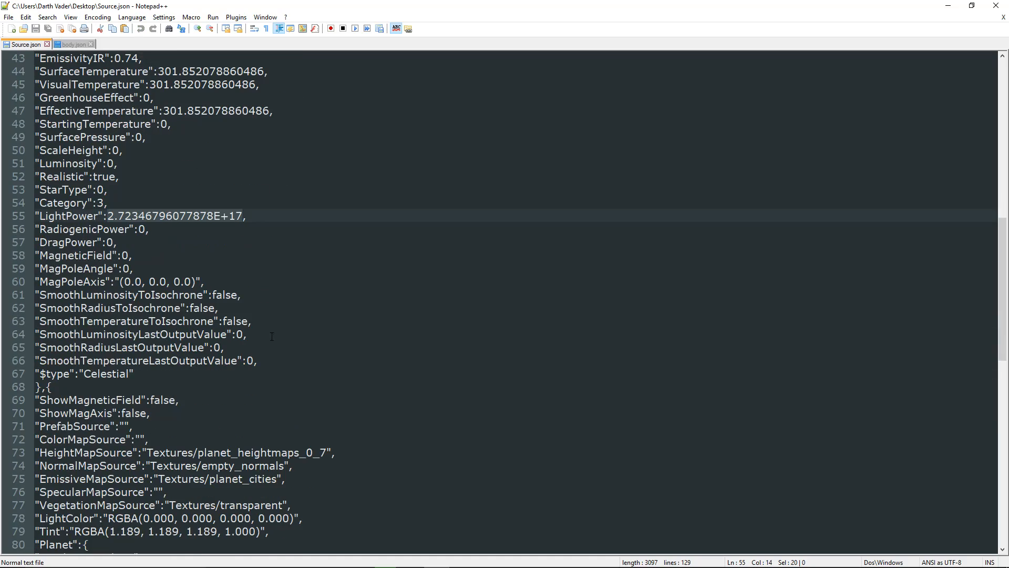
pyautogui.scroll(-3)
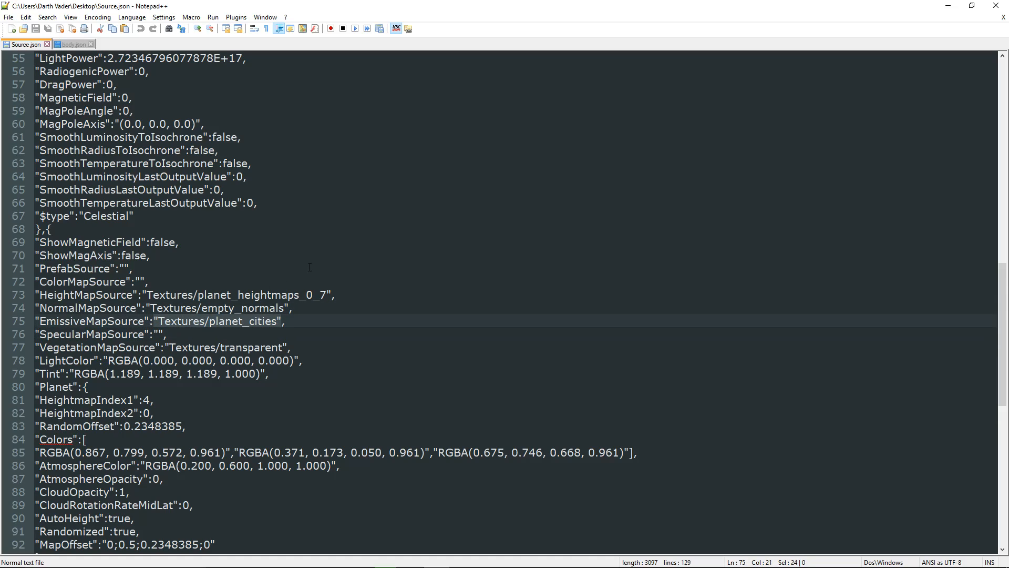
pyautogui.click(69, 44)
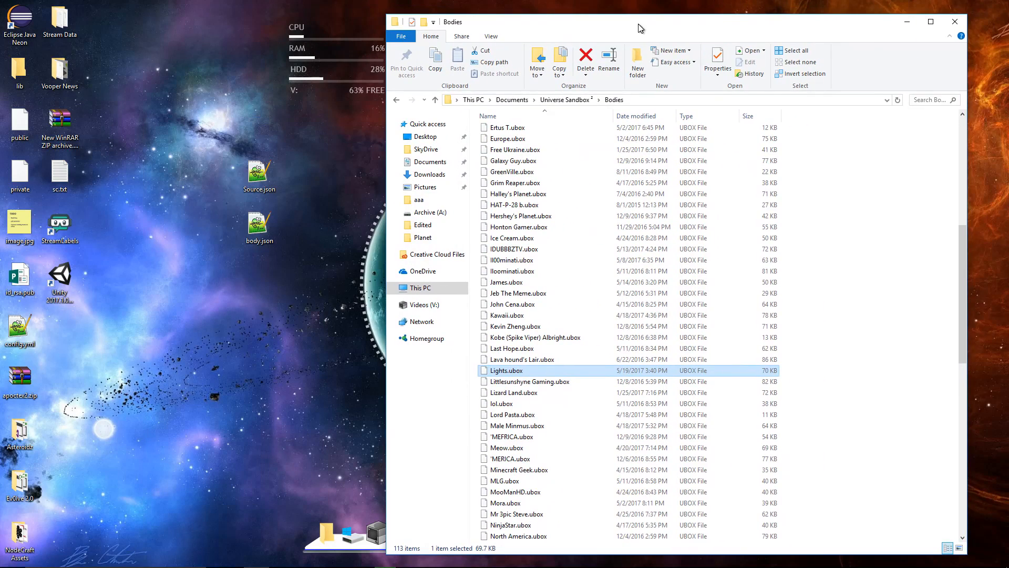
# Step: Delete the old body.json from Lights.ubox and add the edited copy in its place
pyautogui.rightClick(507, 370)
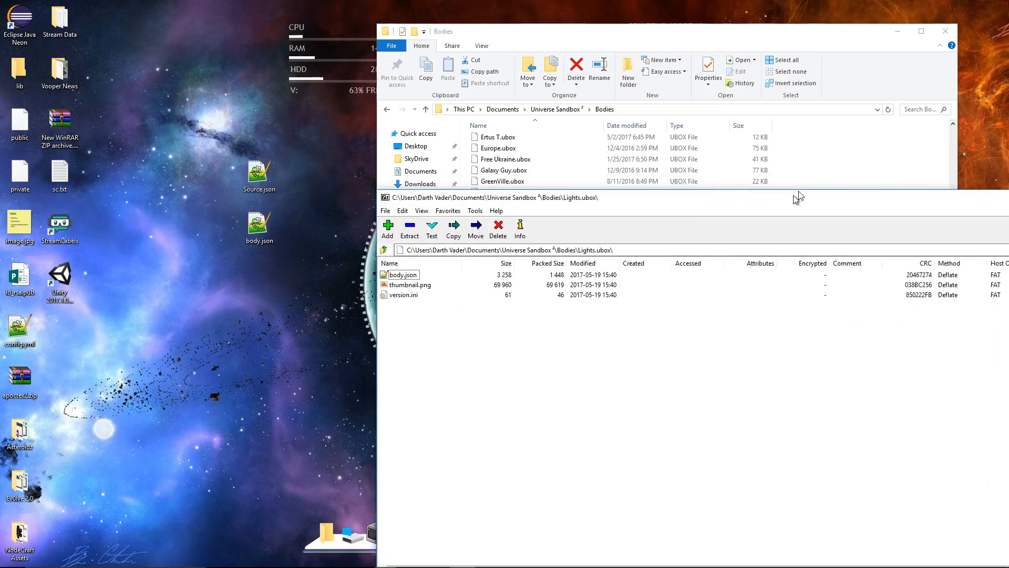
pyautogui.click(497, 230)
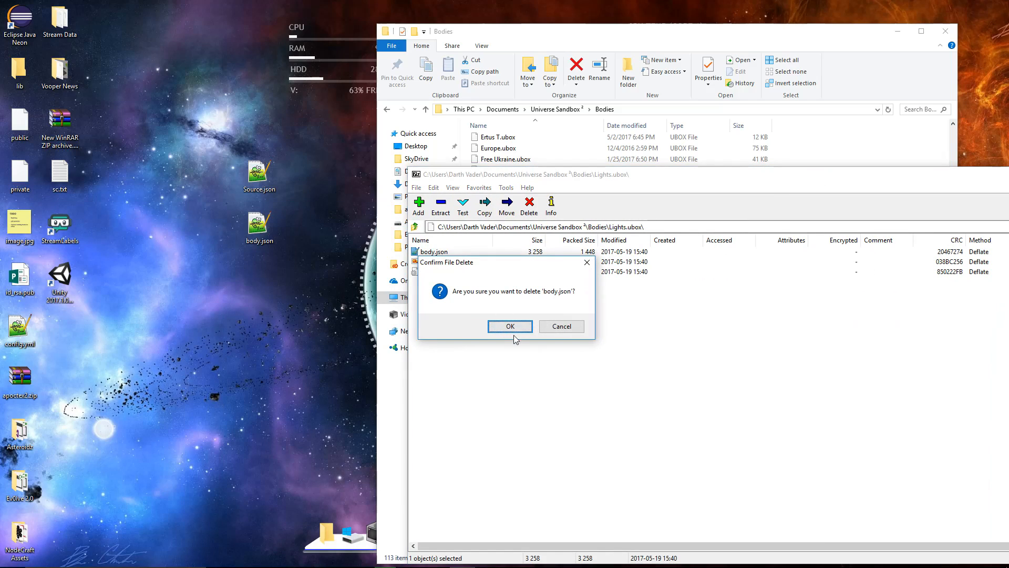
pyautogui.click(509, 326)
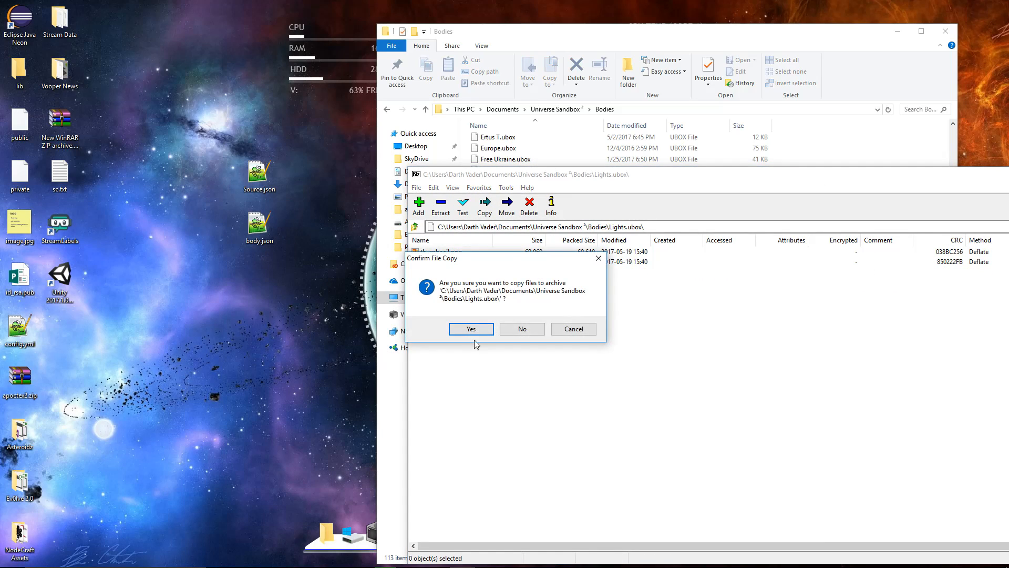
pyautogui.click(471, 329)
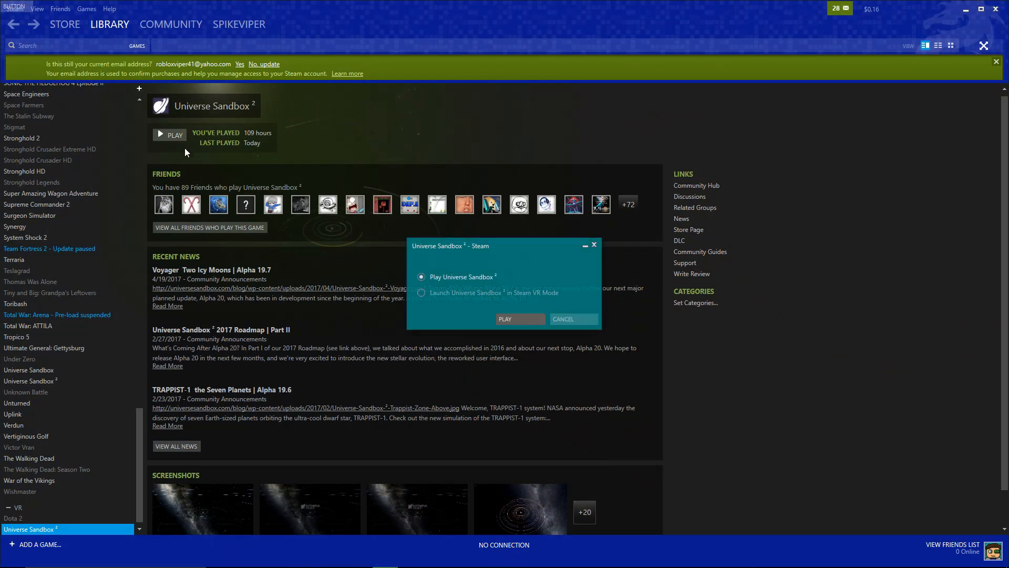
# Step: Start Universe Sandbox 2 from the Steam library using the normal Play option
pyautogui.click(505, 318)
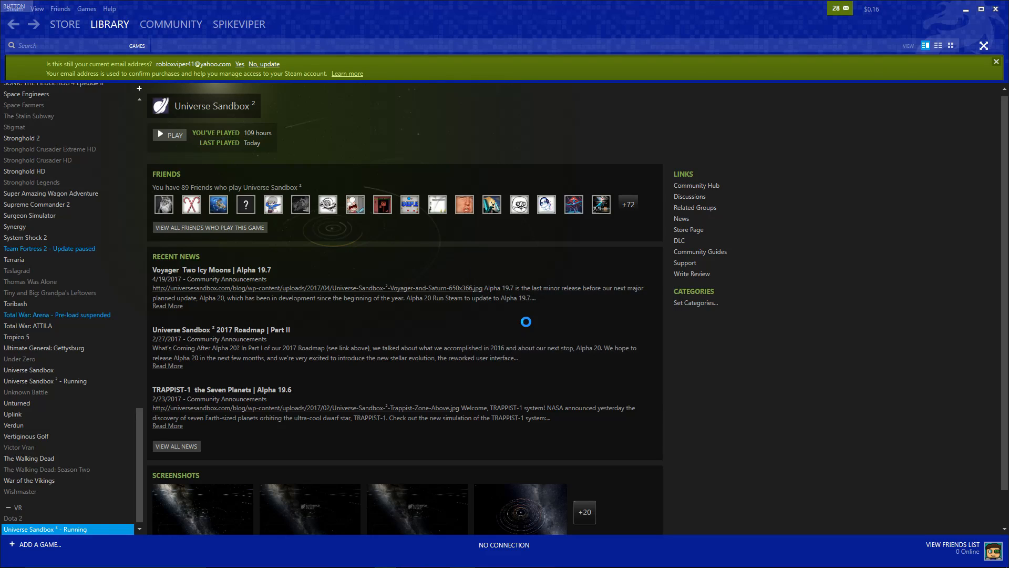
pyautogui.click(171, 134)
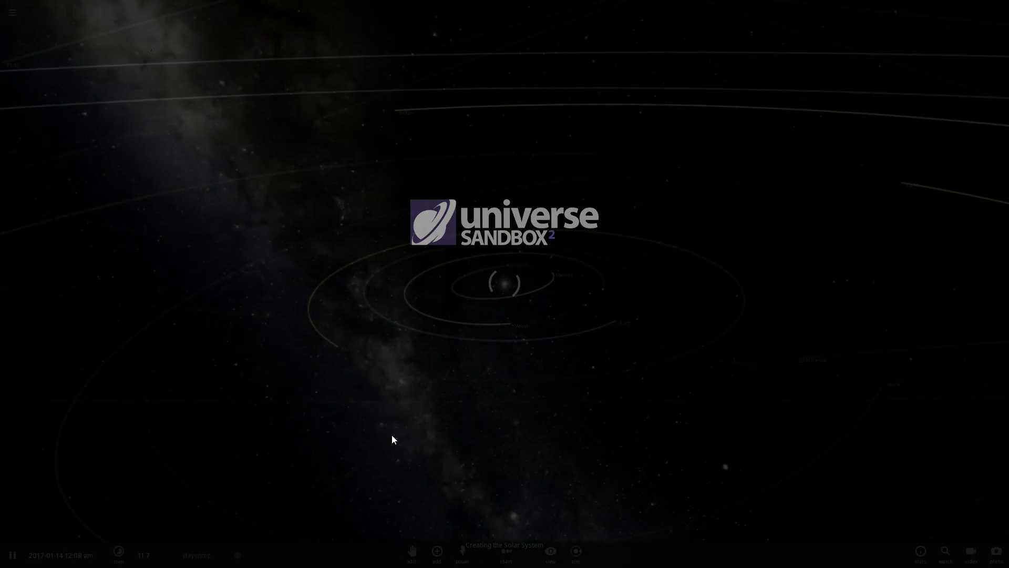
# Step: Choose the Lights planet from the user-made bodies in the Add panel
pyautogui.click(11, 13)
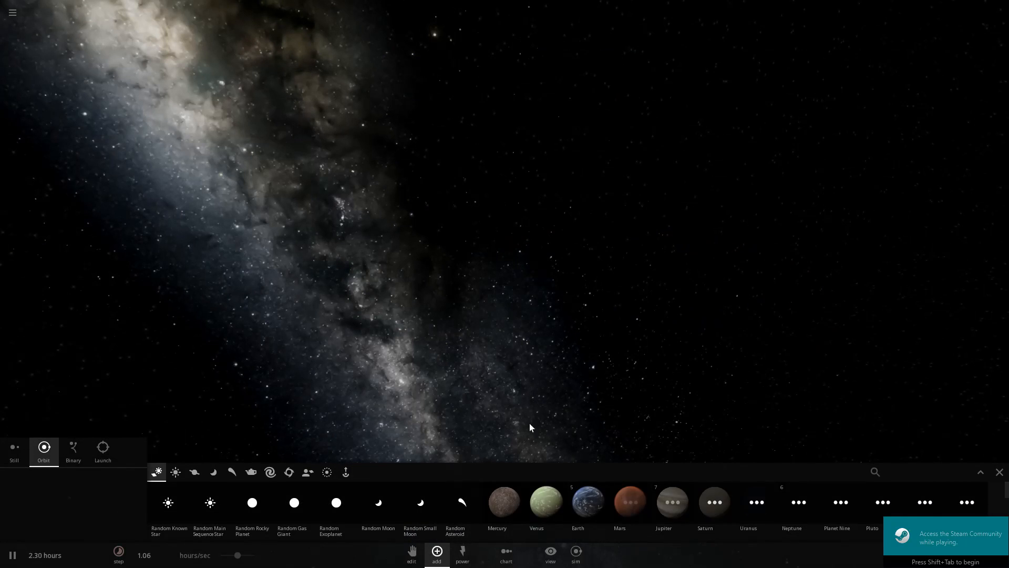
pyautogui.click(307, 471)
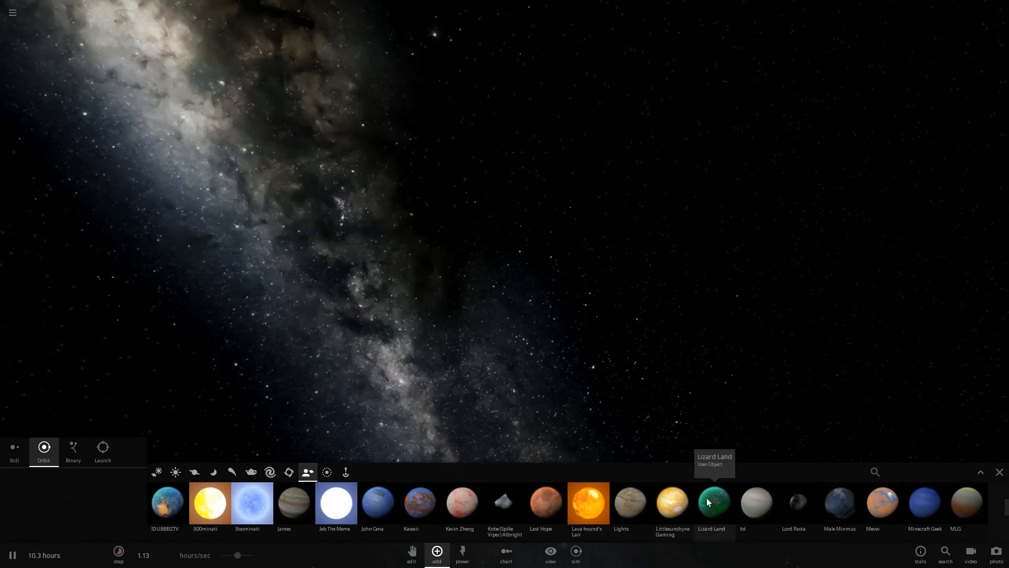
pyautogui.click(712, 501)
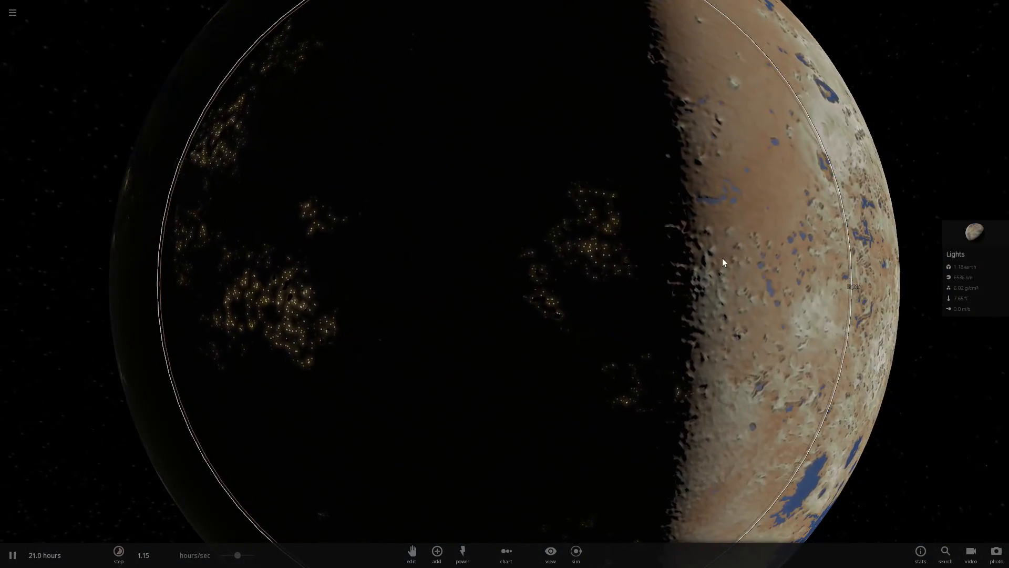
# Step: Zoom around the placed Lights planet to check its night-side city lights, then return to the desktop
pyautogui.scroll(-3)
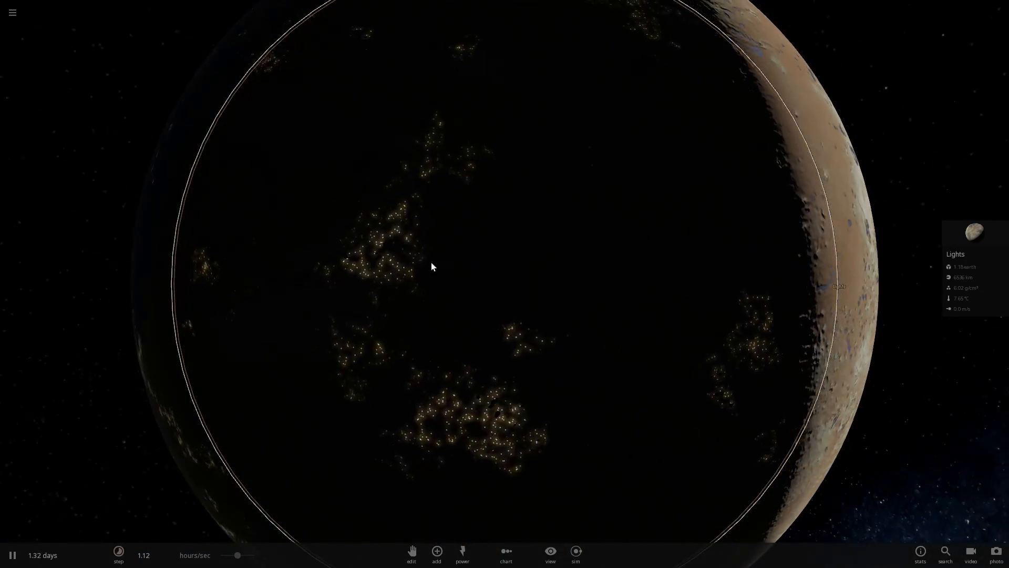
pyautogui.scroll(-3)
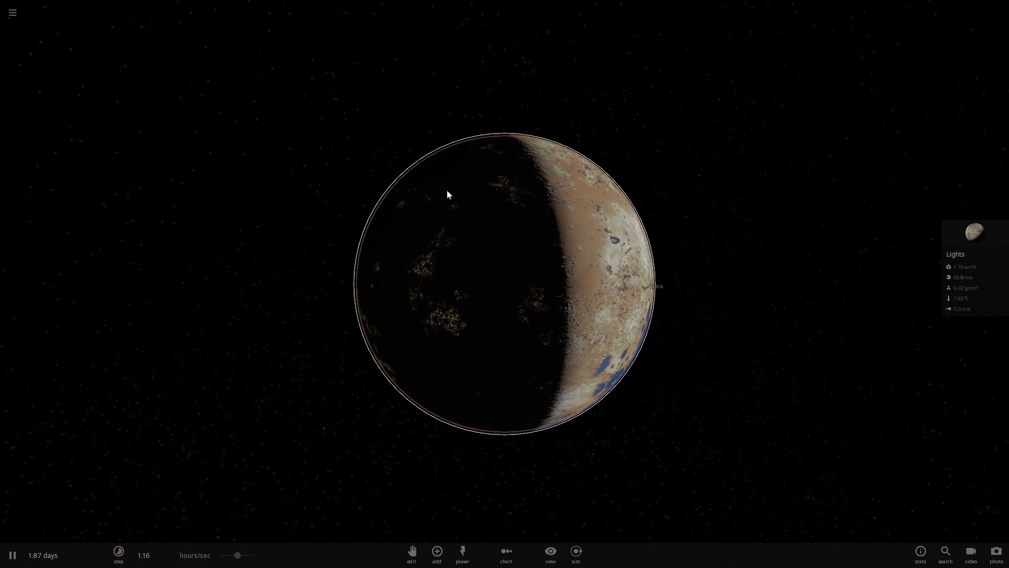
pyautogui.click(11, 555)
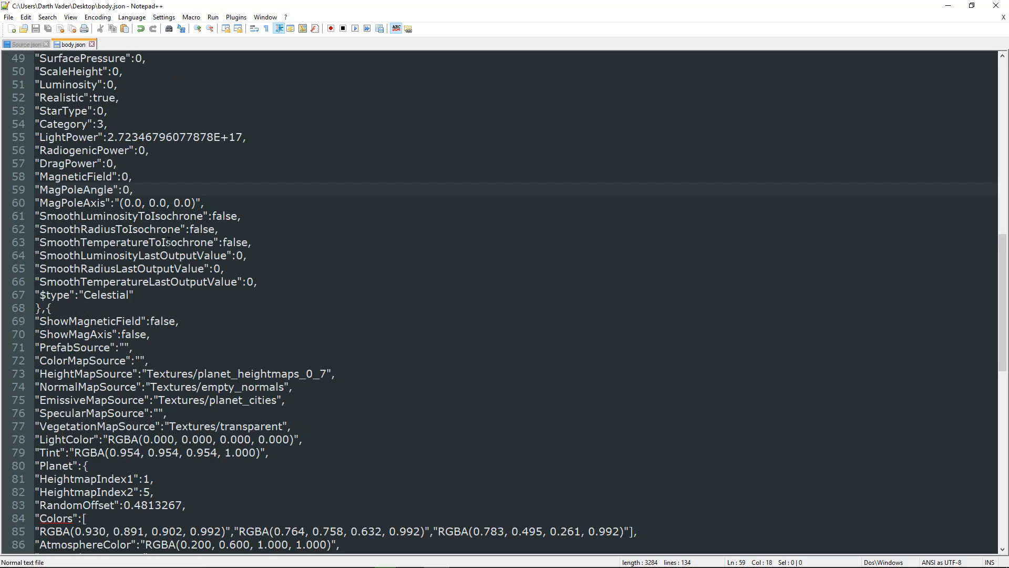
# Step: Set body.json's LightColor alpha to 255 and rework its colour channel digits, then save
pyautogui.scroll(-3)
pyautogui.write('255')
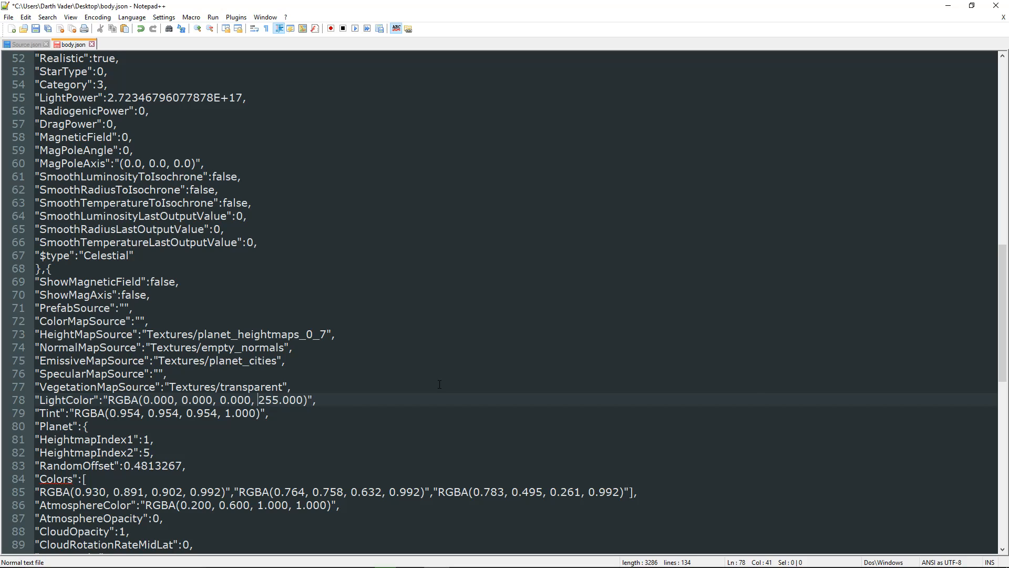
pyautogui.press('Backspace')
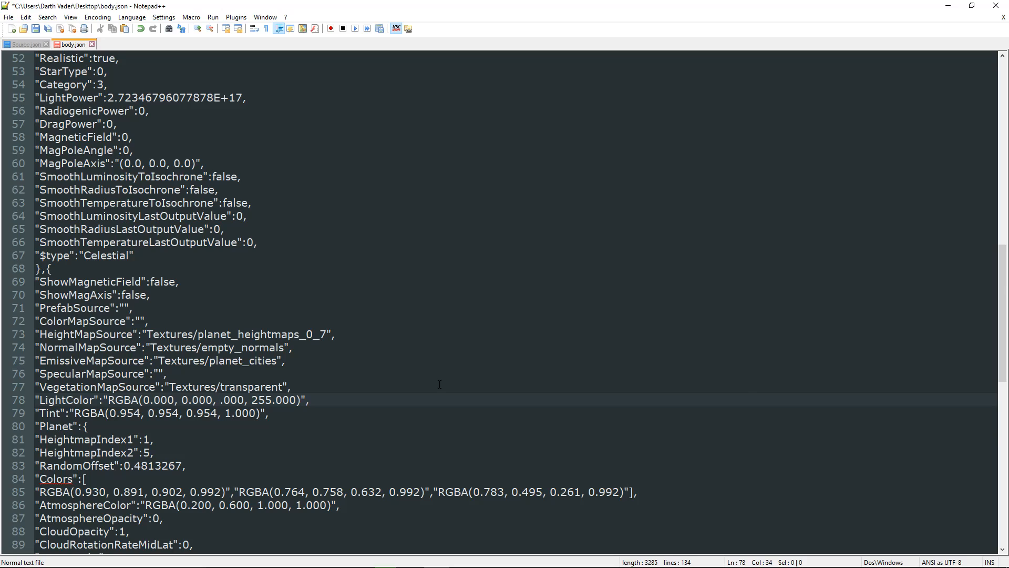
pyautogui.write('255')
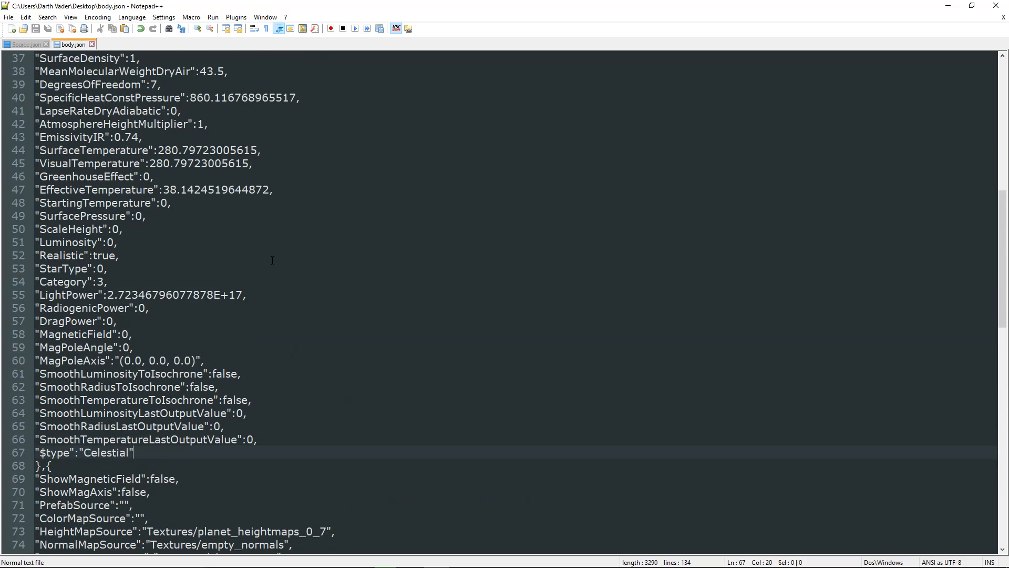
pyautogui.scroll(-3)
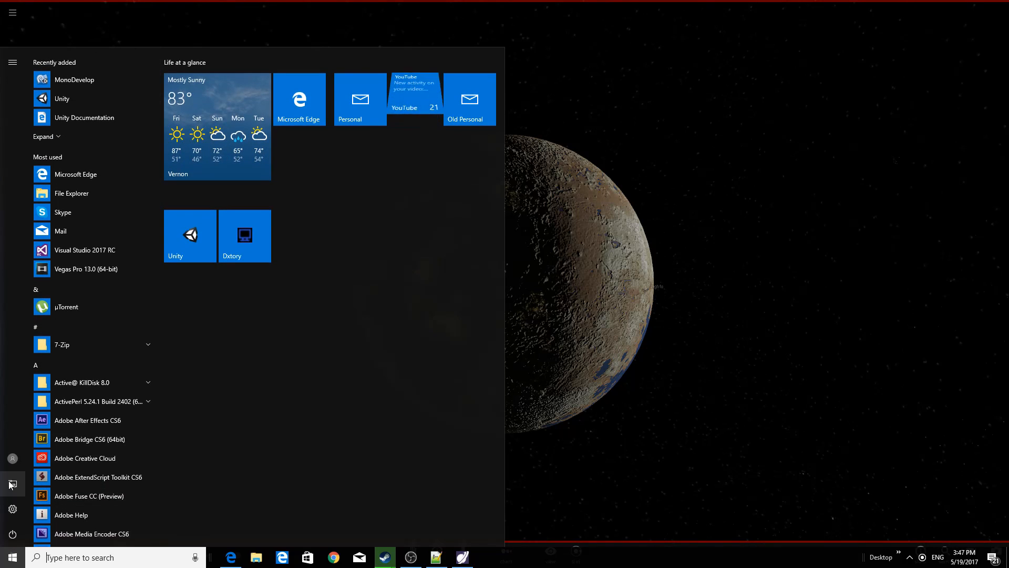
# Step: Put the re-edited desktop body.json into the Lights.ubox archive and close the file browser
pyautogui.click(257, 557)
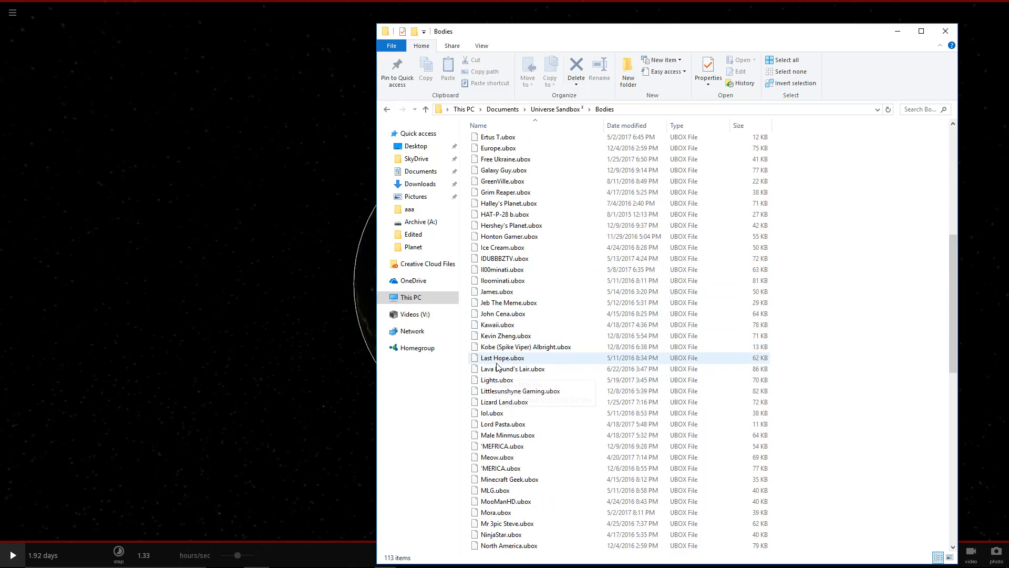
pyautogui.rightClick(496, 379)
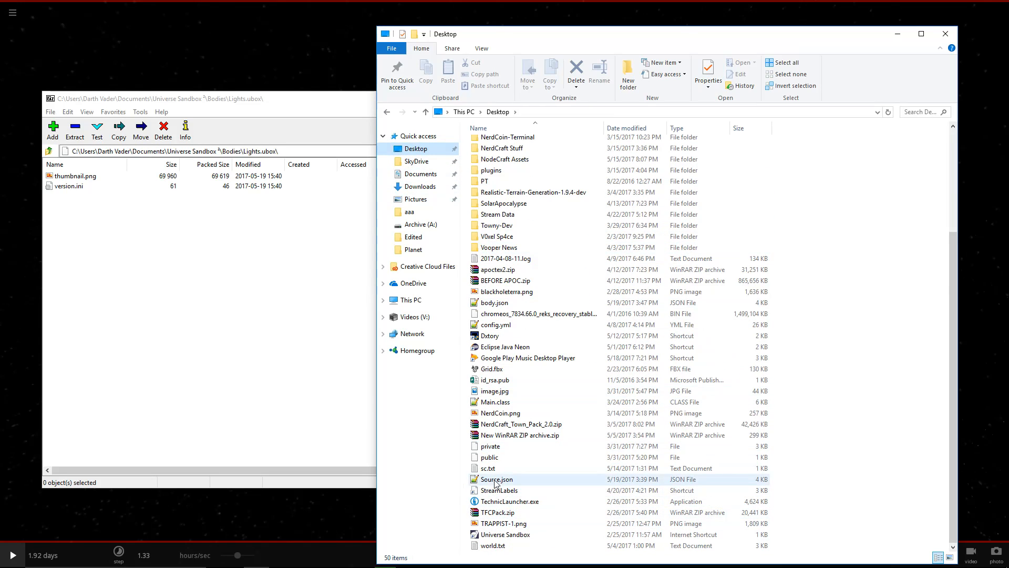
pyautogui.click(494, 303)
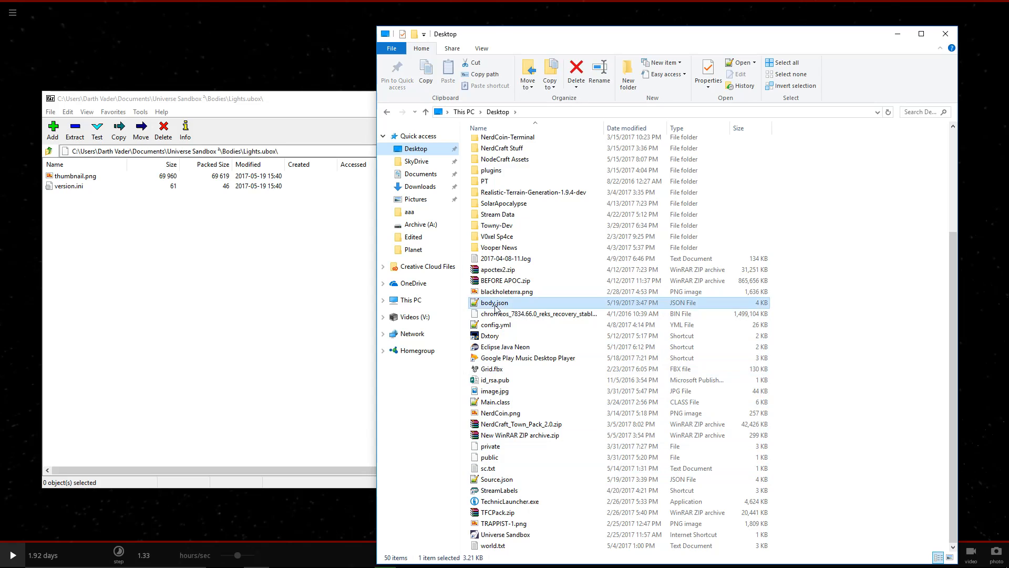
pyautogui.click(118, 131)
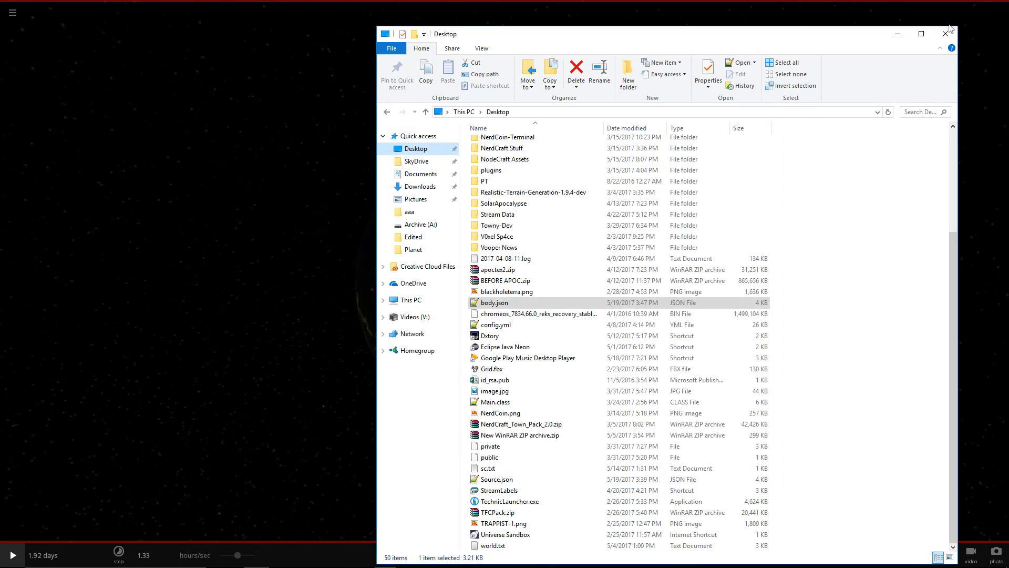
pyautogui.click(944, 34)
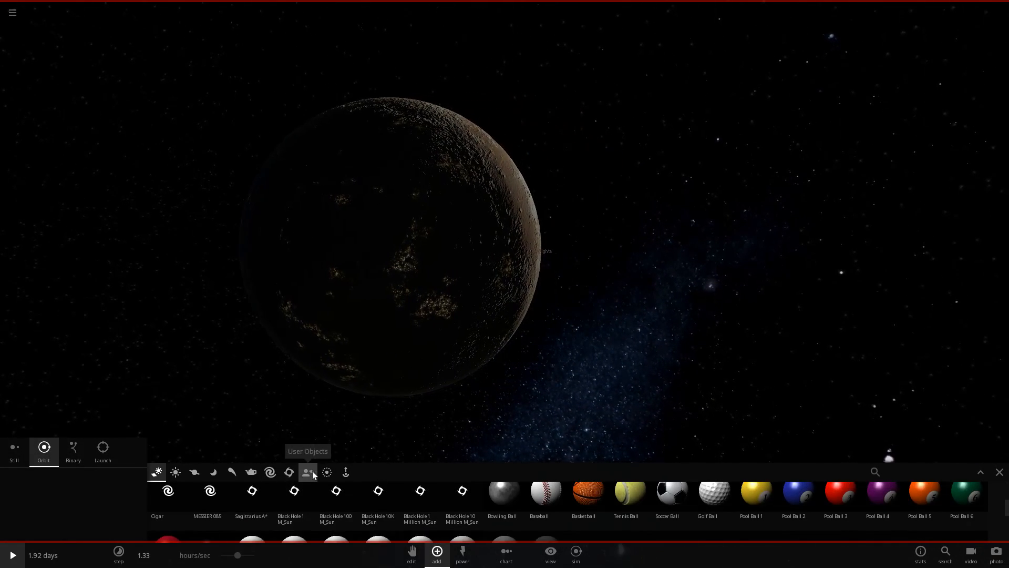
# Step: Place a second city-lit planet from User Objects next to the first one
pyautogui.click(306, 471)
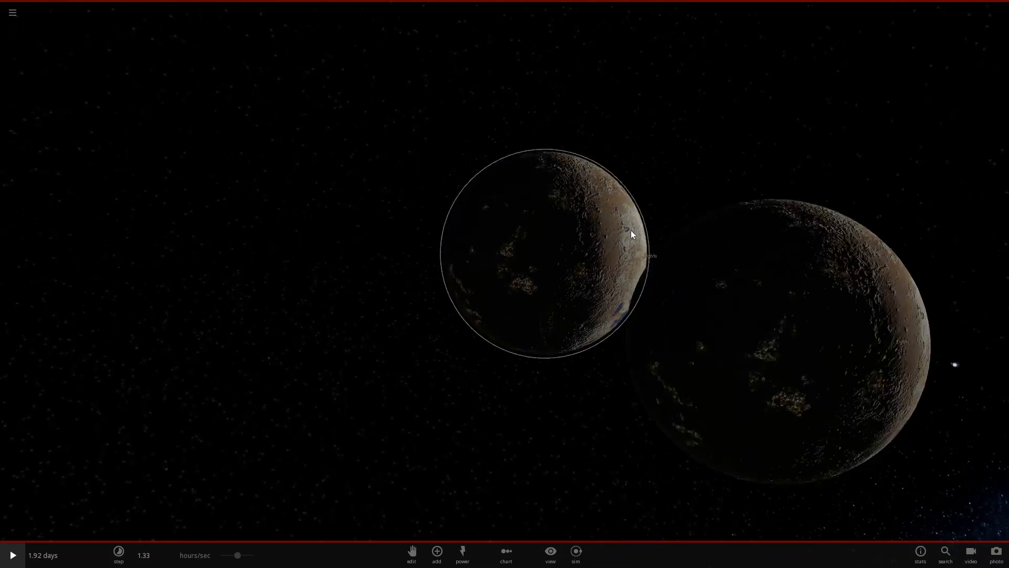
pyautogui.click(12, 13)
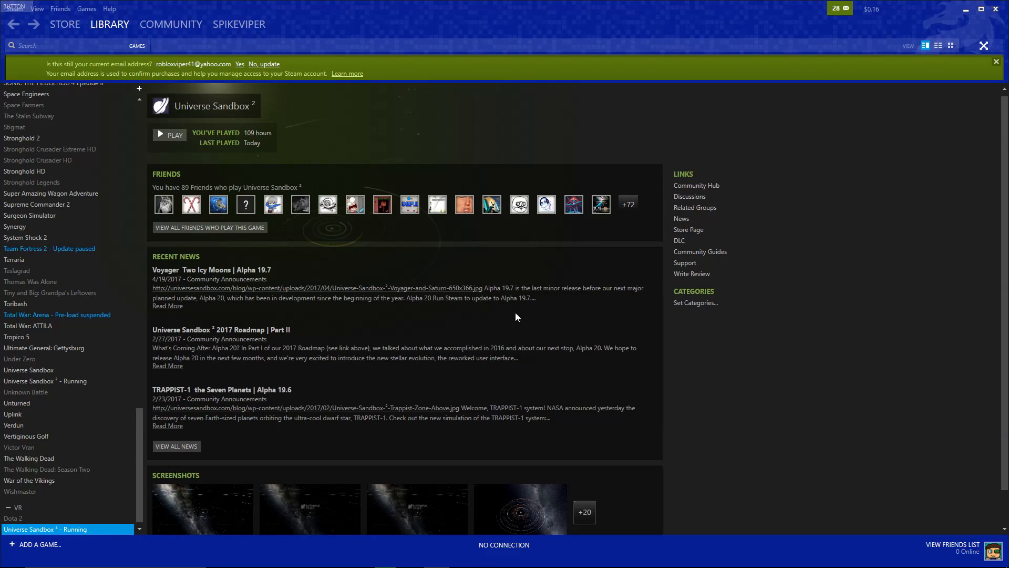
# Step: Launch Universe Sandbox 2 from Steam as the regular non-VR game
pyautogui.click(170, 134)
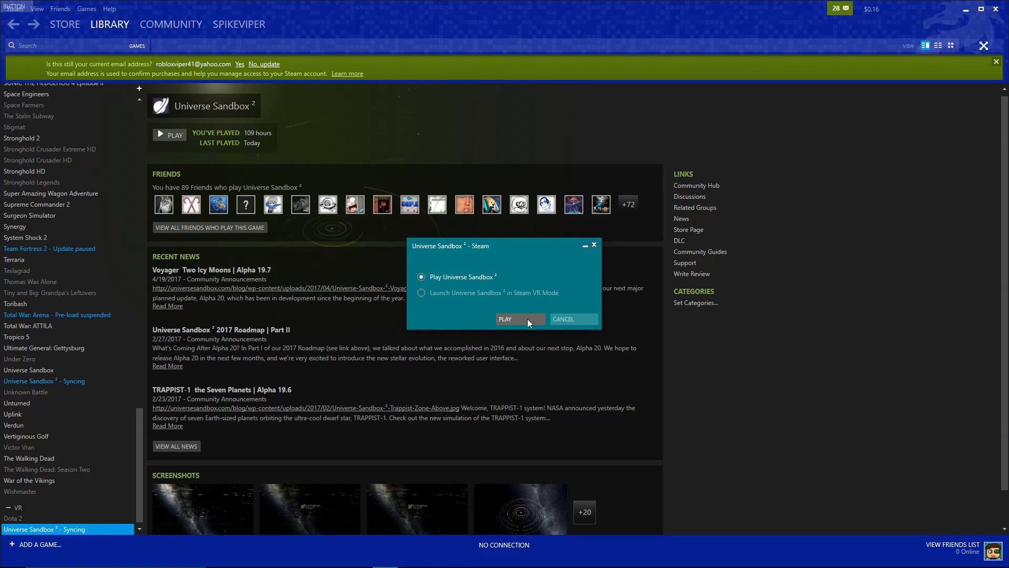
pyautogui.click(505, 319)
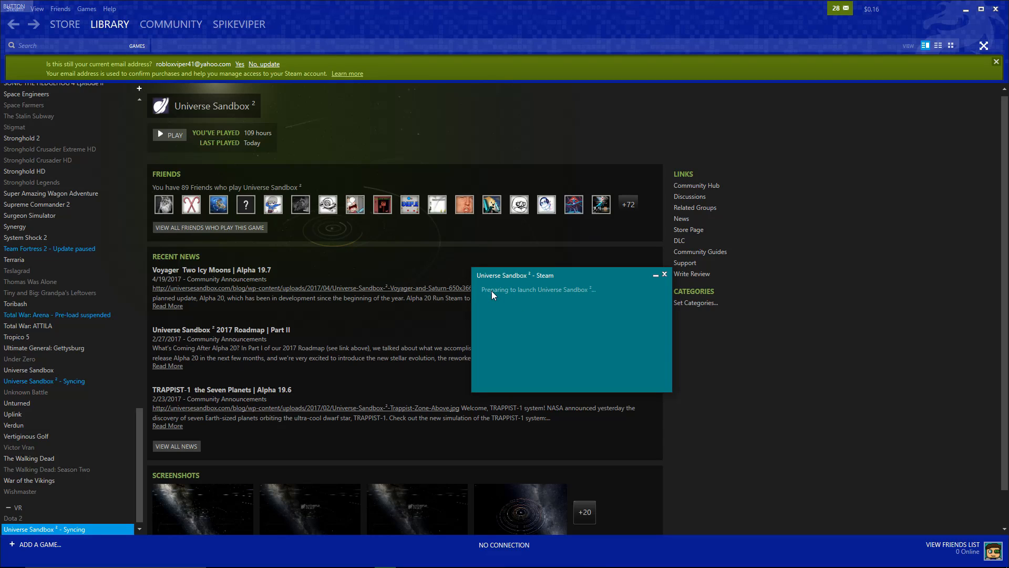
pyautogui.moveTo(450, 238)
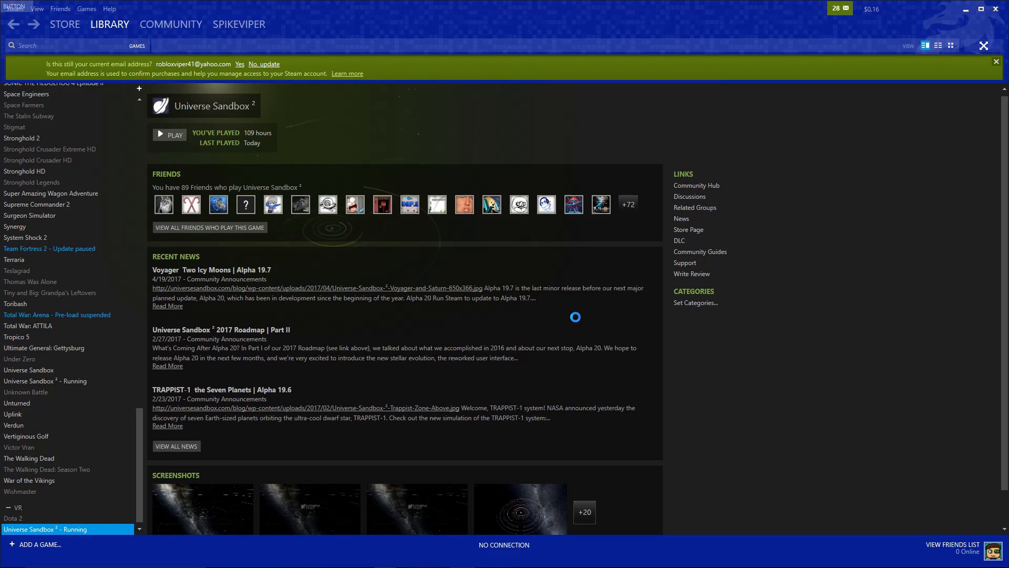
pyautogui.click(169, 135)
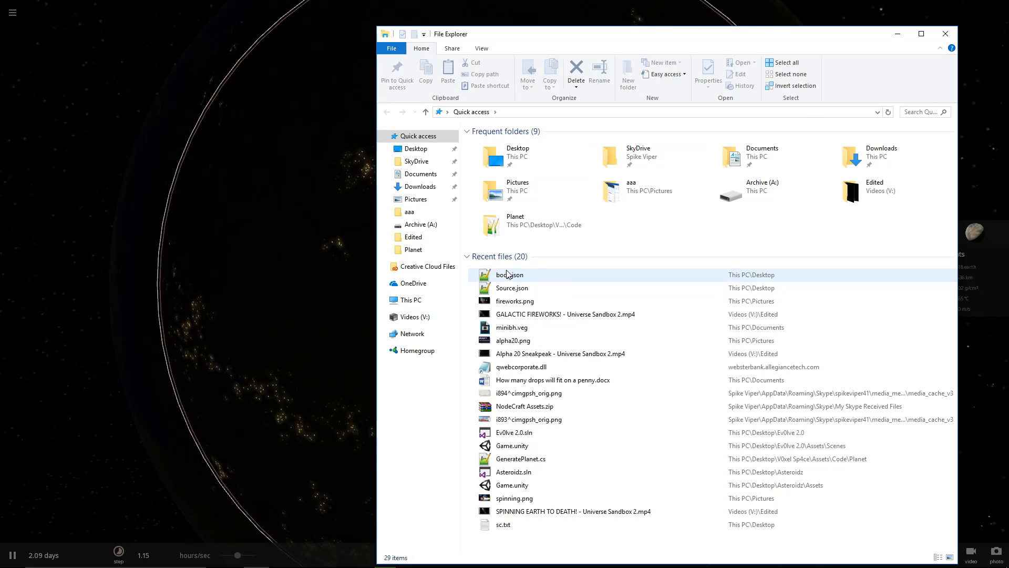
# Step: Navigate to Documents > Universe Sandbox 2 > Bodies and open Lights.ubox in 7-Zip
pyautogui.click(512, 288)
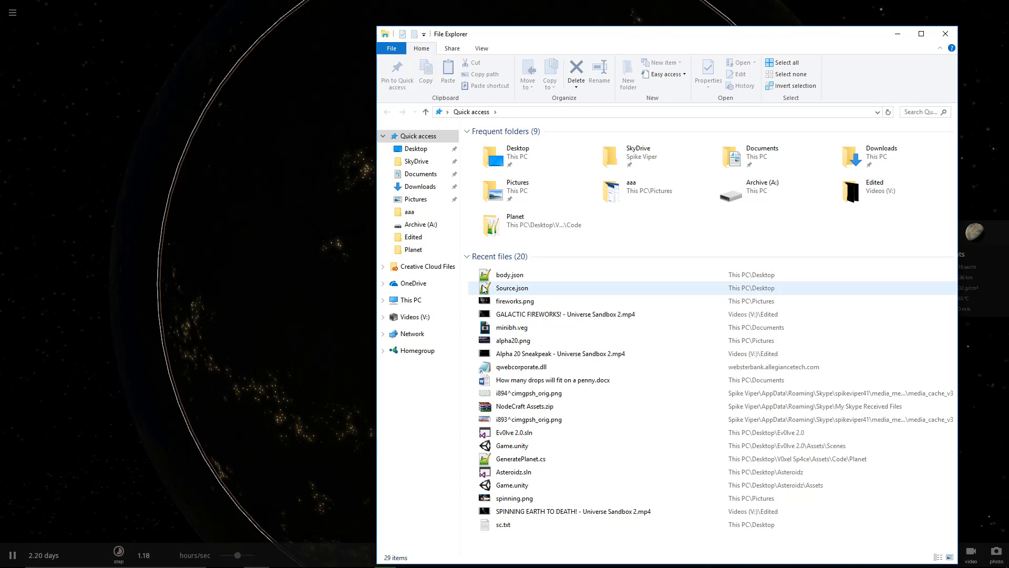
pyautogui.click(422, 174)
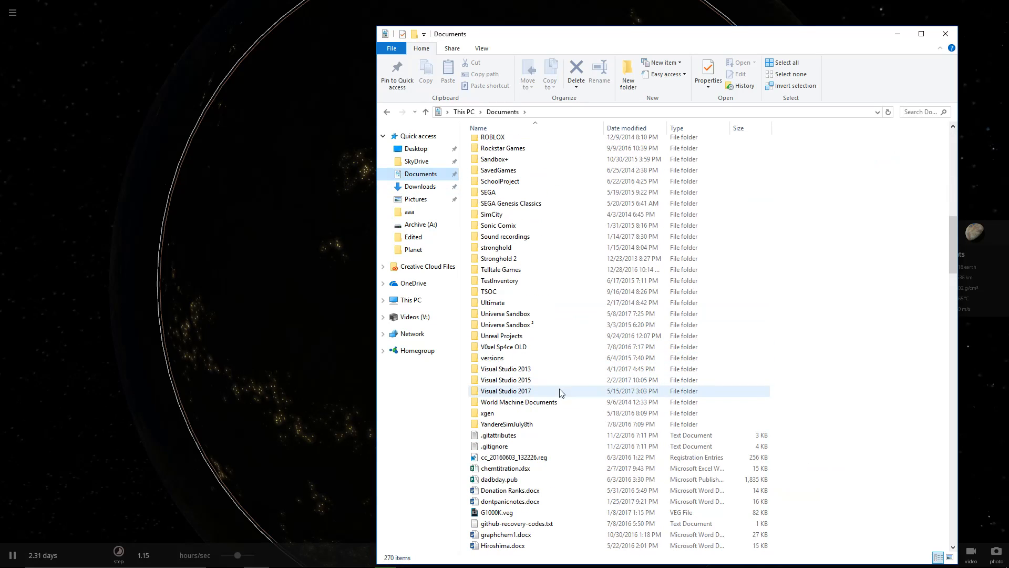
pyautogui.doubleClick(506, 325)
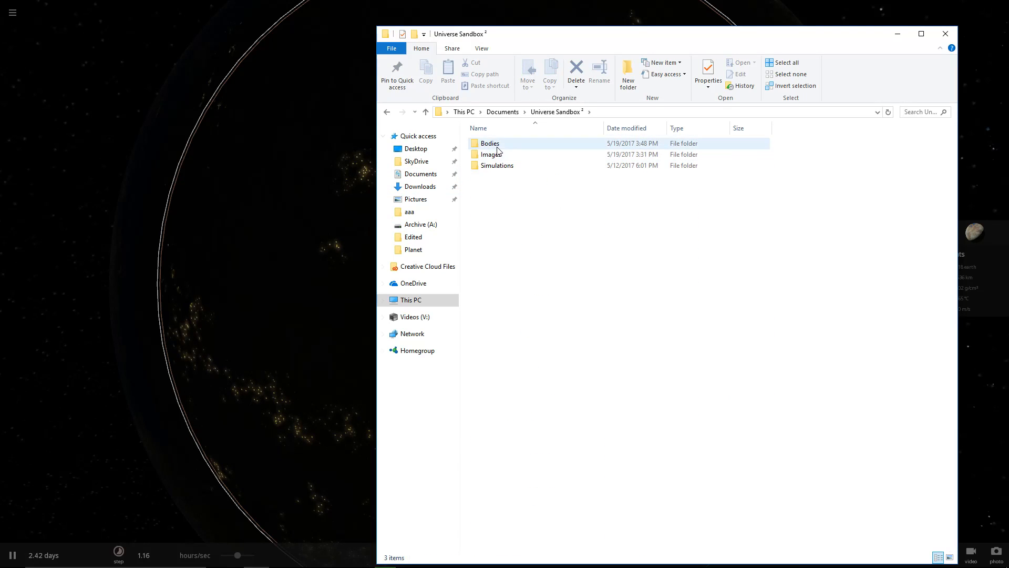
pyautogui.doubleClick(489, 143)
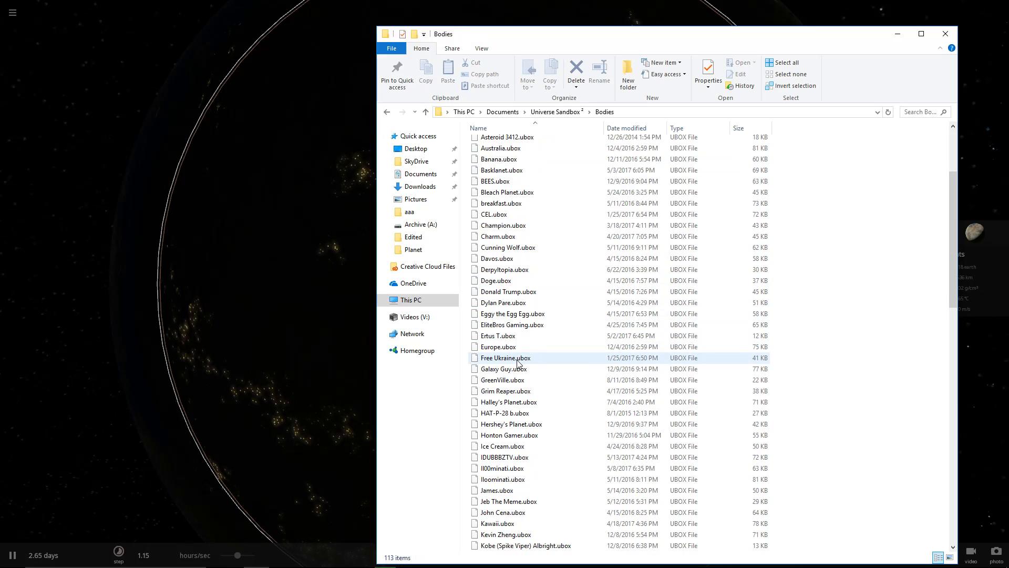
pyautogui.rightClick(496, 512)
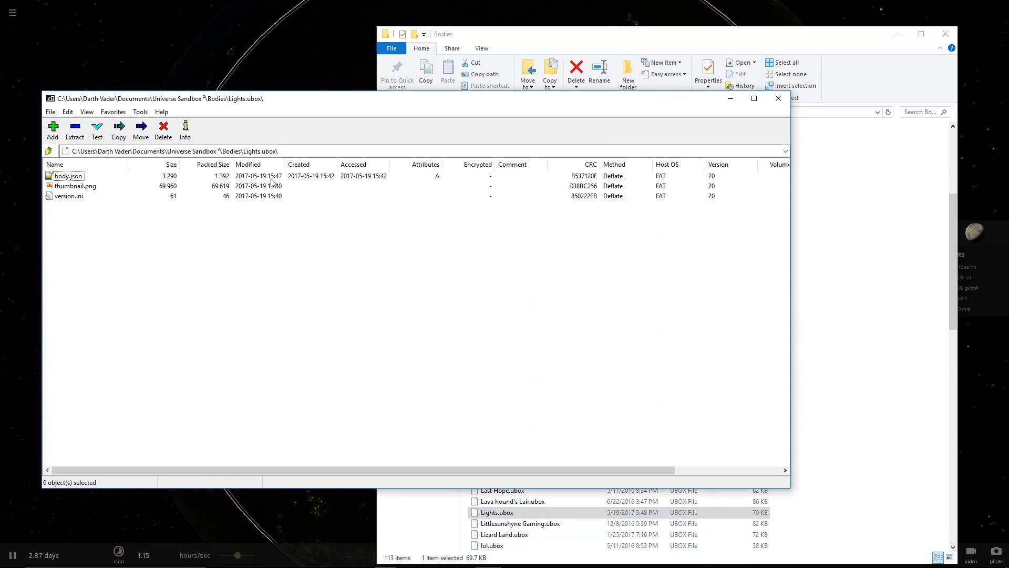
# Step: Delete body.json from the Lights.ubox archive and return to the running simulation
pyautogui.click(163, 130)
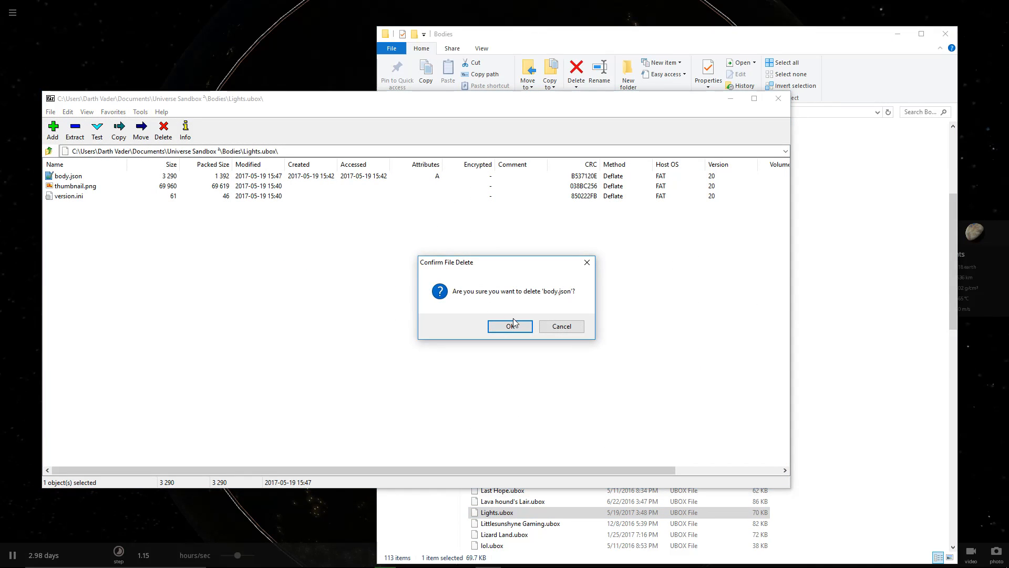
pyautogui.click(508, 326)
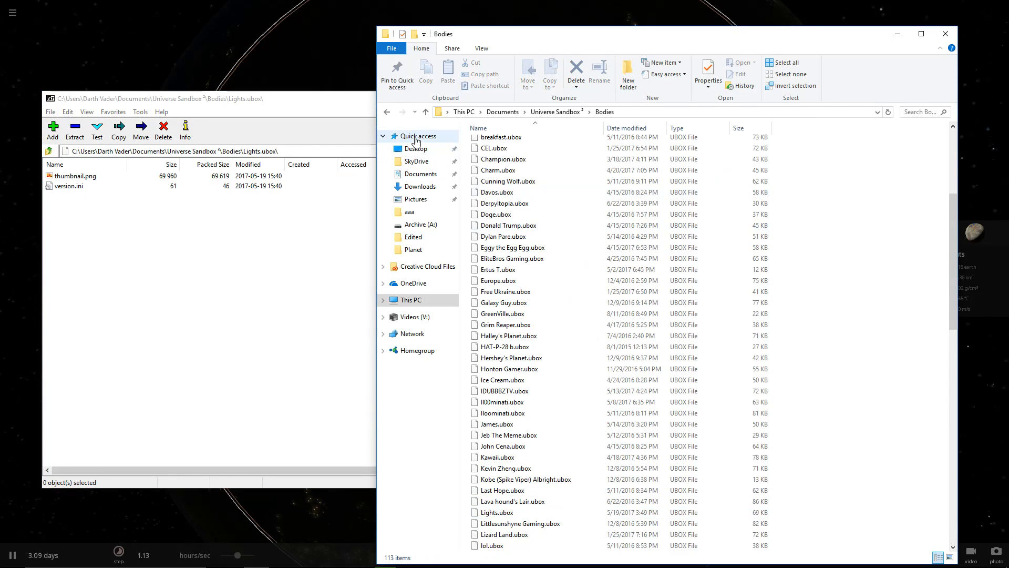
pyautogui.click(418, 136)
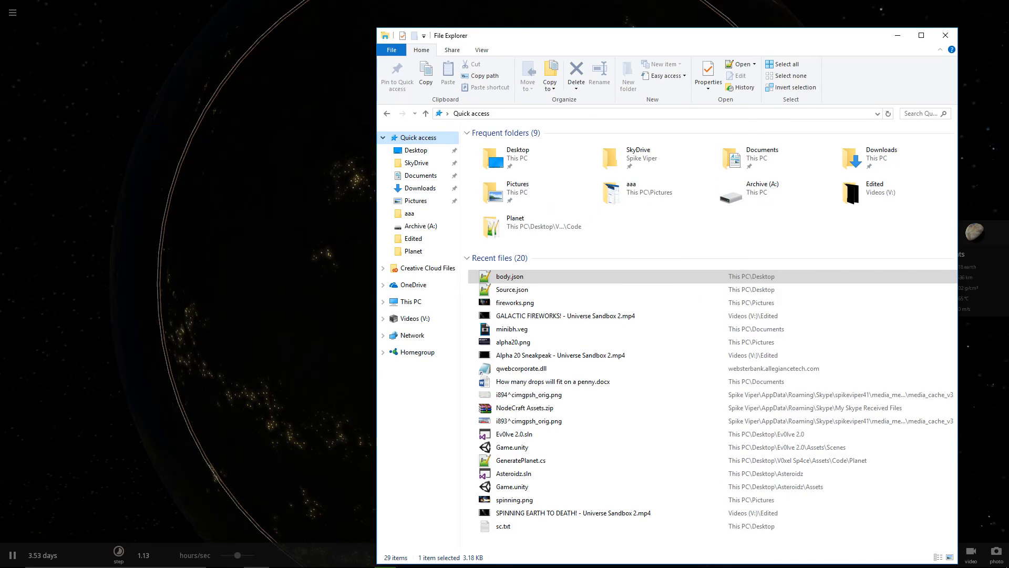
pyautogui.click(944, 35)
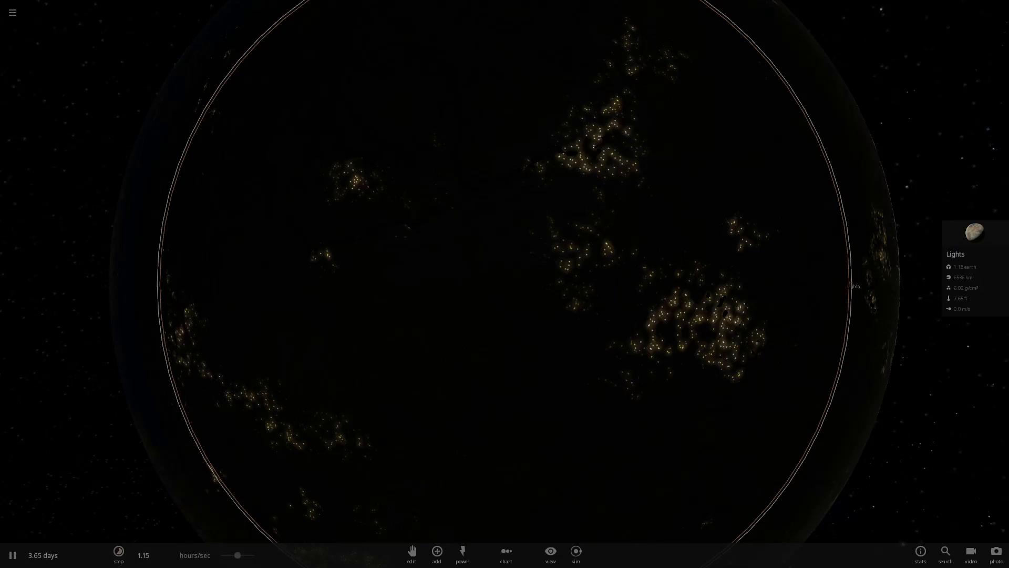
pyautogui.click(435, 554)
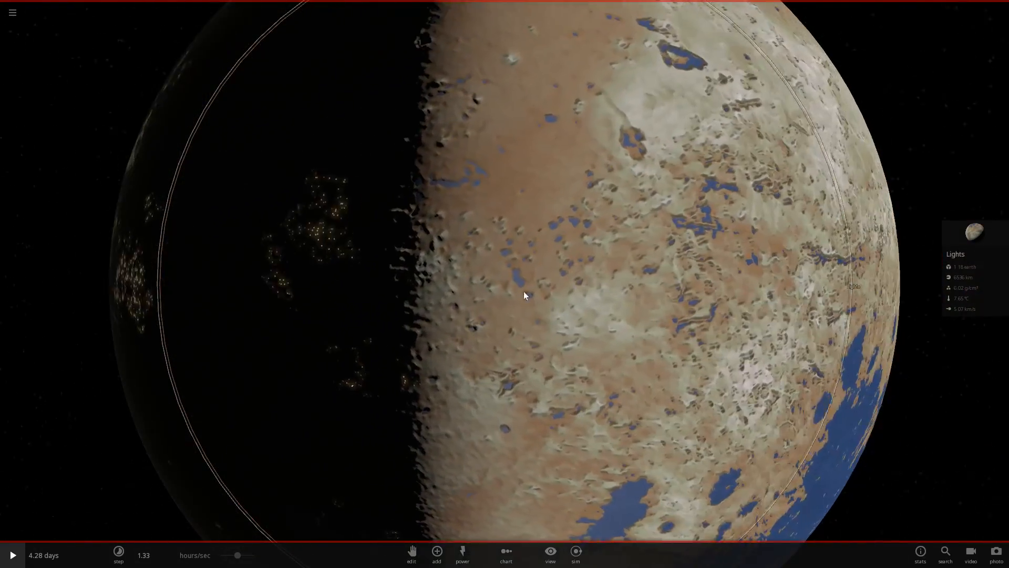
# Step: Exit the game via its main menu and relaunch Universe Sandbox 2 from Steam
pyautogui.click(12, 12)
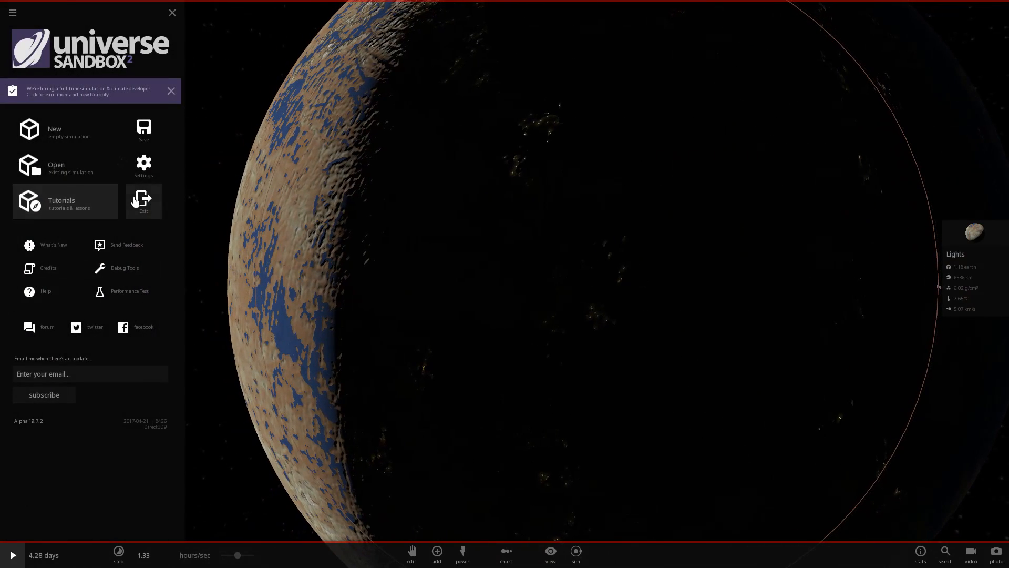
pyautogui.moveTo(571, 334)
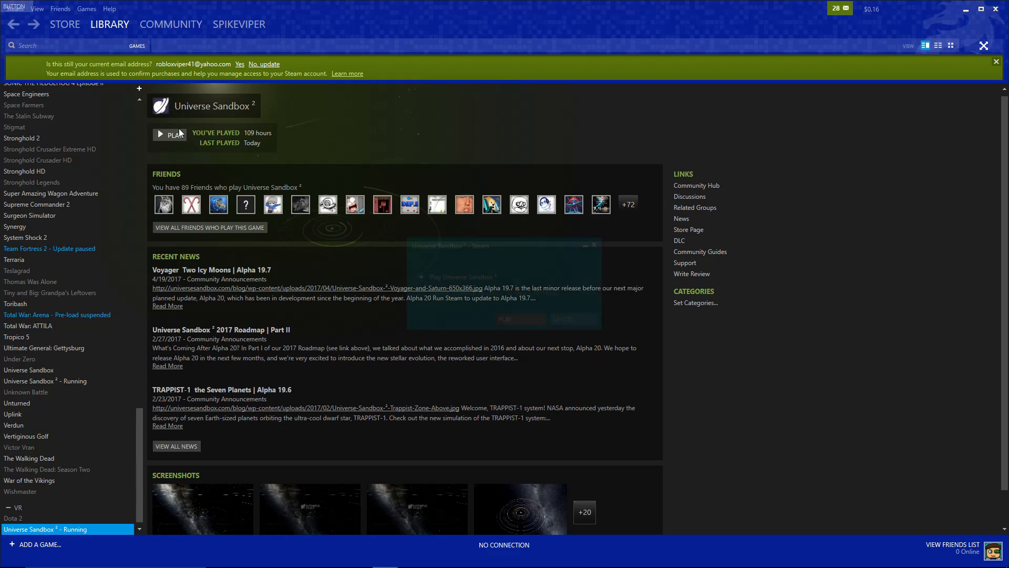
pyautogui.click(174, 133)
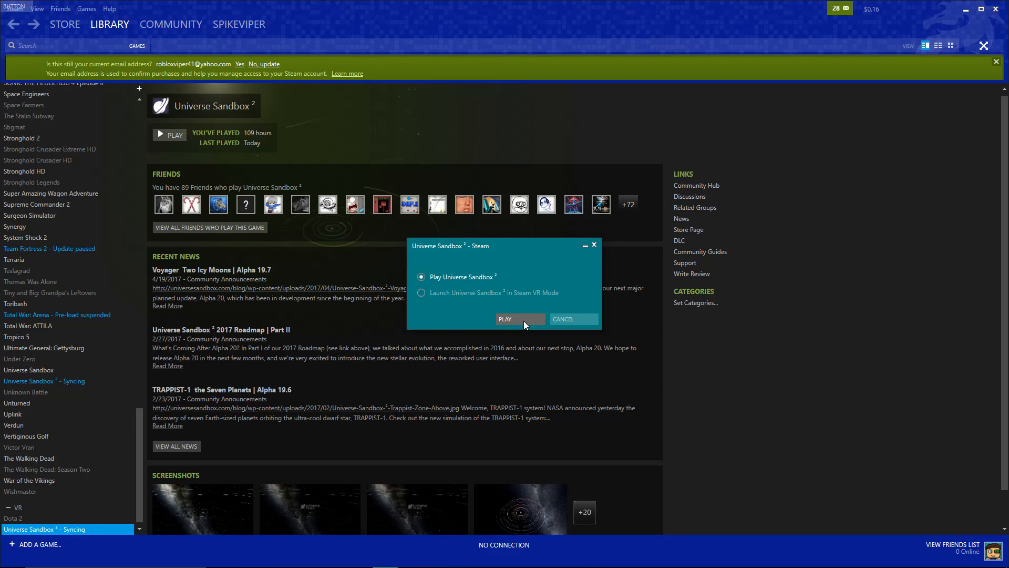
pyautogui.click(506, 320)
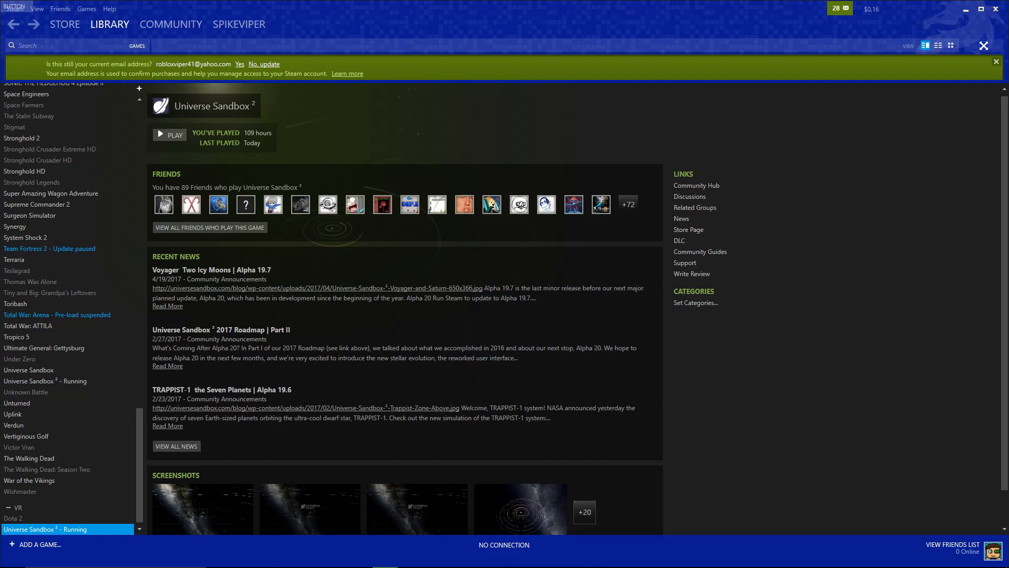
pyautogui.moveTo(508, 266)
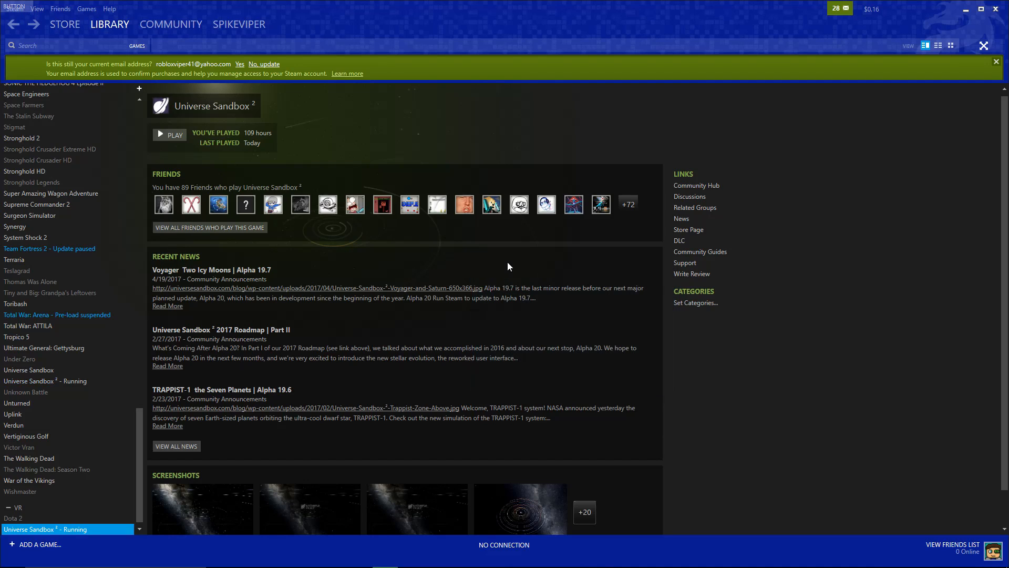
pyautogui.moveTo(424, 542)
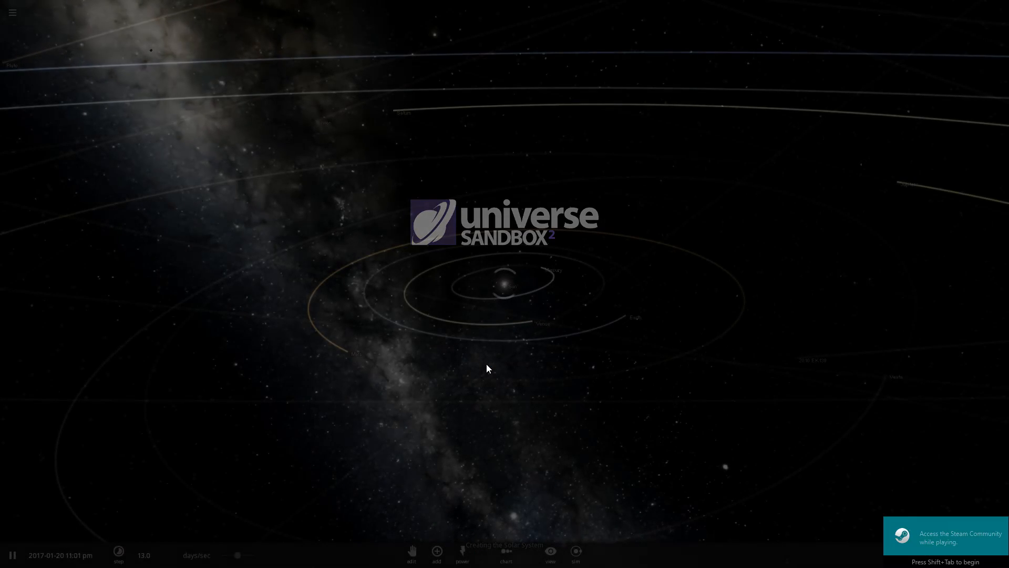
# Step: Place the reloaded Lights planet from User Objects and zoom to see its city lights
pyautogui.click(12, 13)
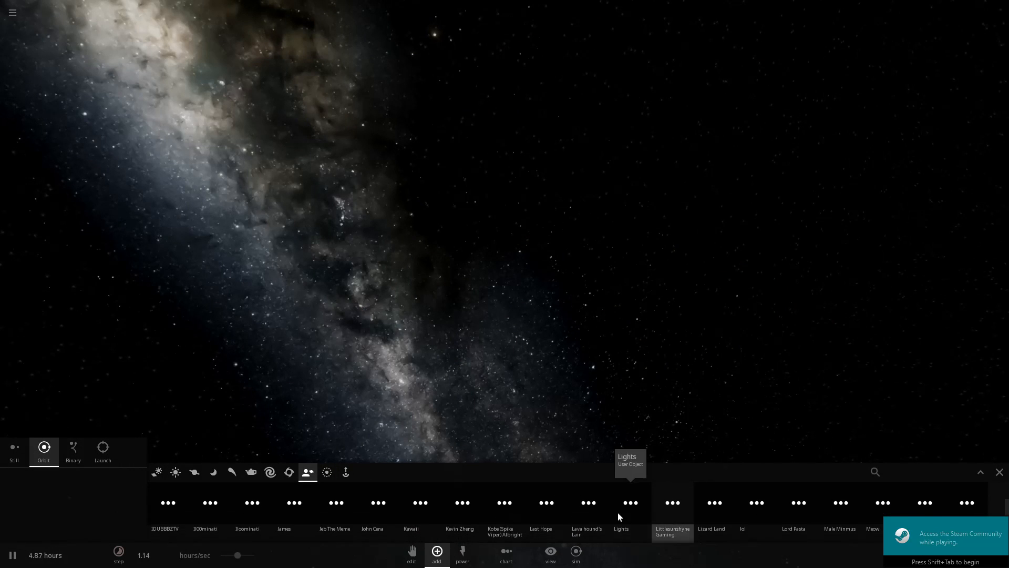
pyautogui.click(620, 503)
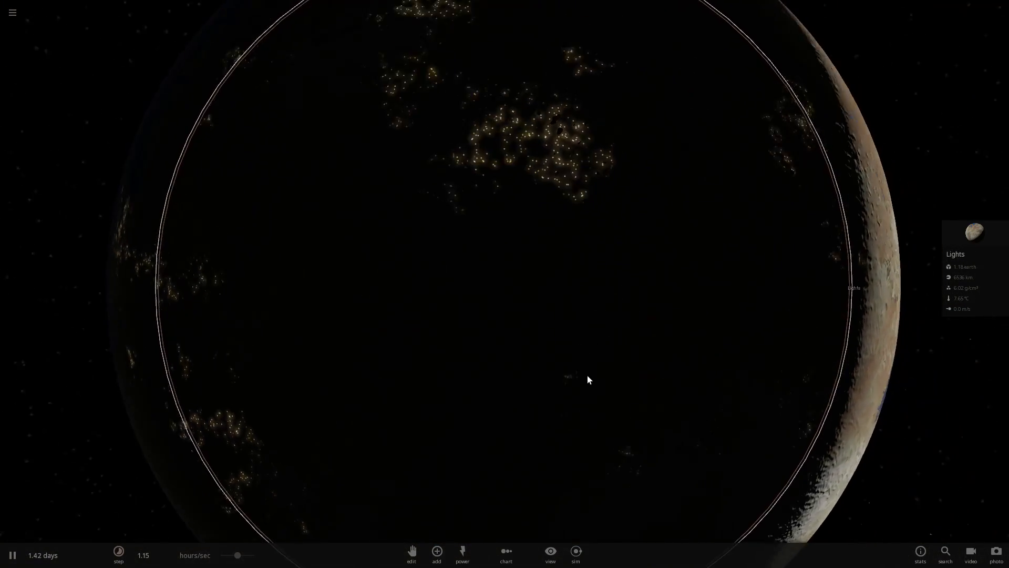
pyautogui.scroll(-3)
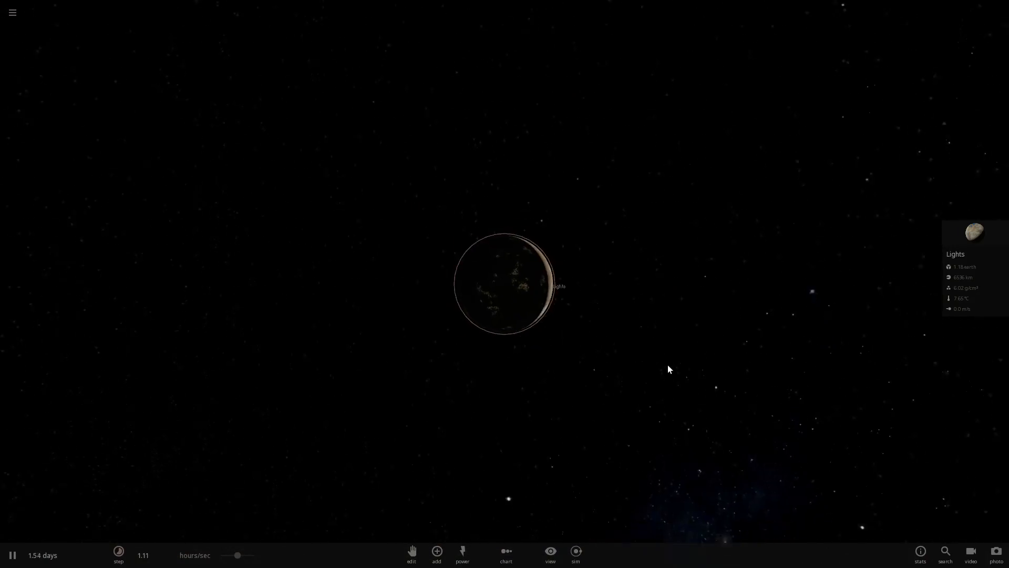